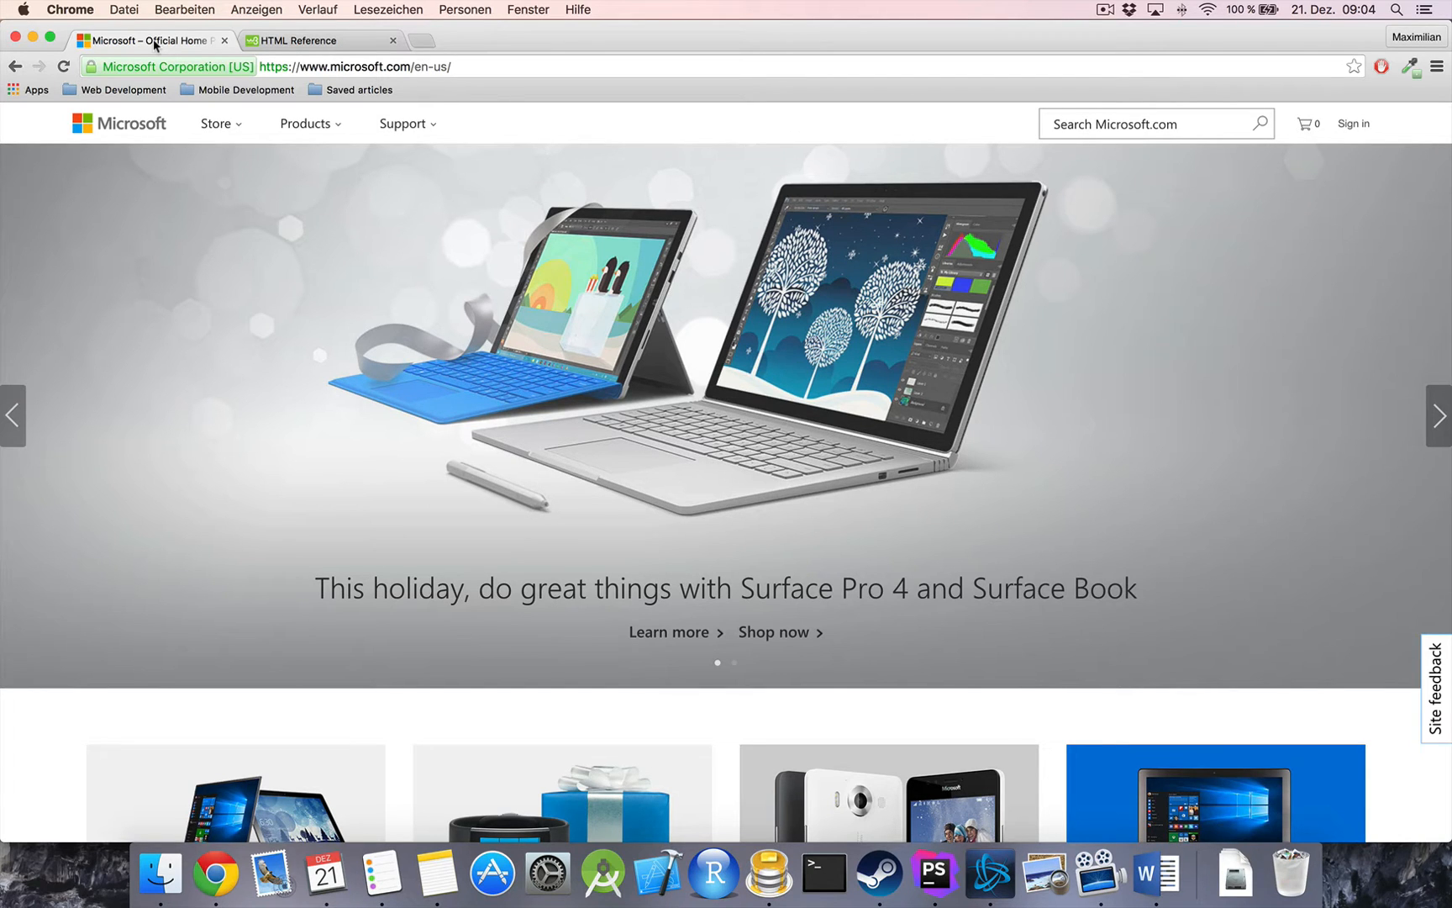
Look over the Microsoft home page in Chrome before moving to the project
click(1436, 415)
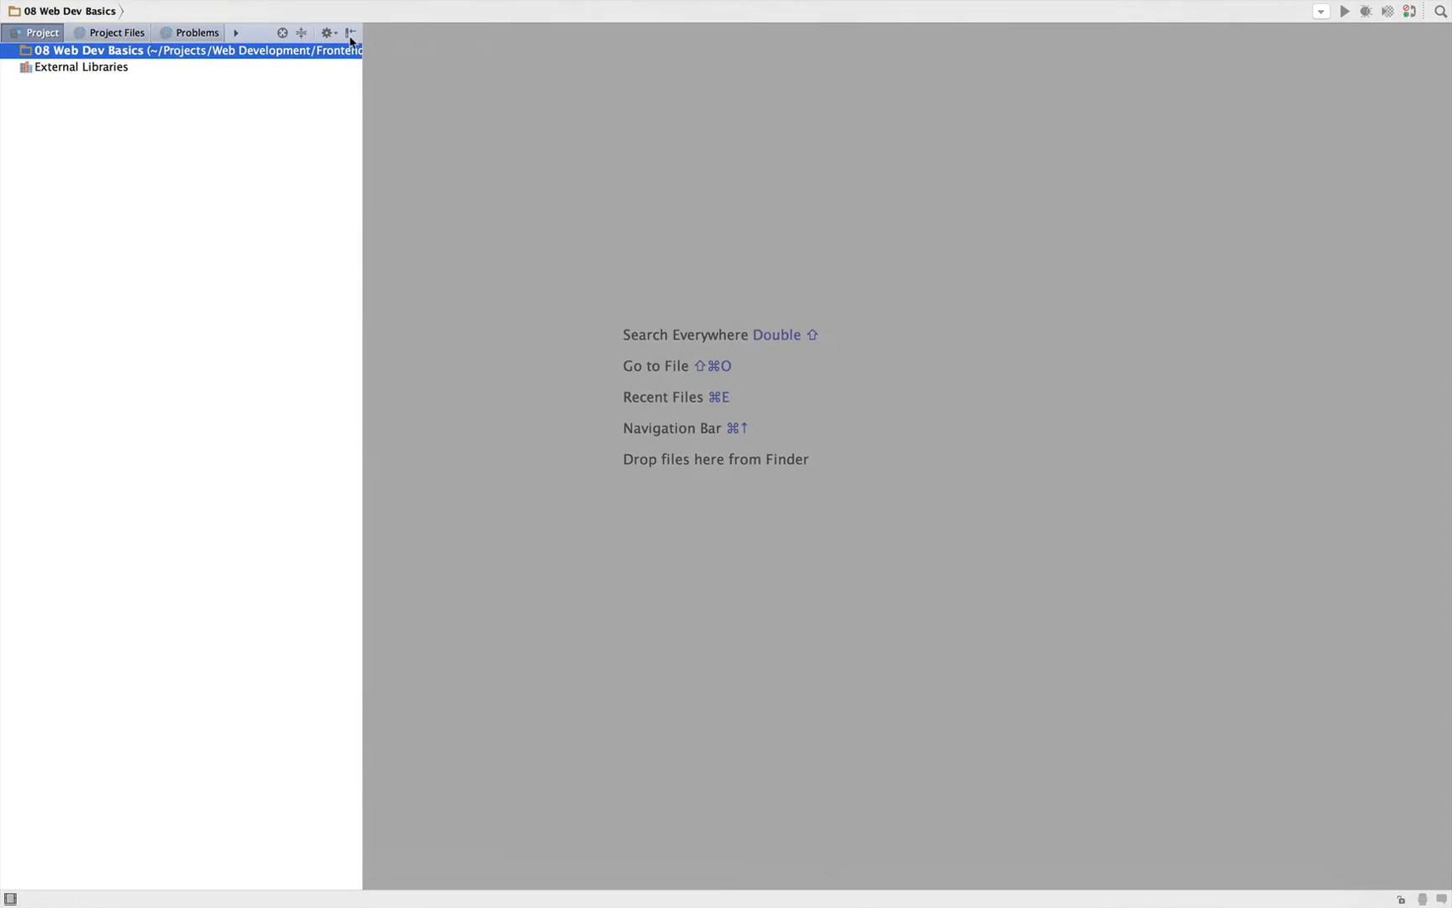
Create a new file named index.html at the project root
right_click(88, 51)
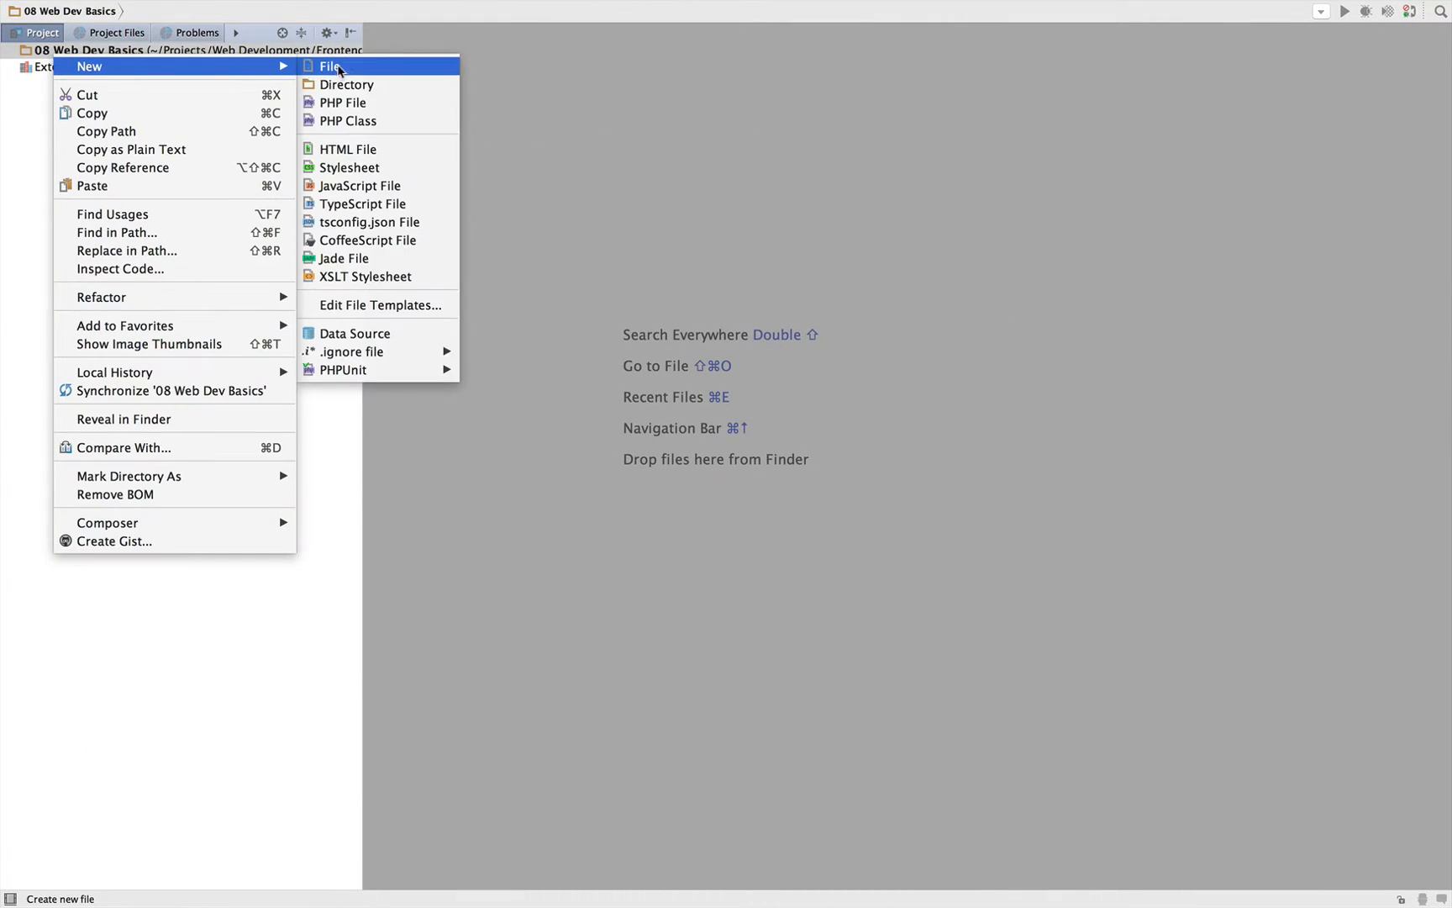
click(329, 66)
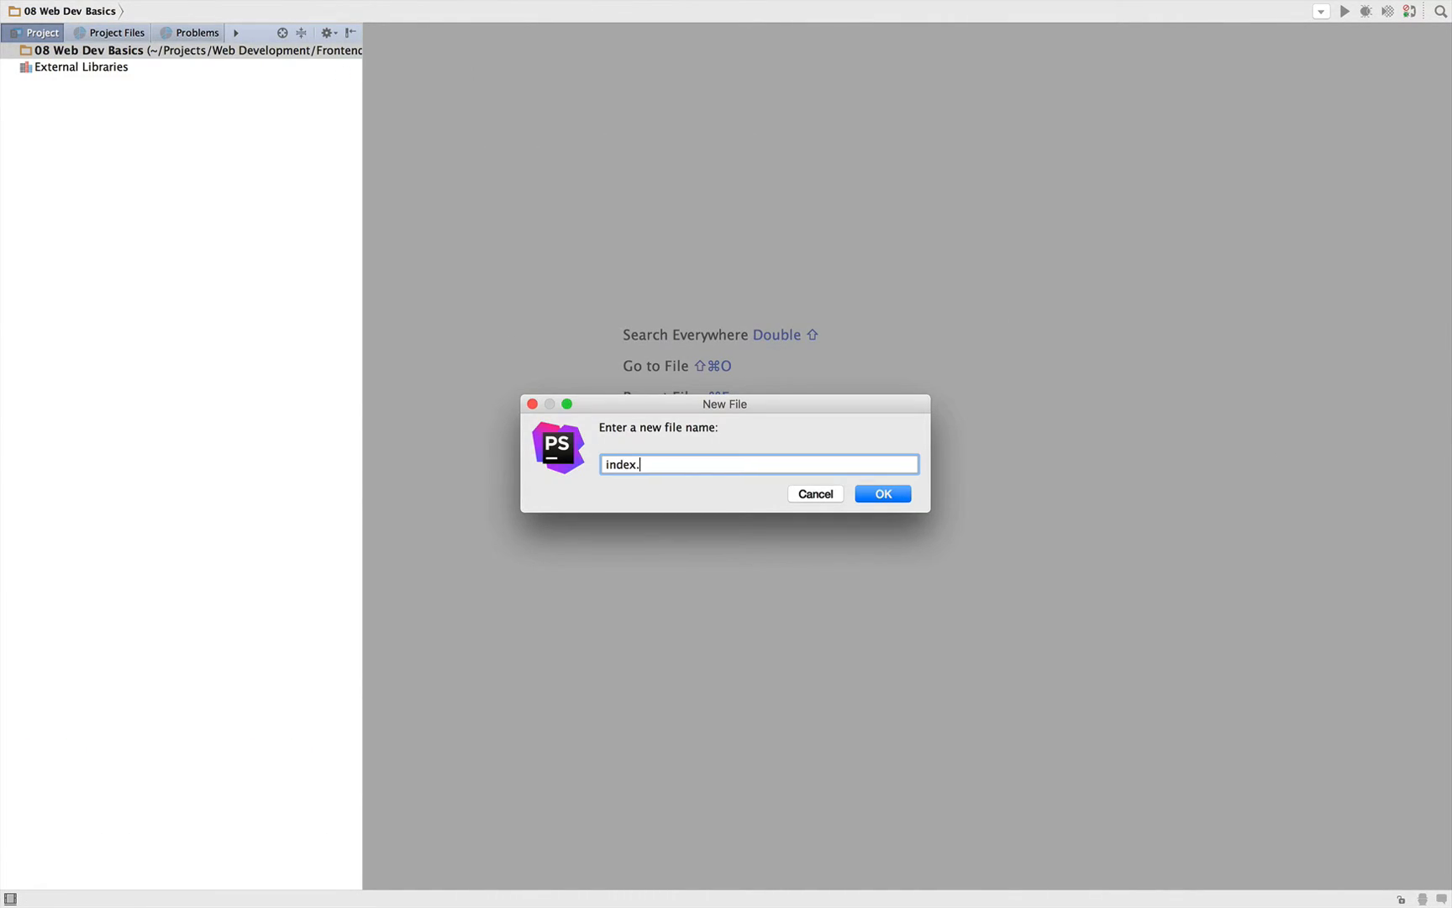
click(880, 492)
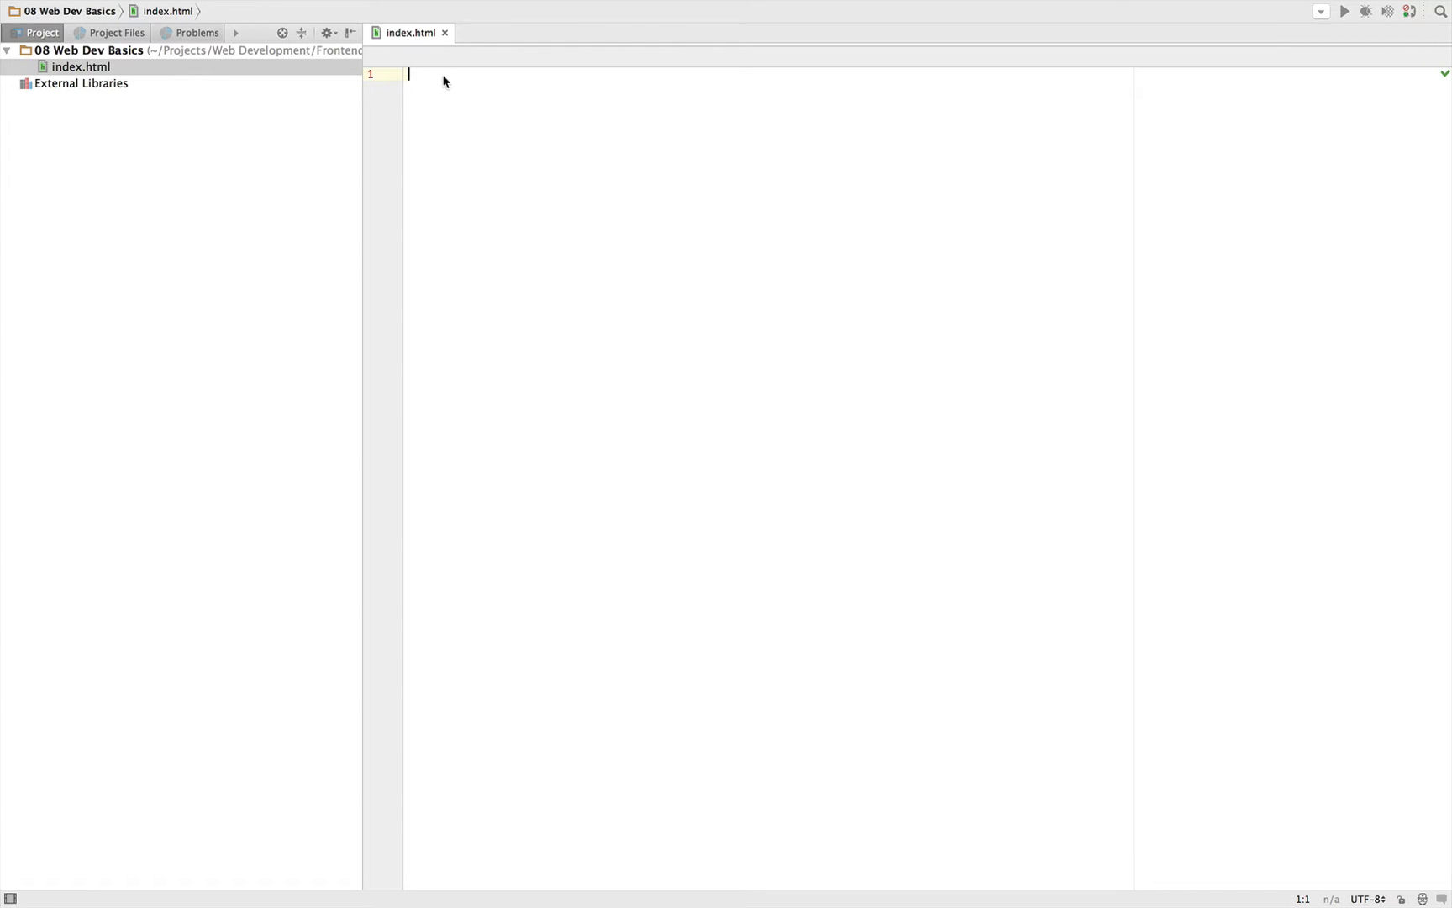
Preview index.html in Chrome and type 'Hello World!' into the file
right_click(82, 65)
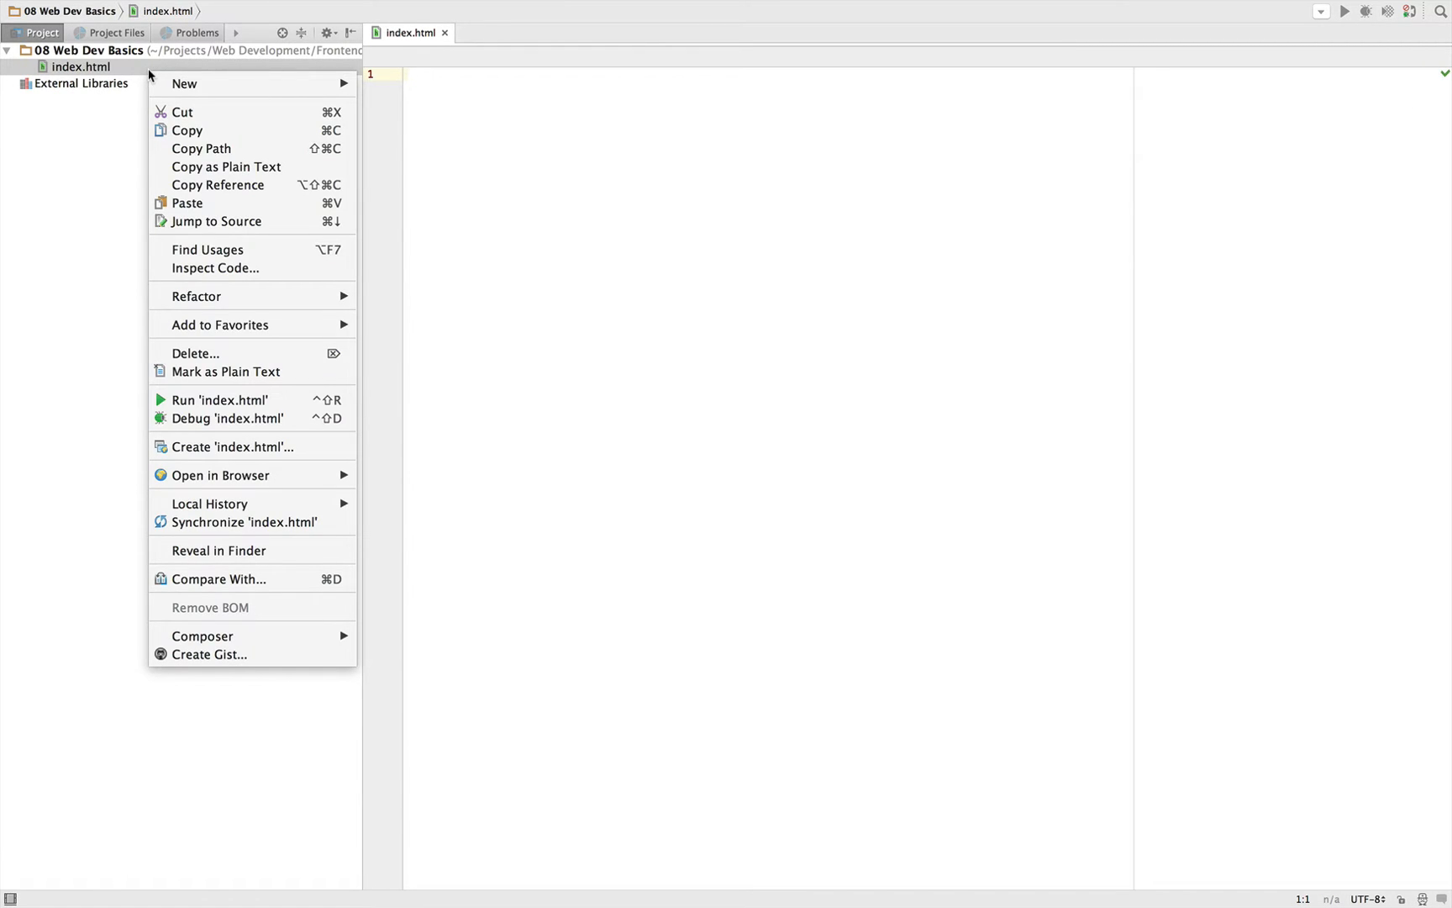
mouse_move(220, 475)
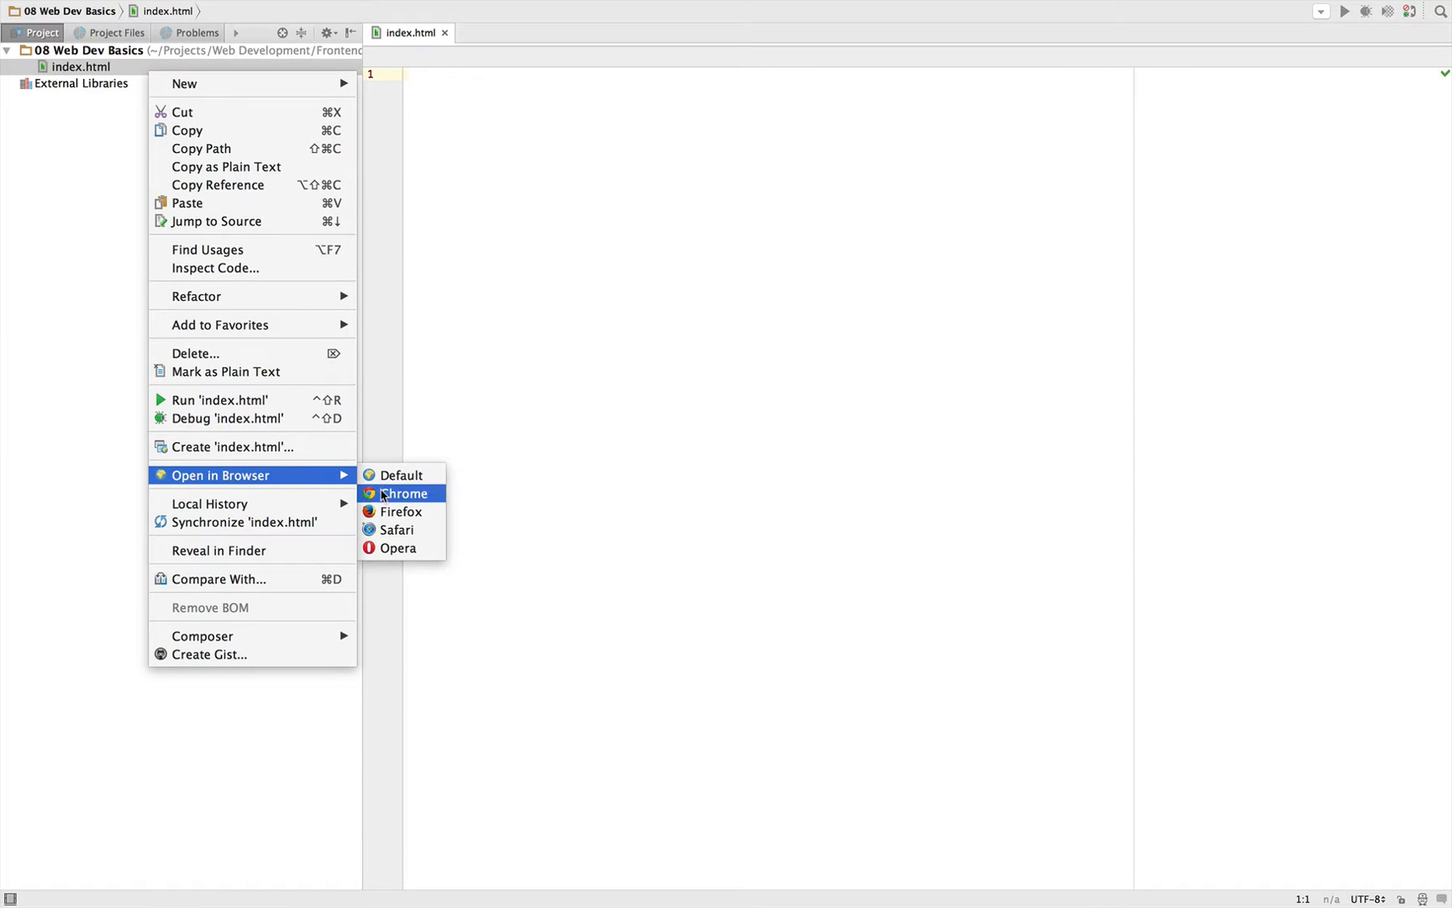
click(402, 493)
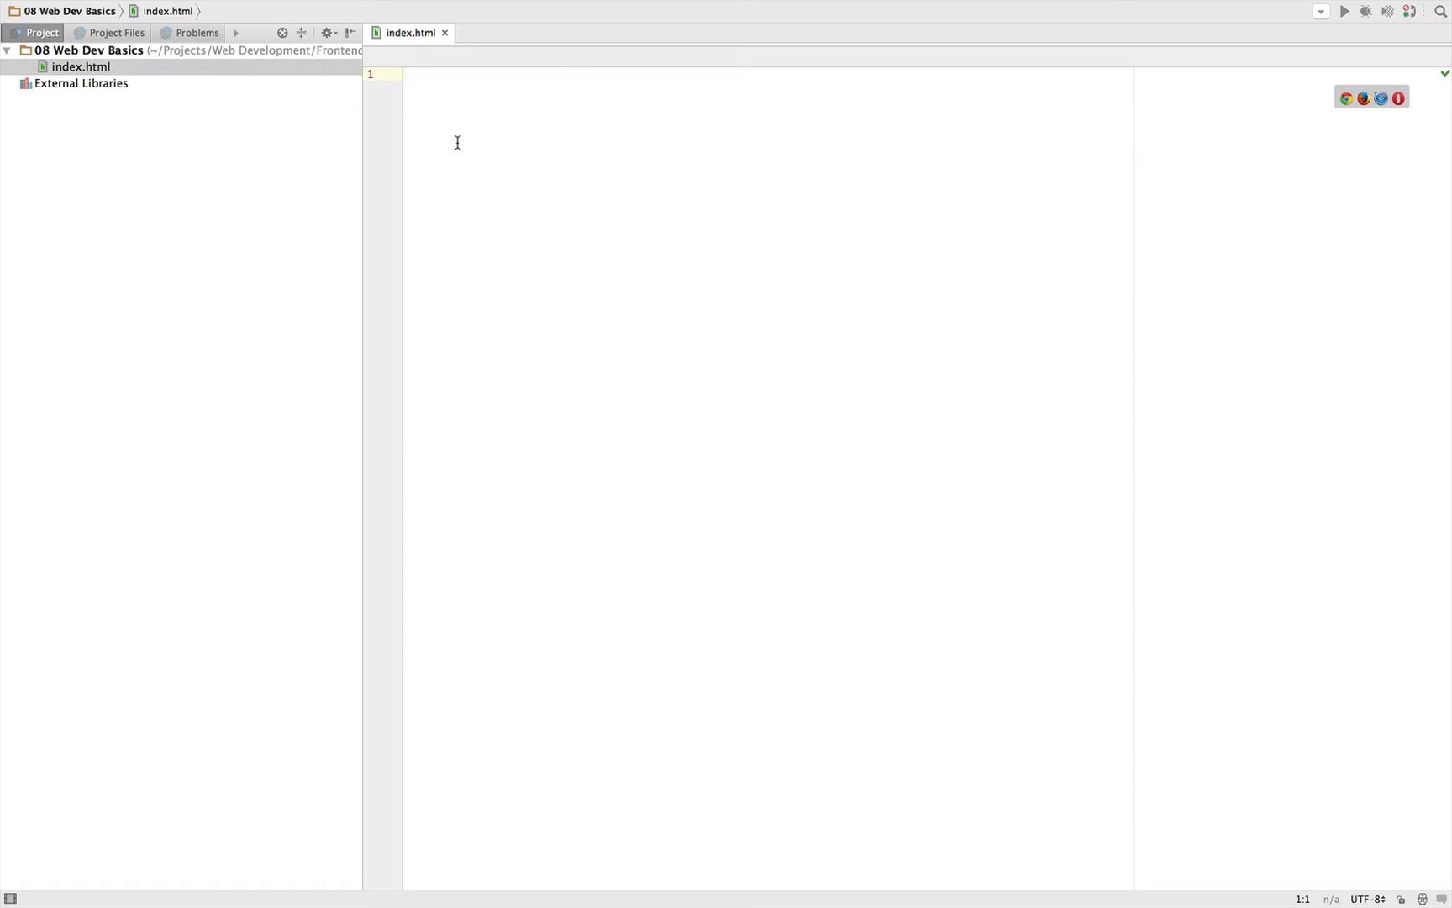
text(Hello World)
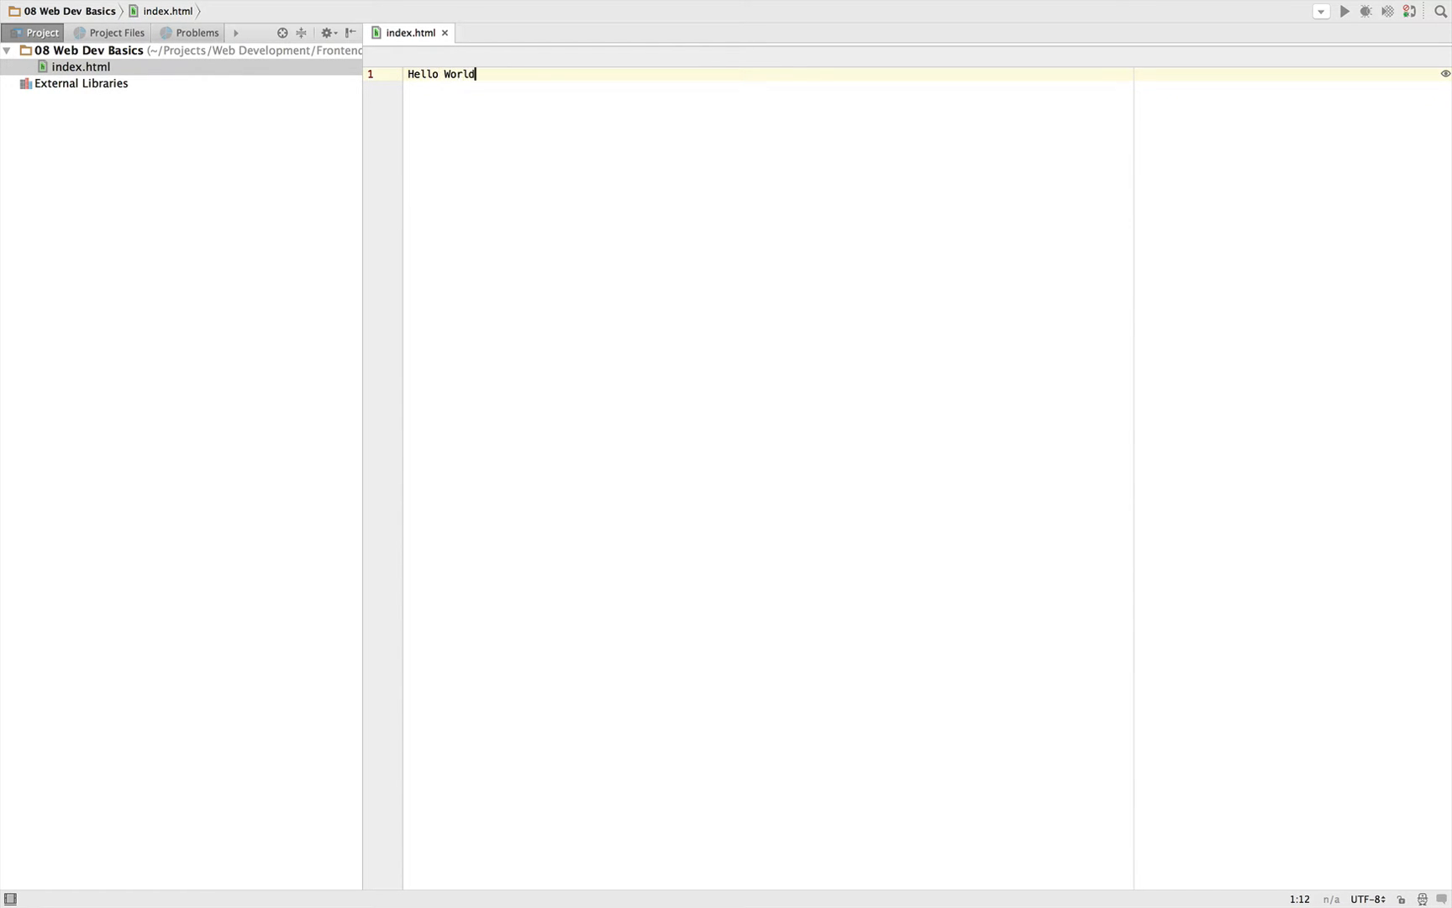
text(!)
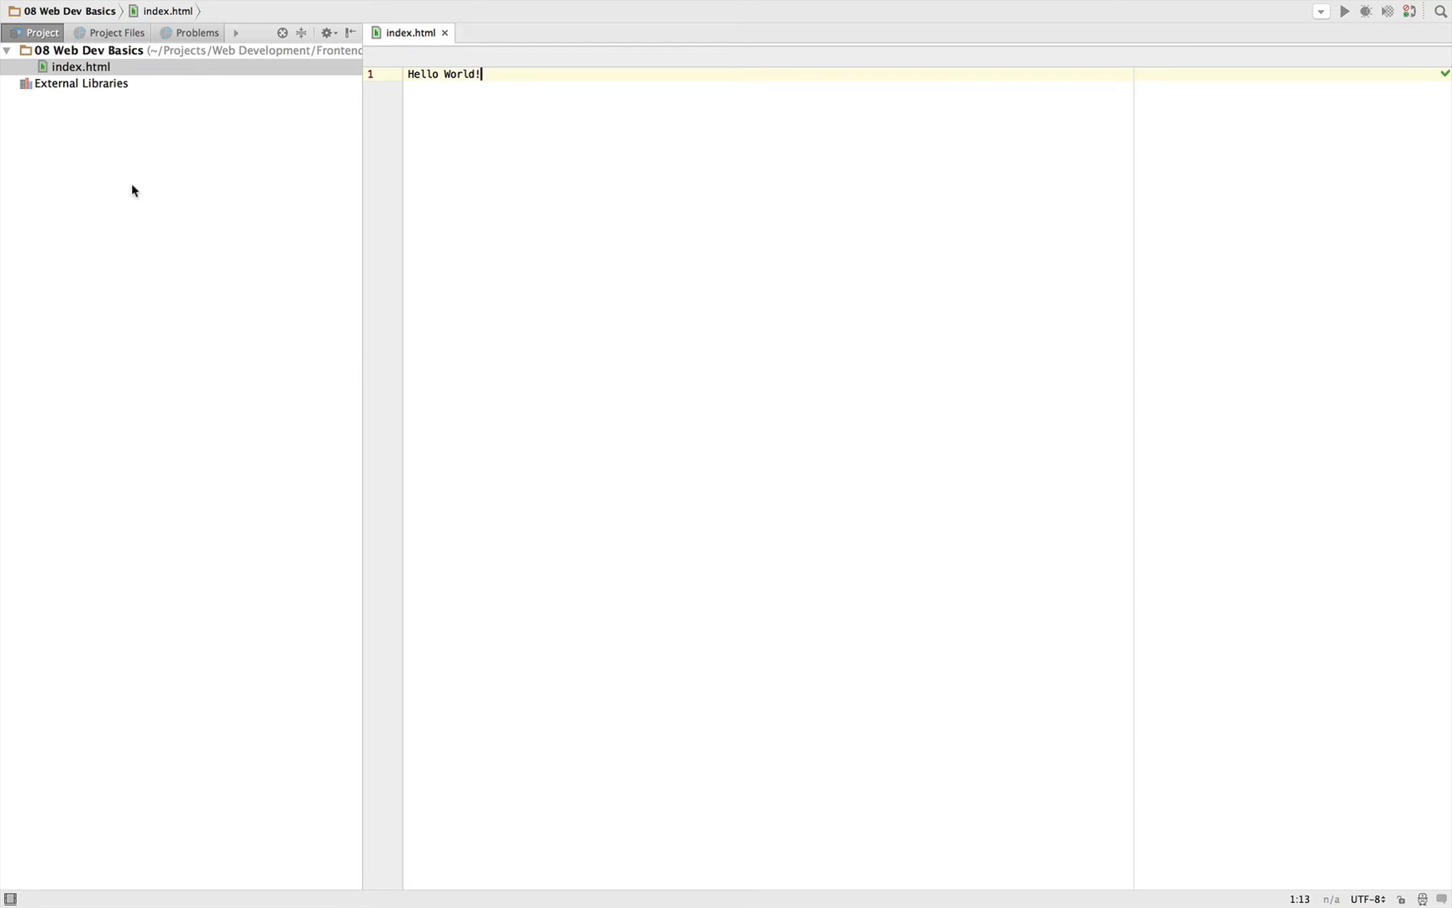
mouse_move(333, 220)
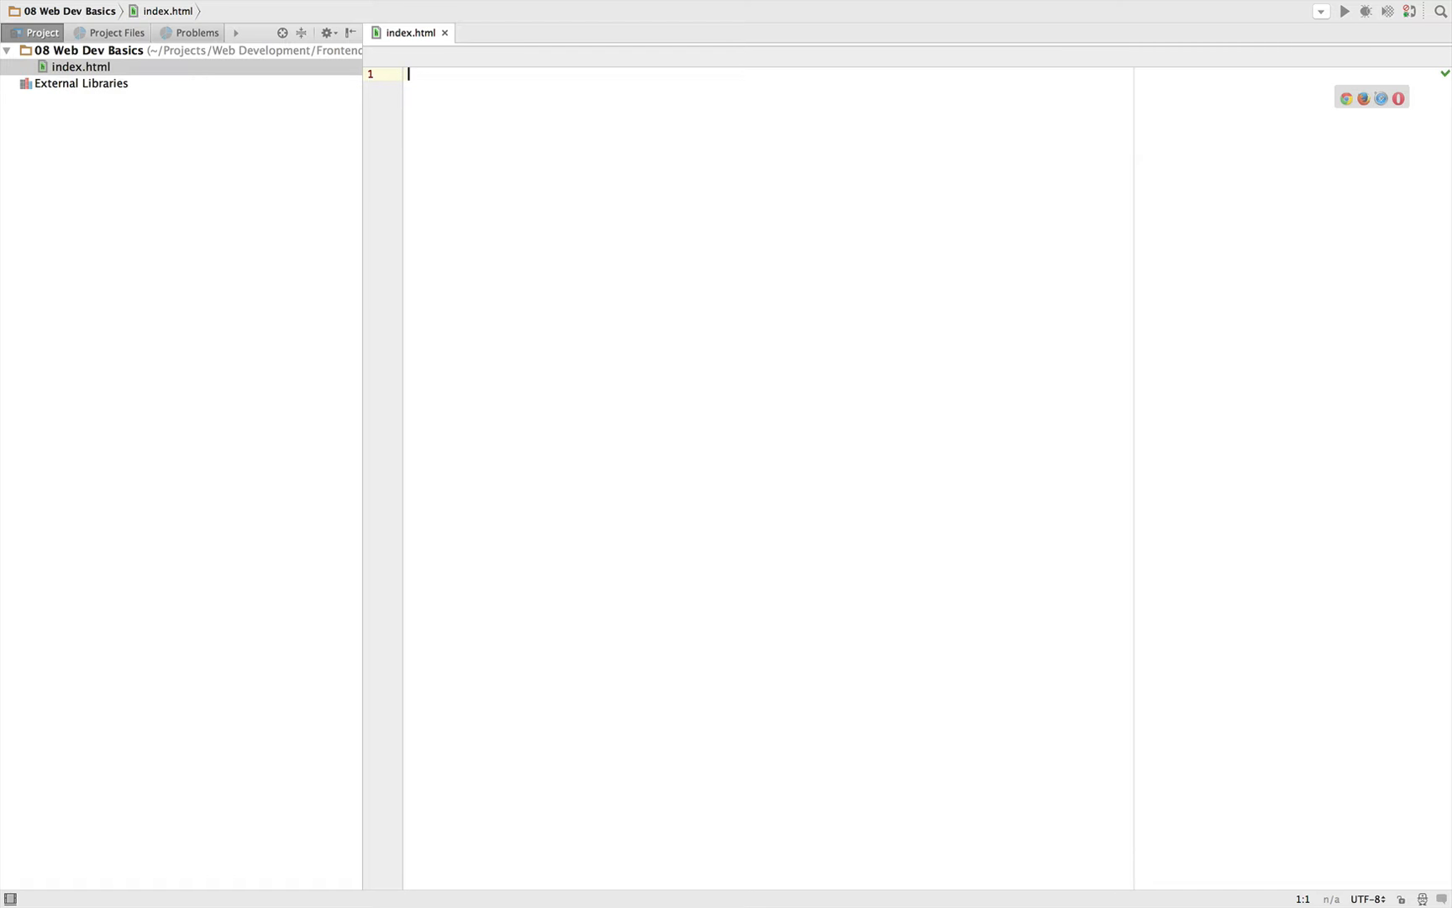
Write 'DECLARE DOCUMENT TYPE' on line 1 and 'DOCUMENT HEAD' on line 2
text(D)
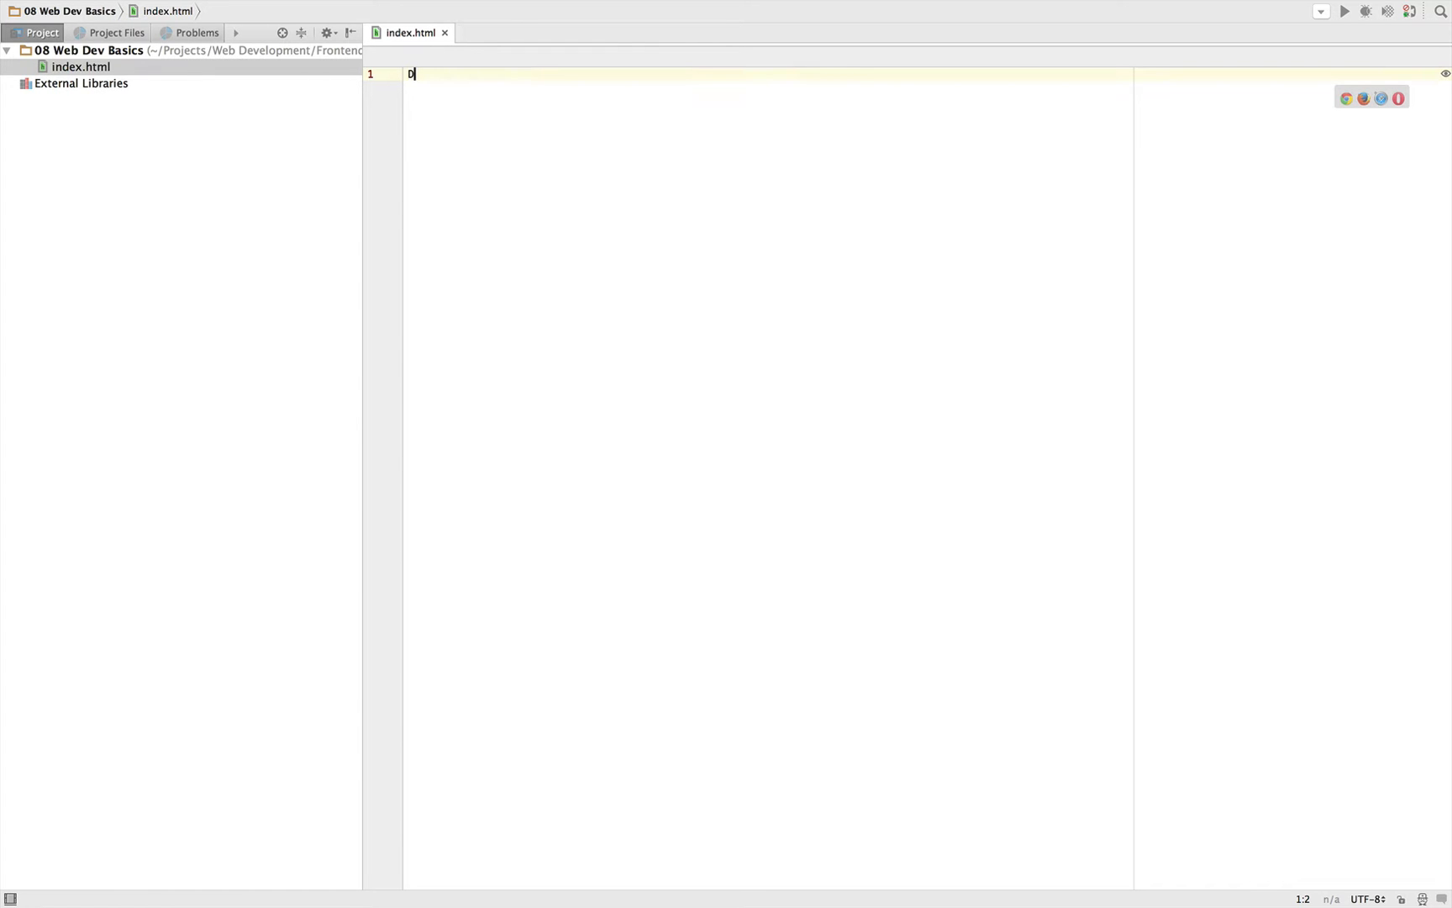
text(ECLARE DO)
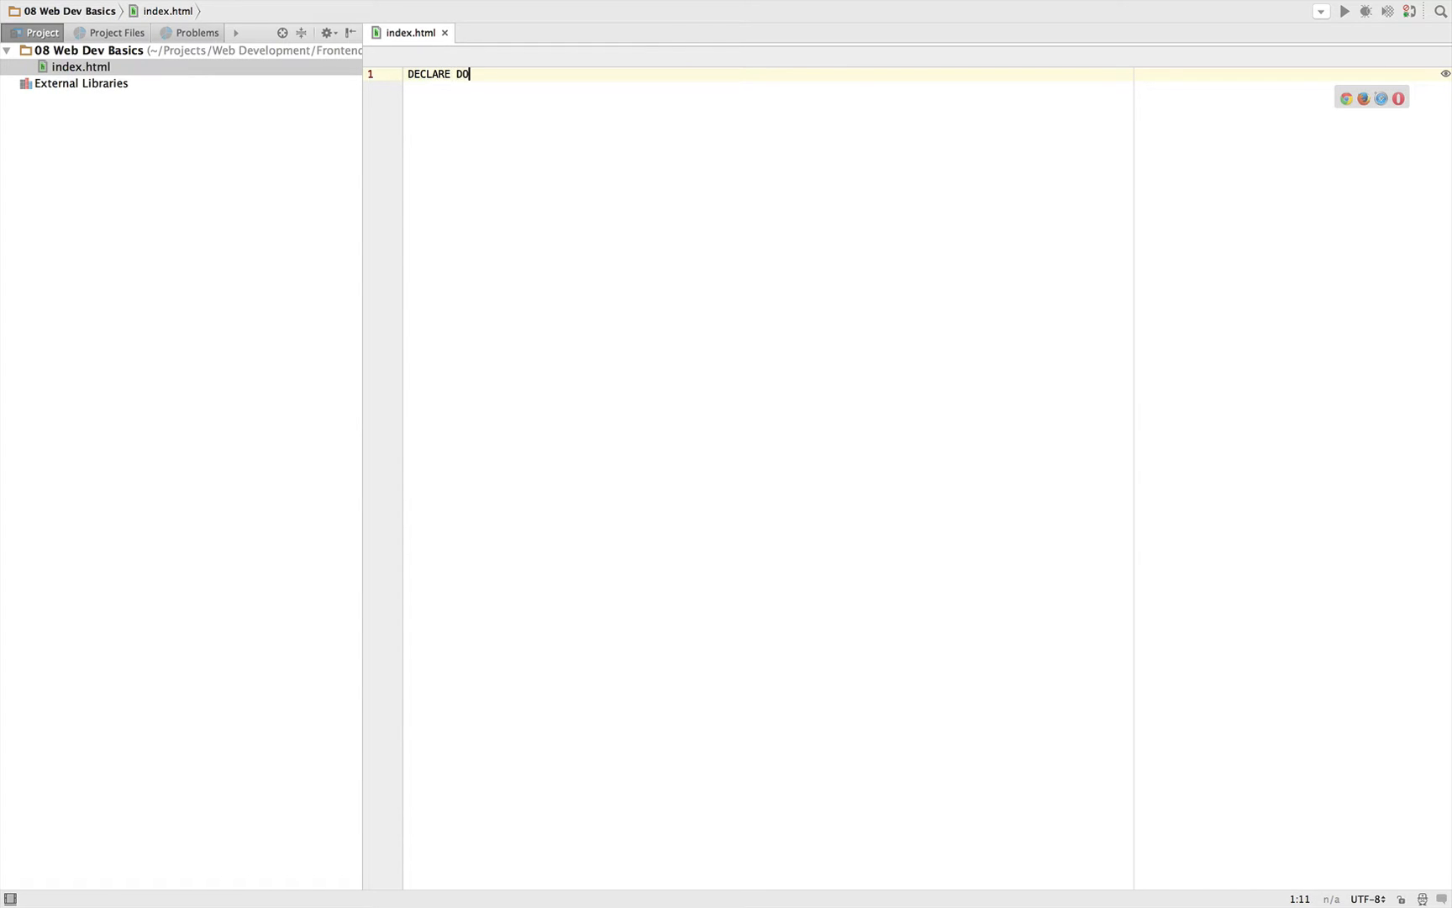
text(CUMENT TYPE)
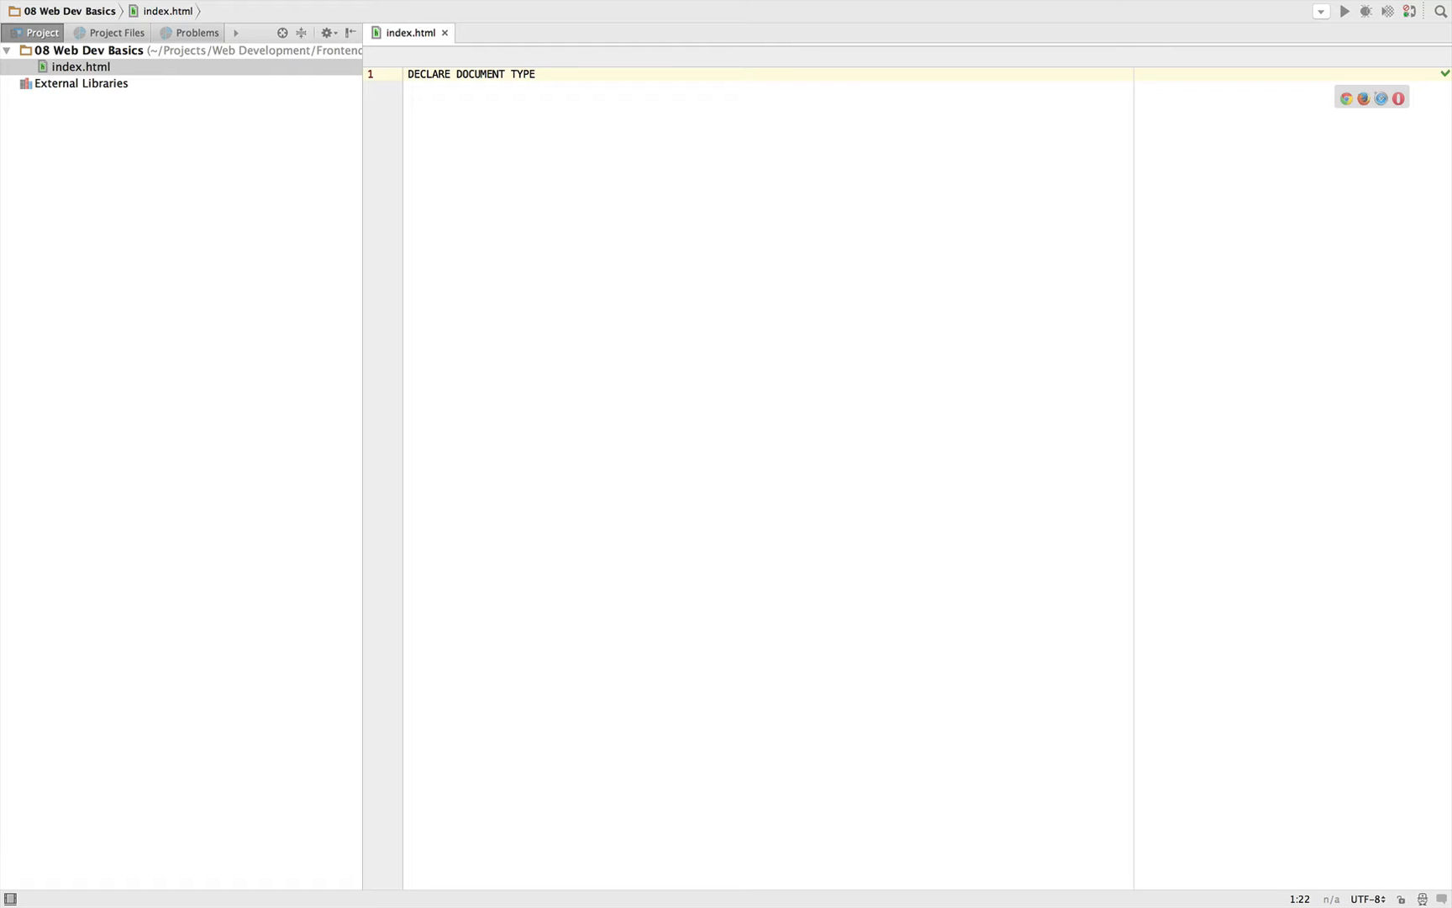
click(537, 74)
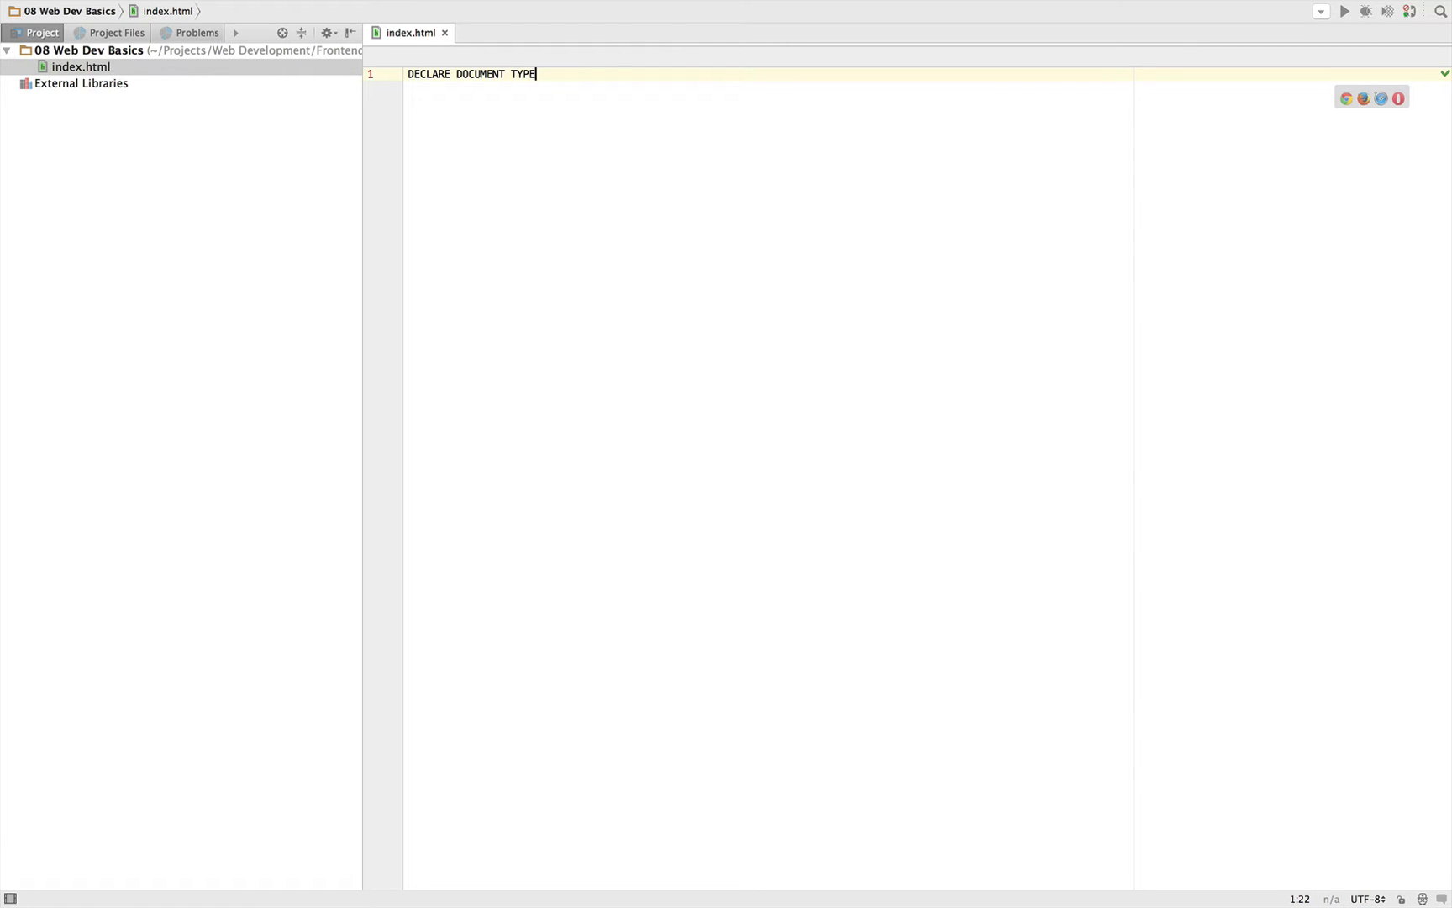
key(Enter)
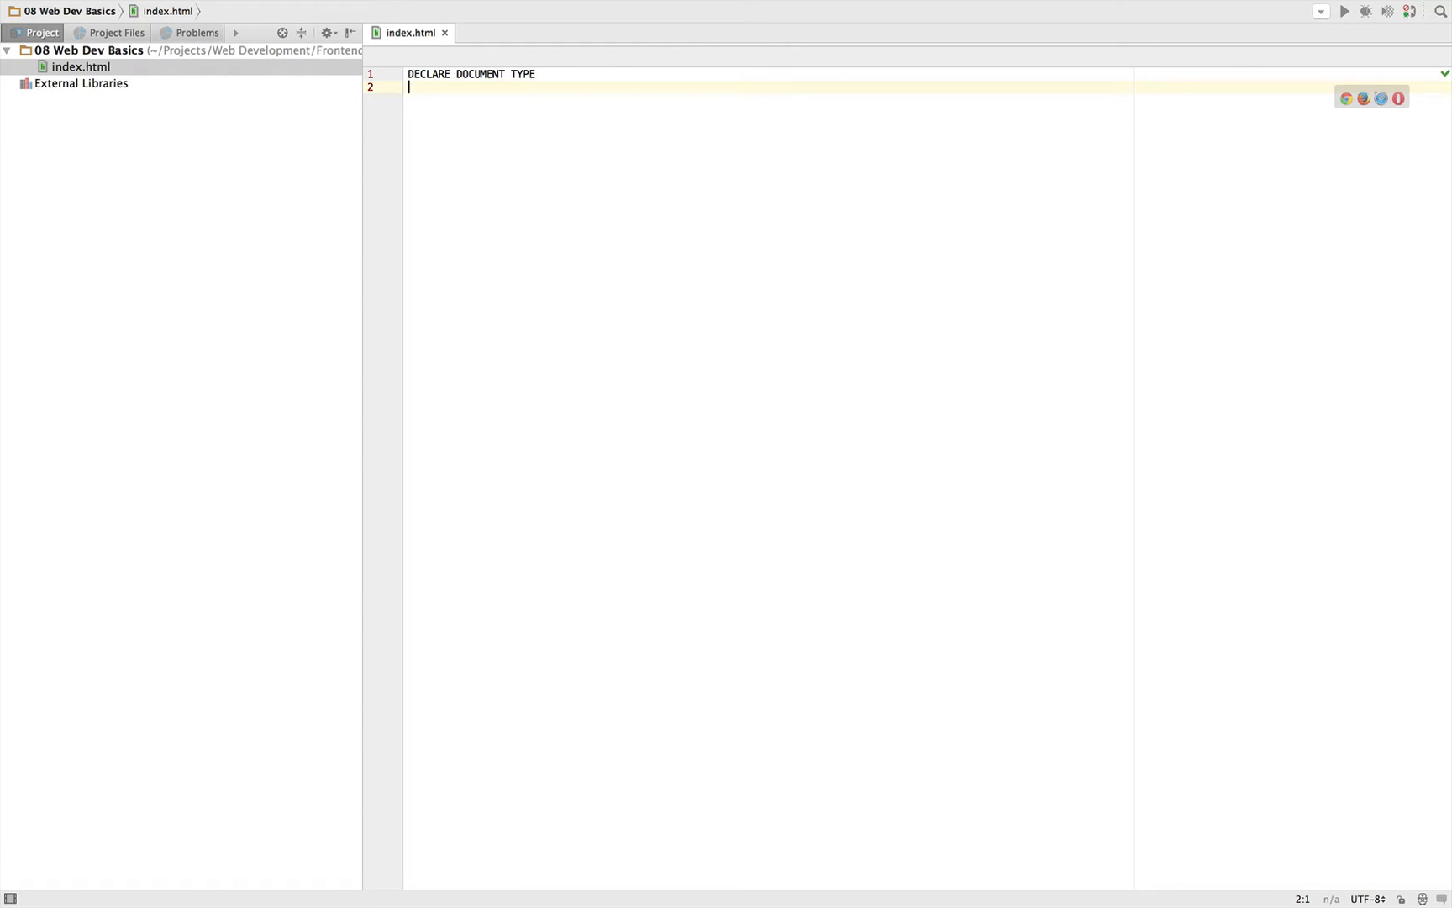
text(DOCUMENT HEAD)
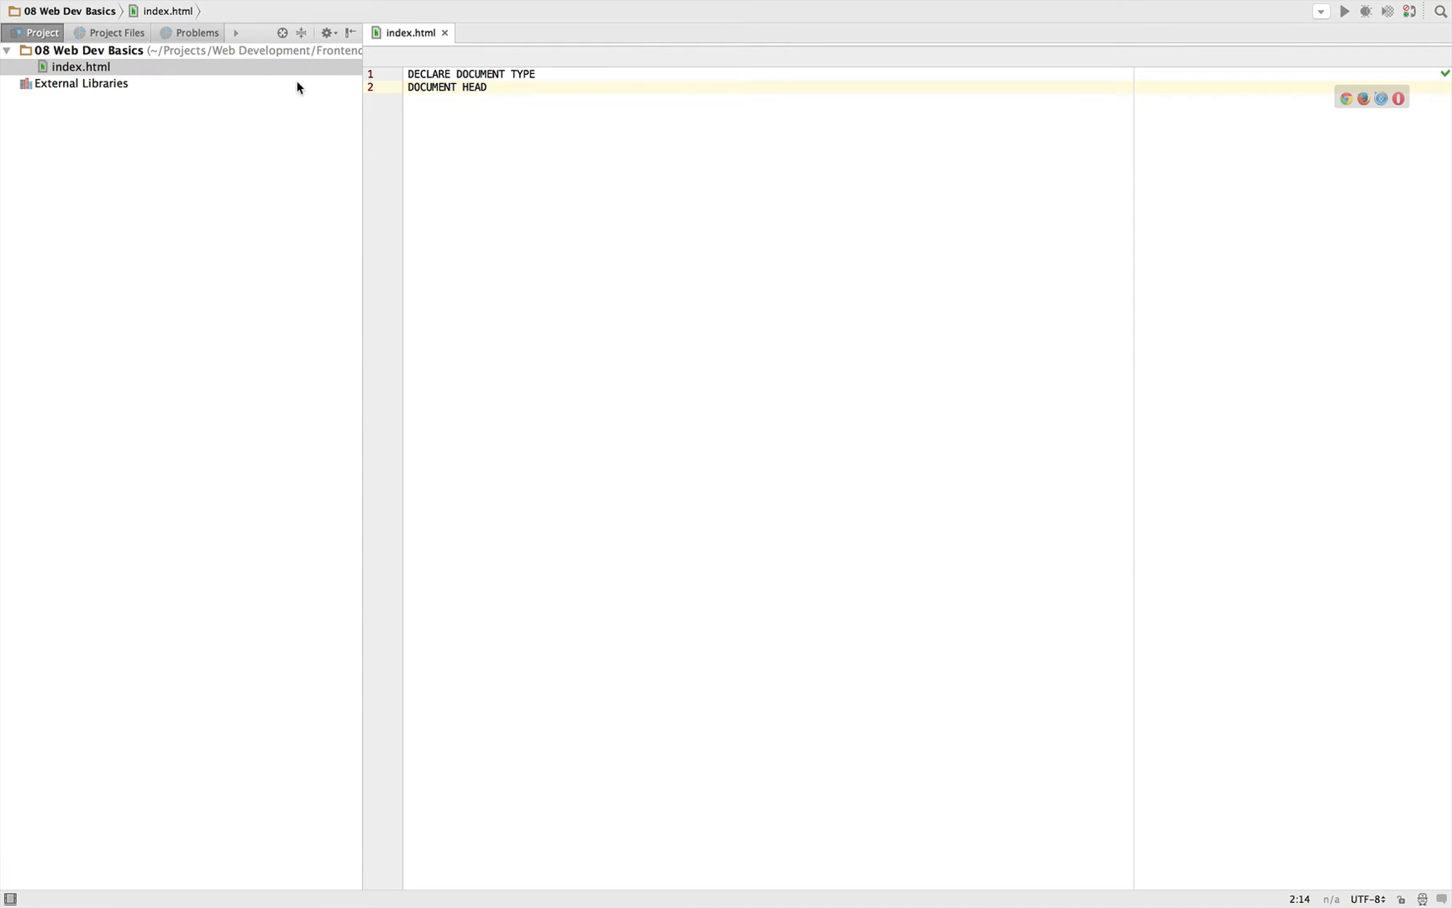
click(82, 83)
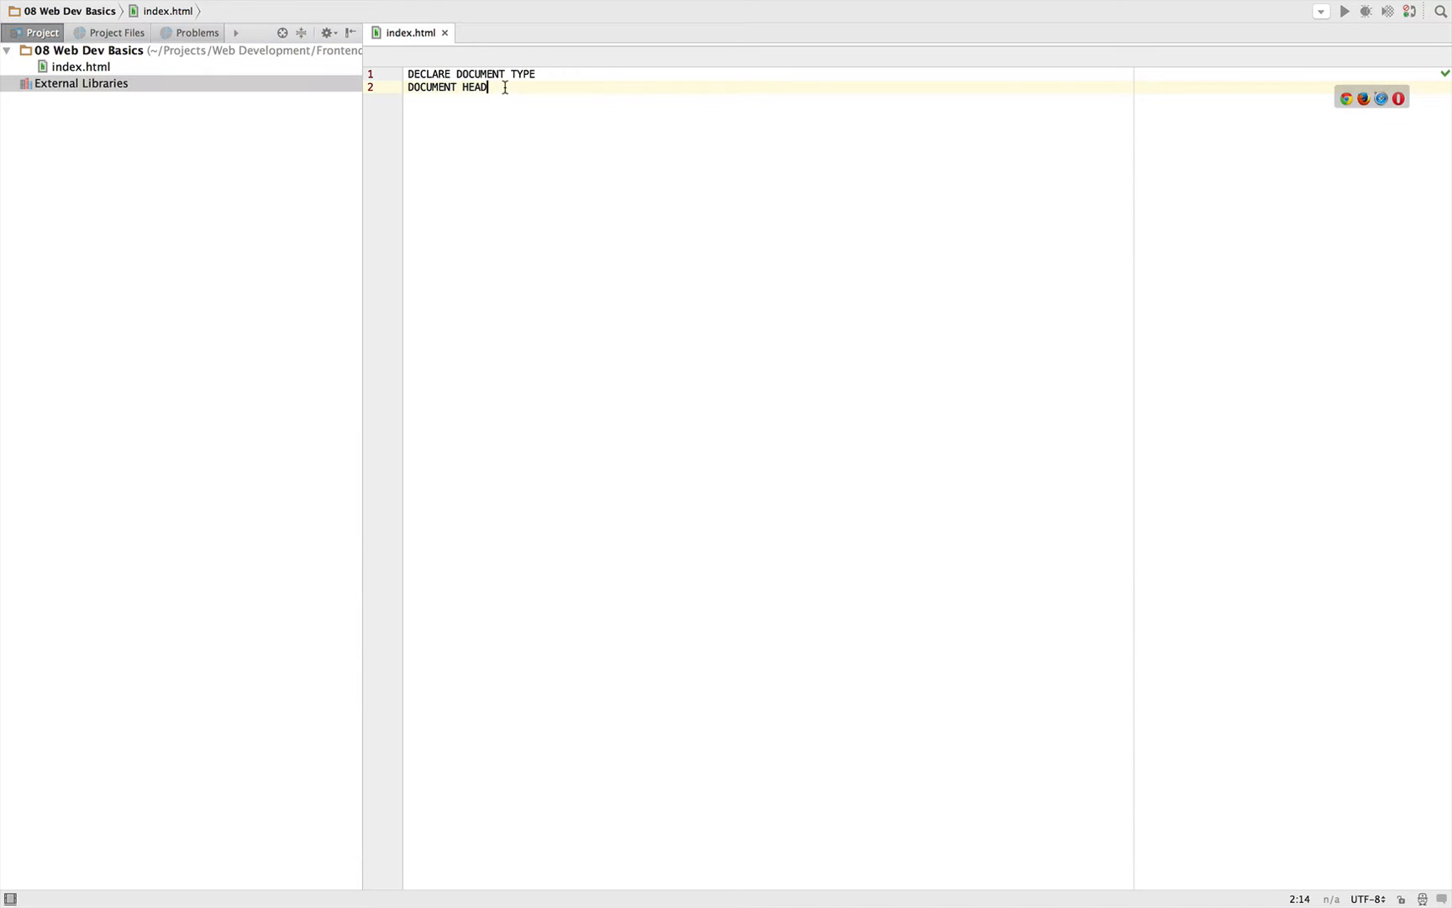
Add 'DOCUMENT BODY' as the third line, correcting the typo
text(DOCUEMT)
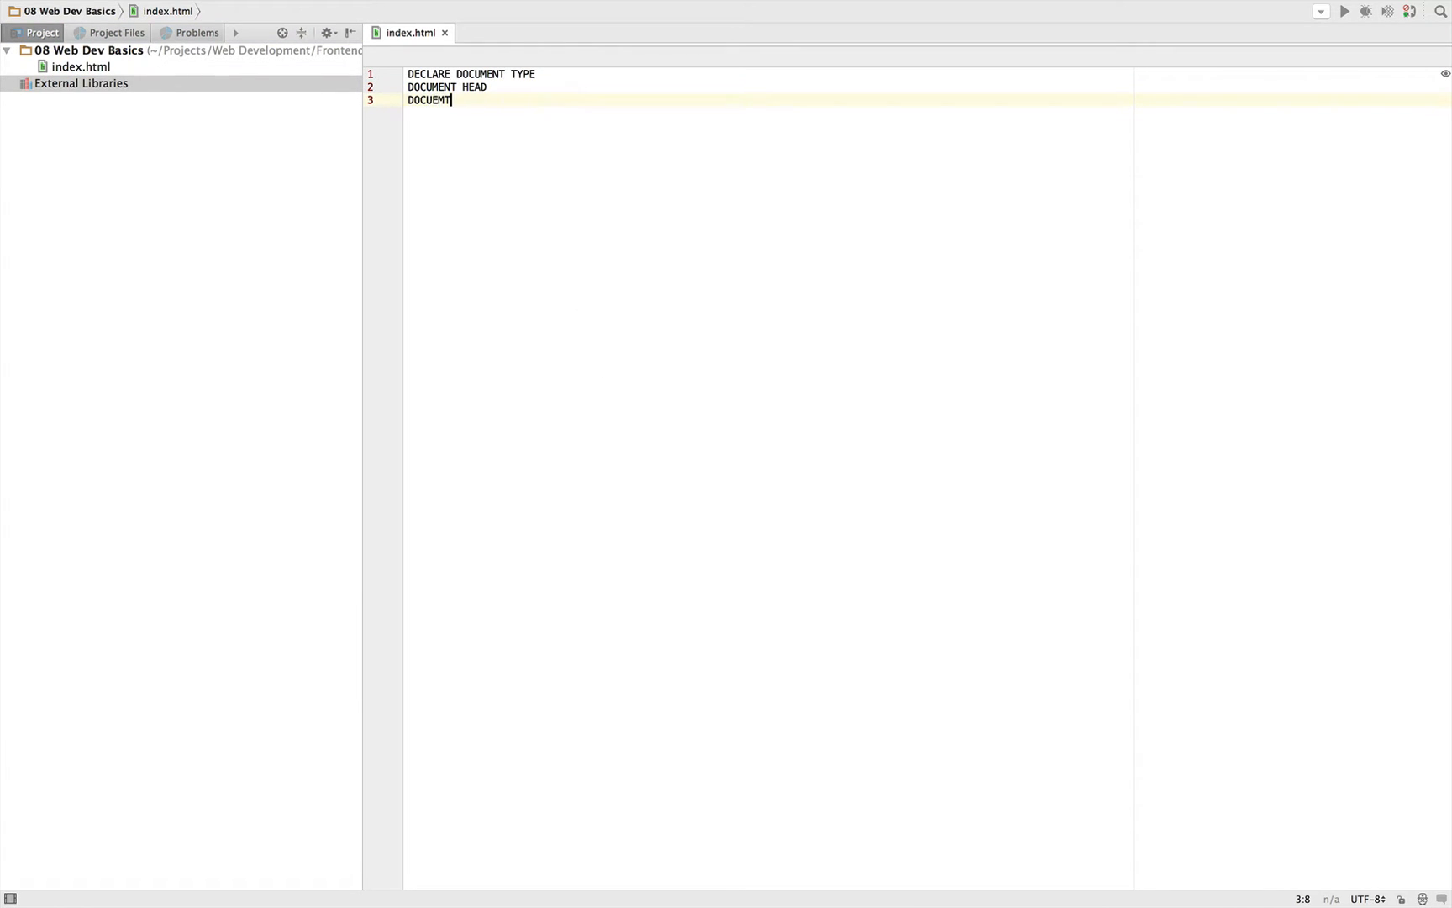
text(DOCUMENT BODY)
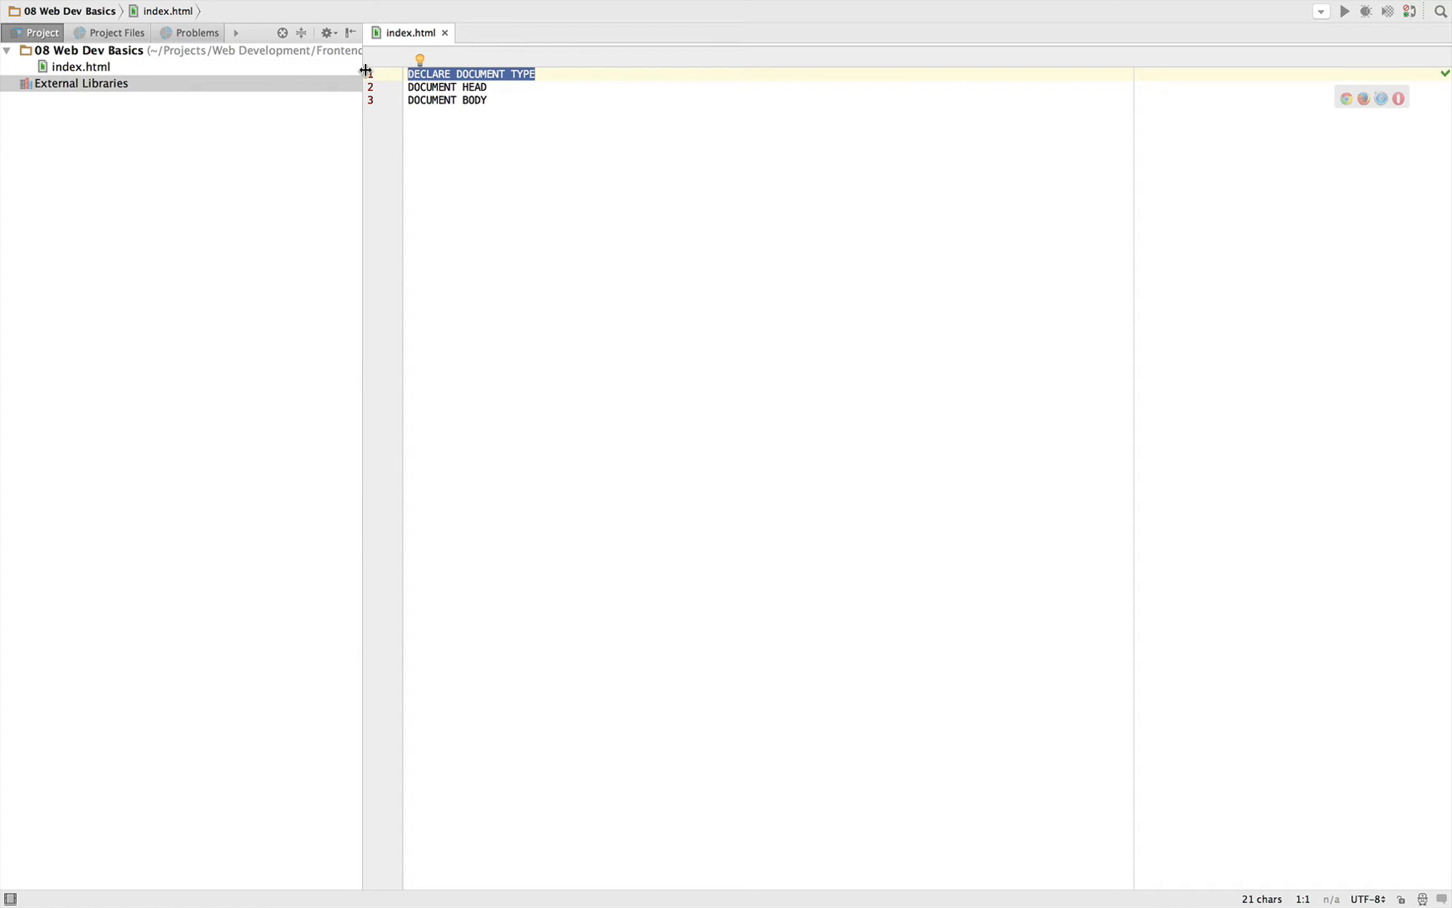
Replace the first-line placeholder with the declaration <!DOCTYPE HTML>
text(<)
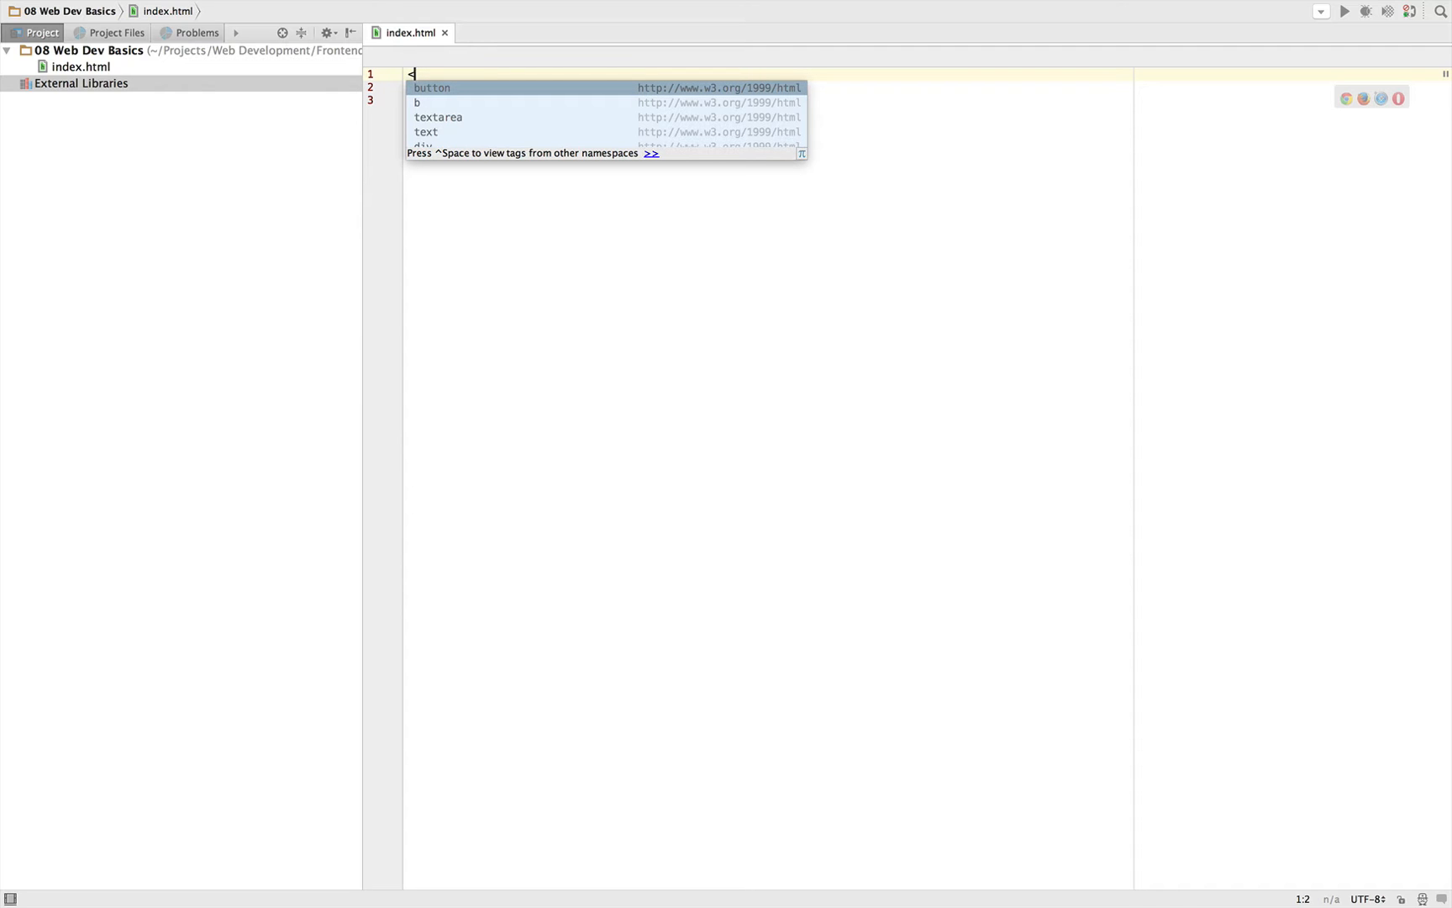
text(>)
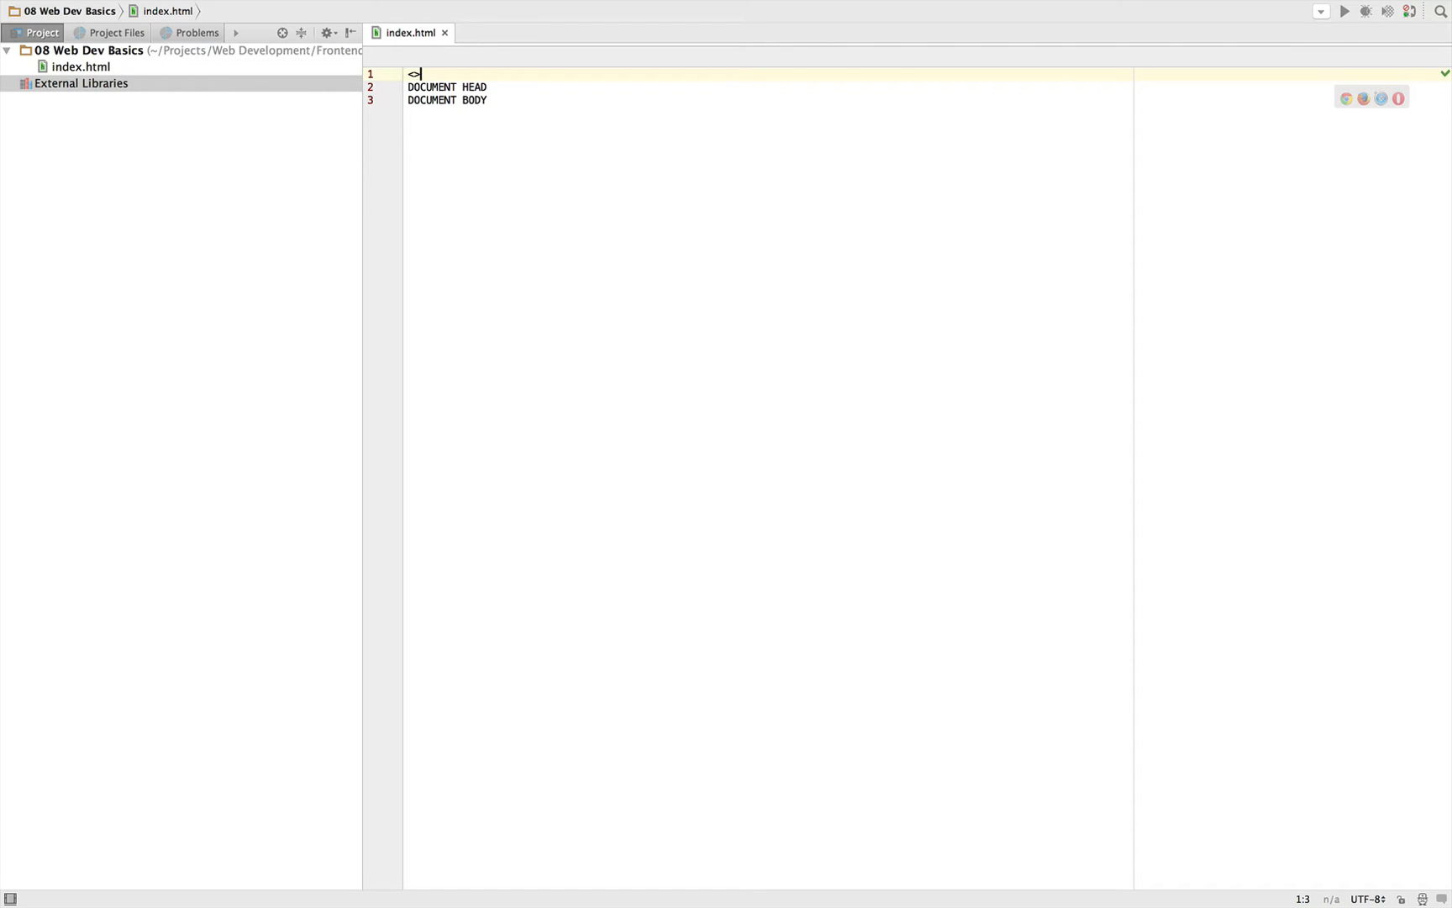
text(tag)
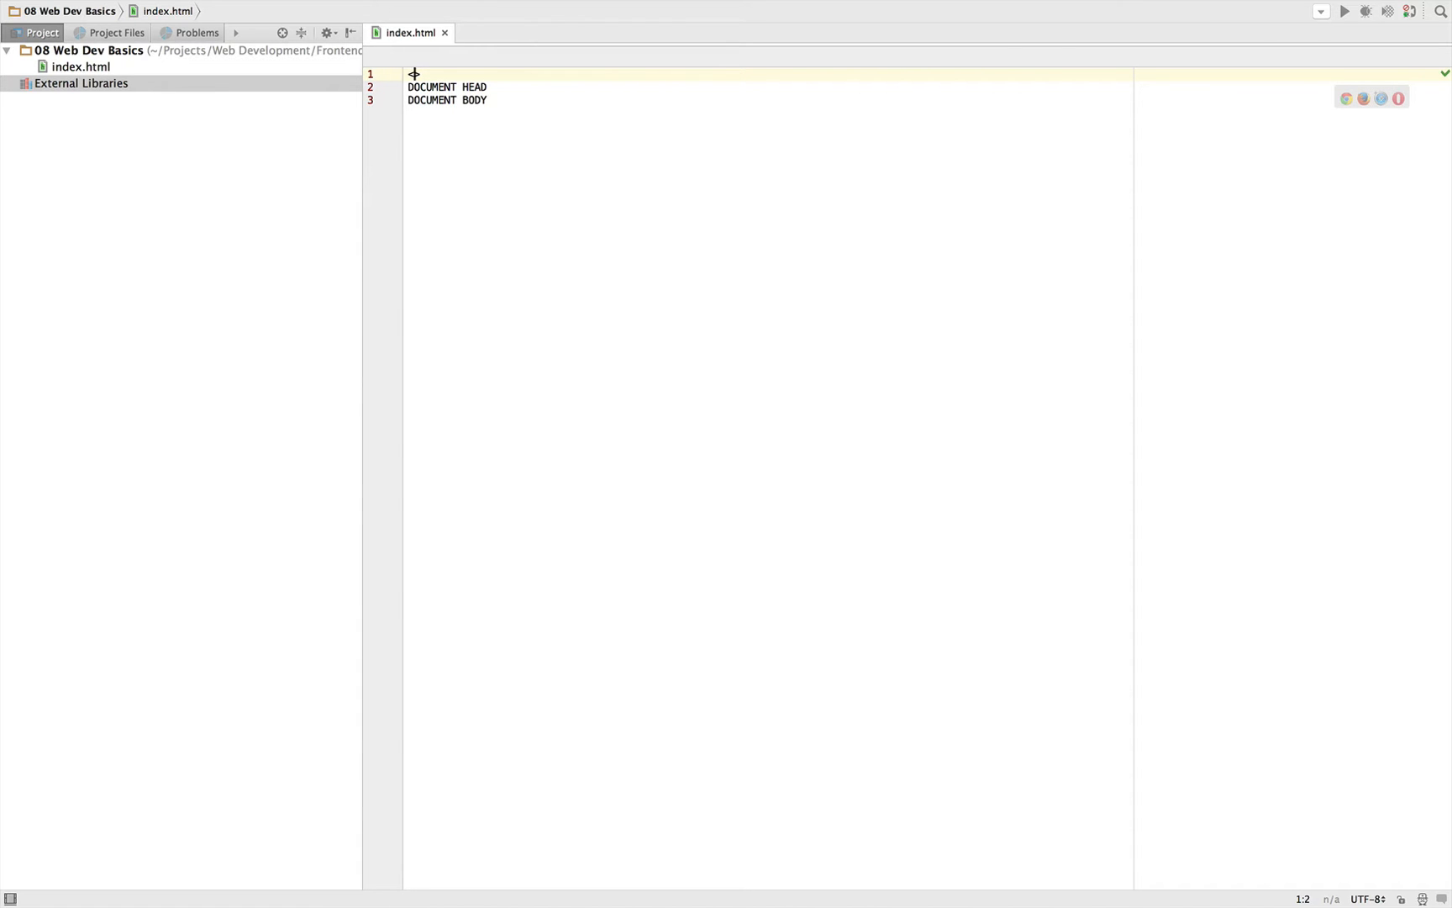
text(<!>)
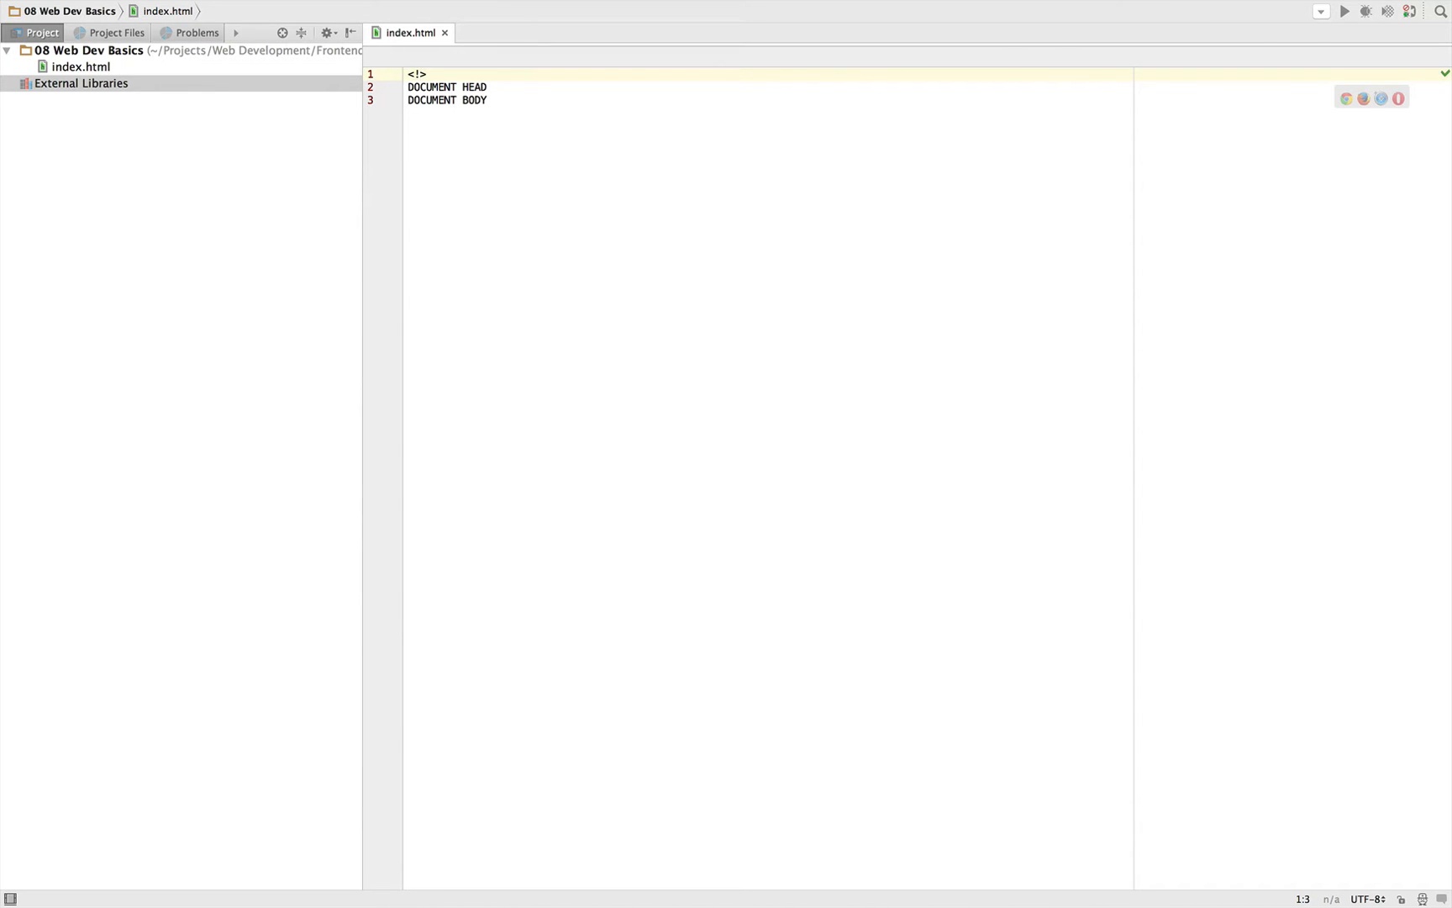
text(DOCTYPE HT)
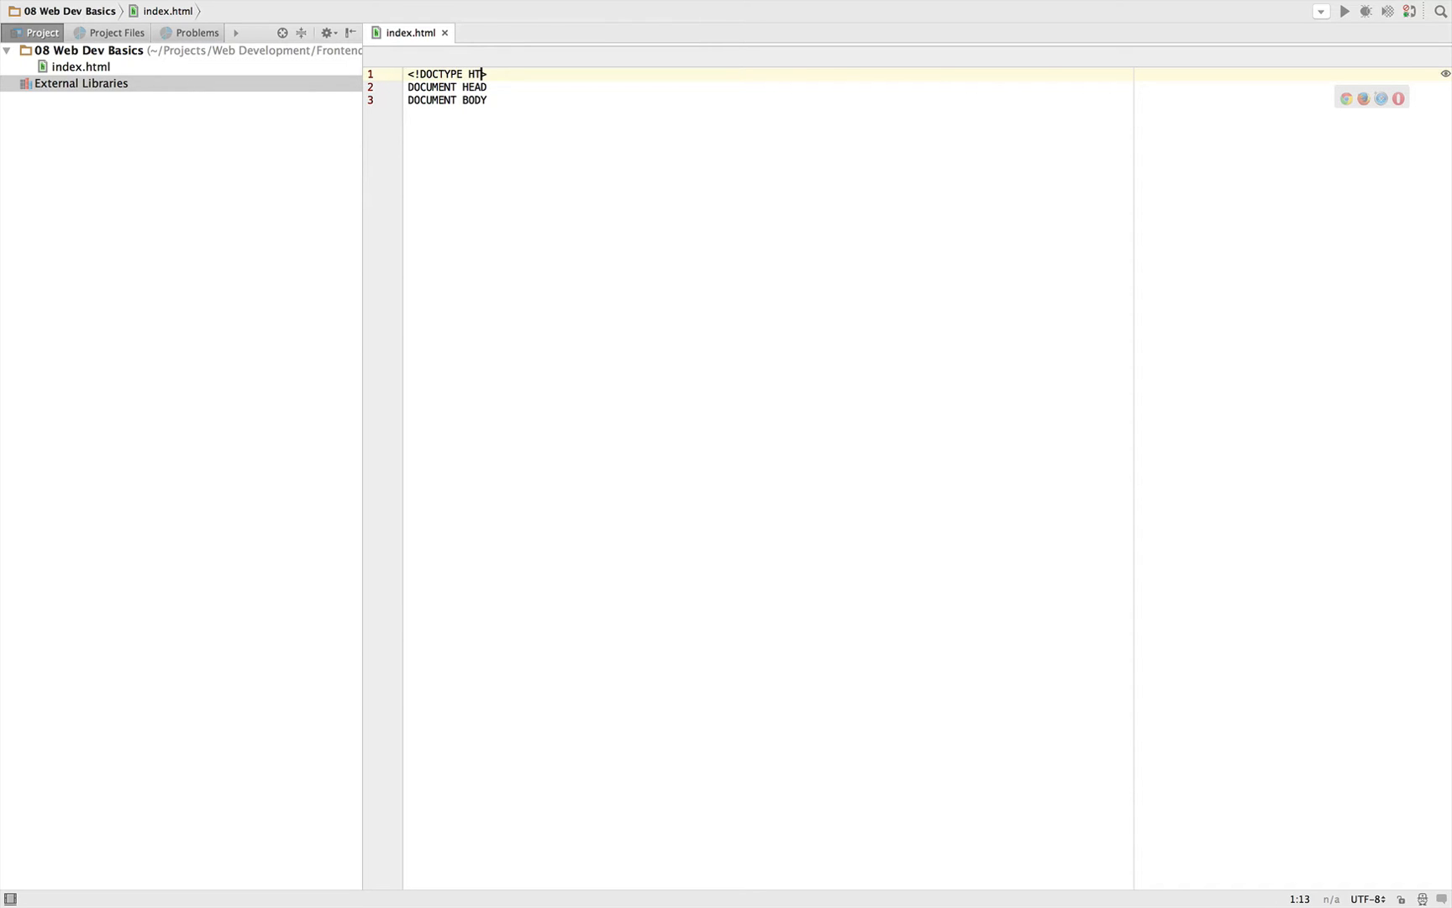
text(ML>)
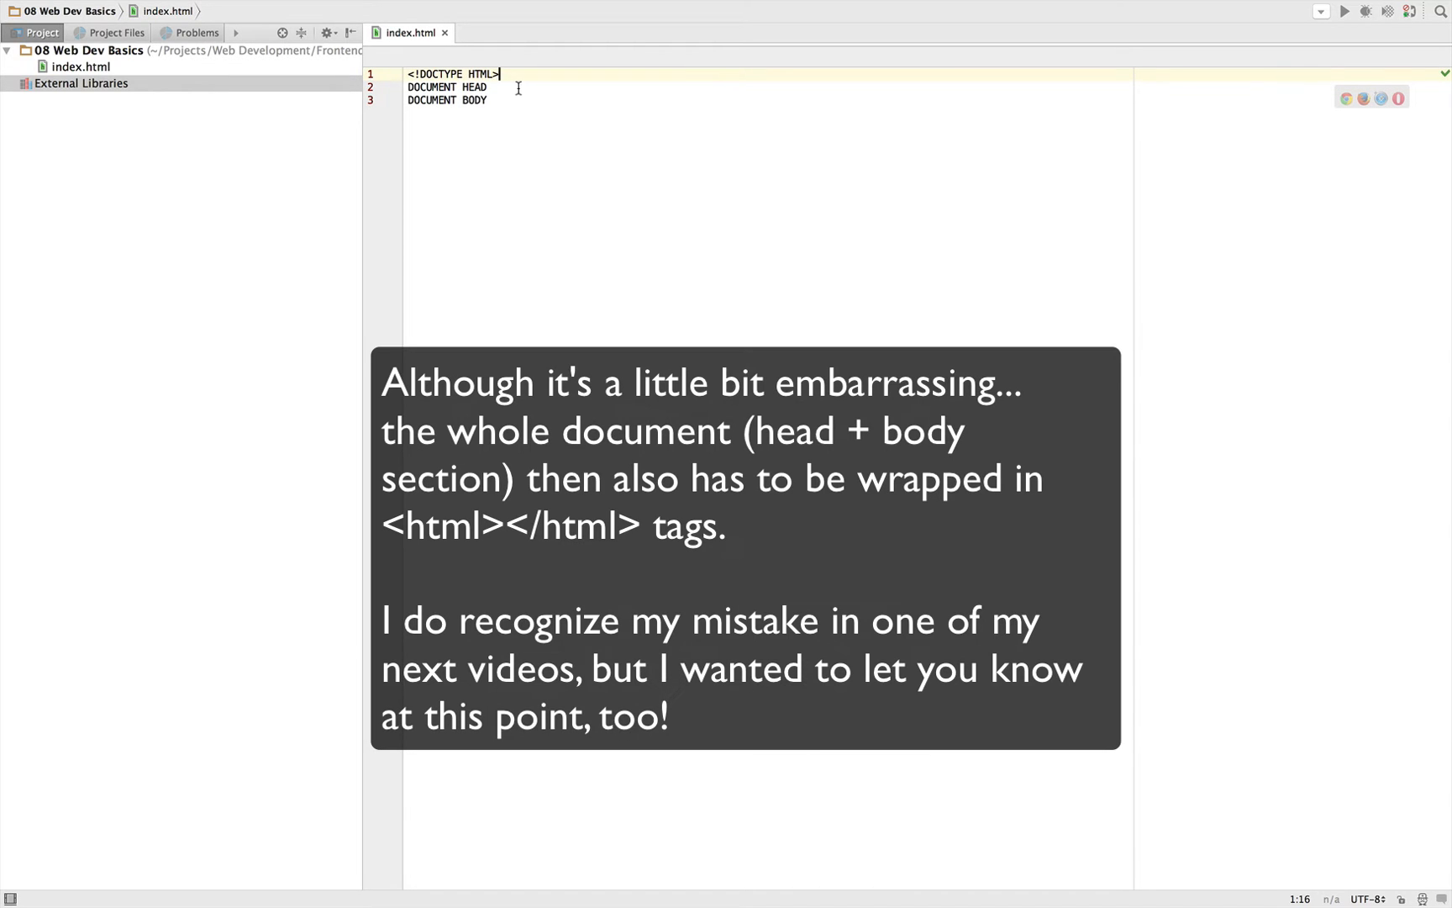
Replace DOCUMENT HEAD with a split <head></head> pair and begin a <body> tag
double_click(446, 88)
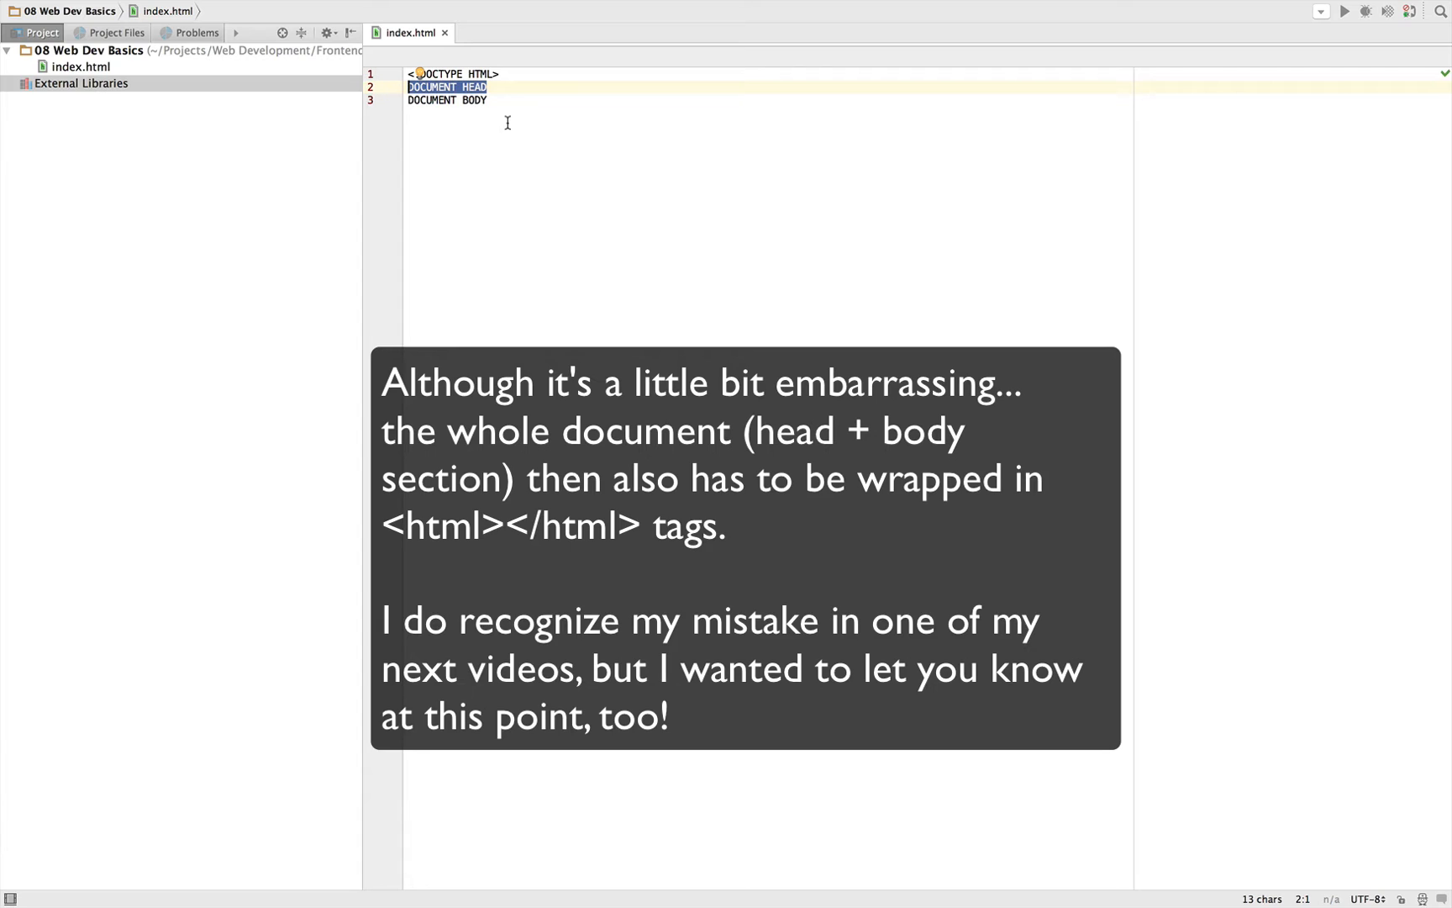
text(<)
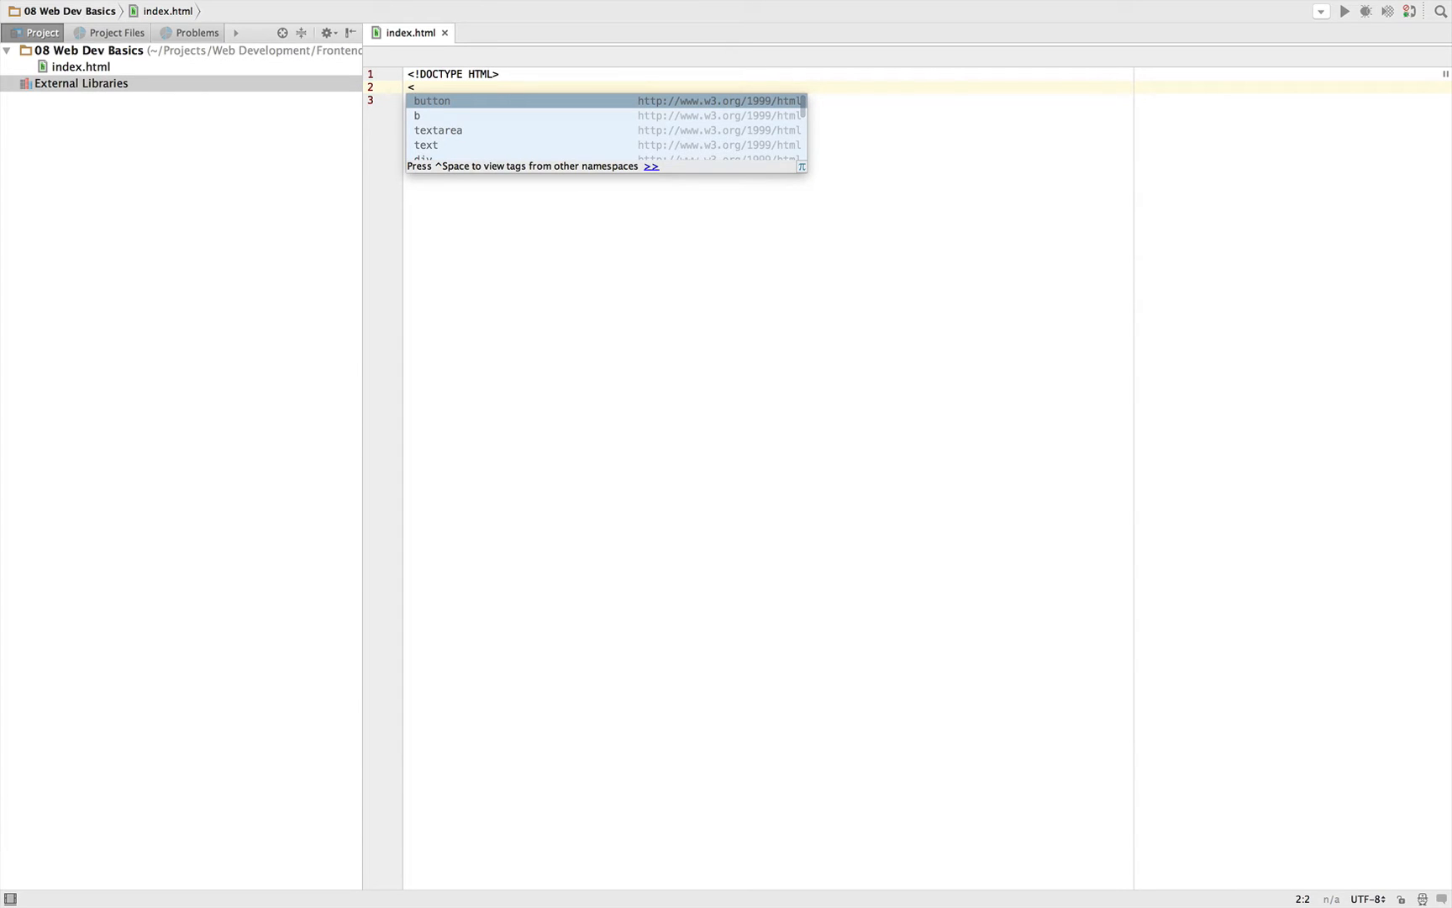
text(head>)
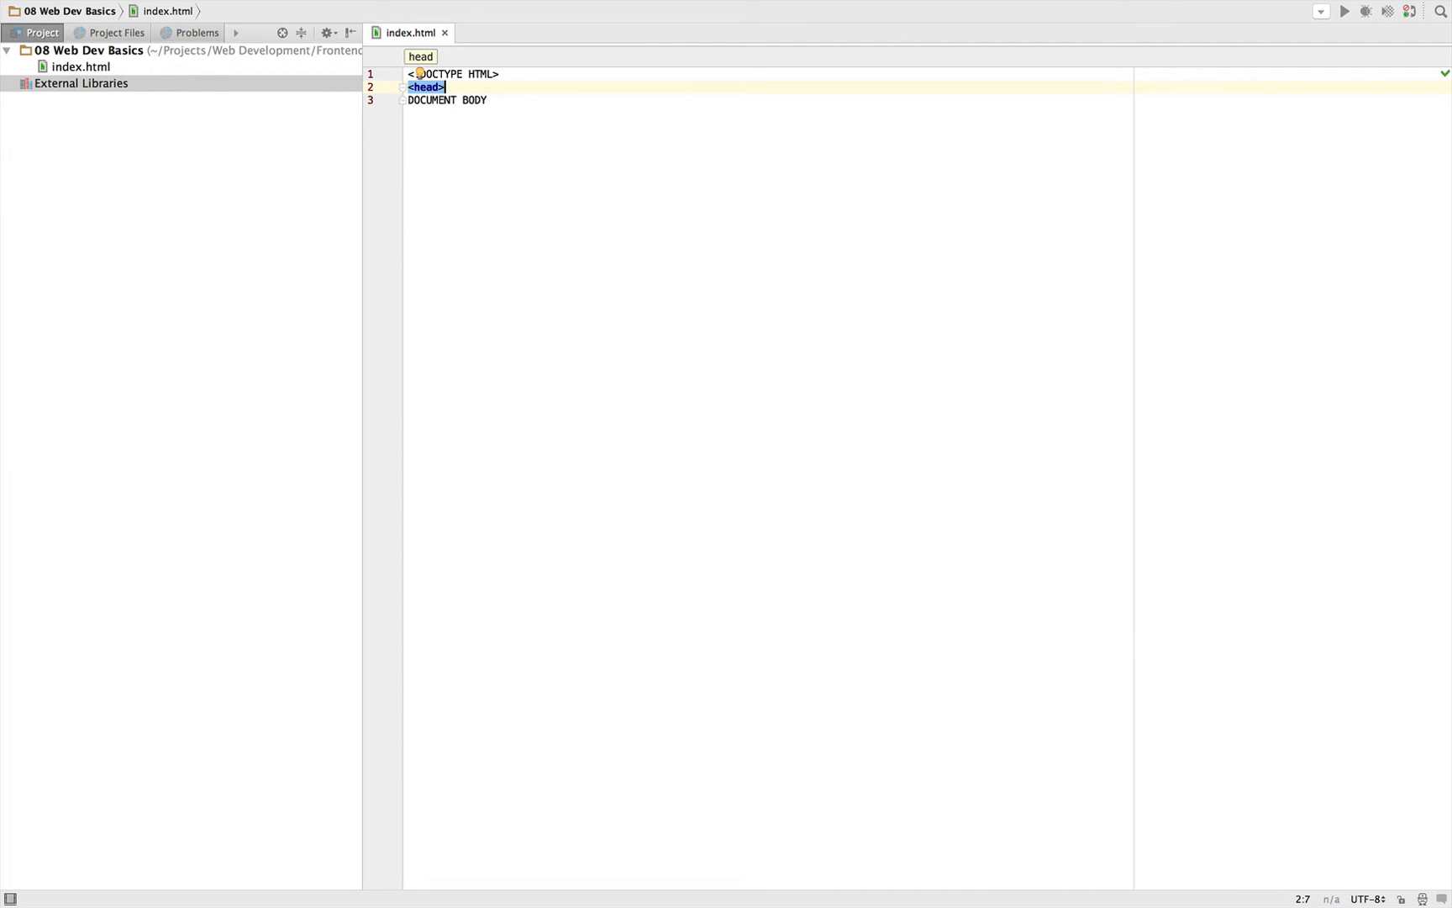
text(</head>)
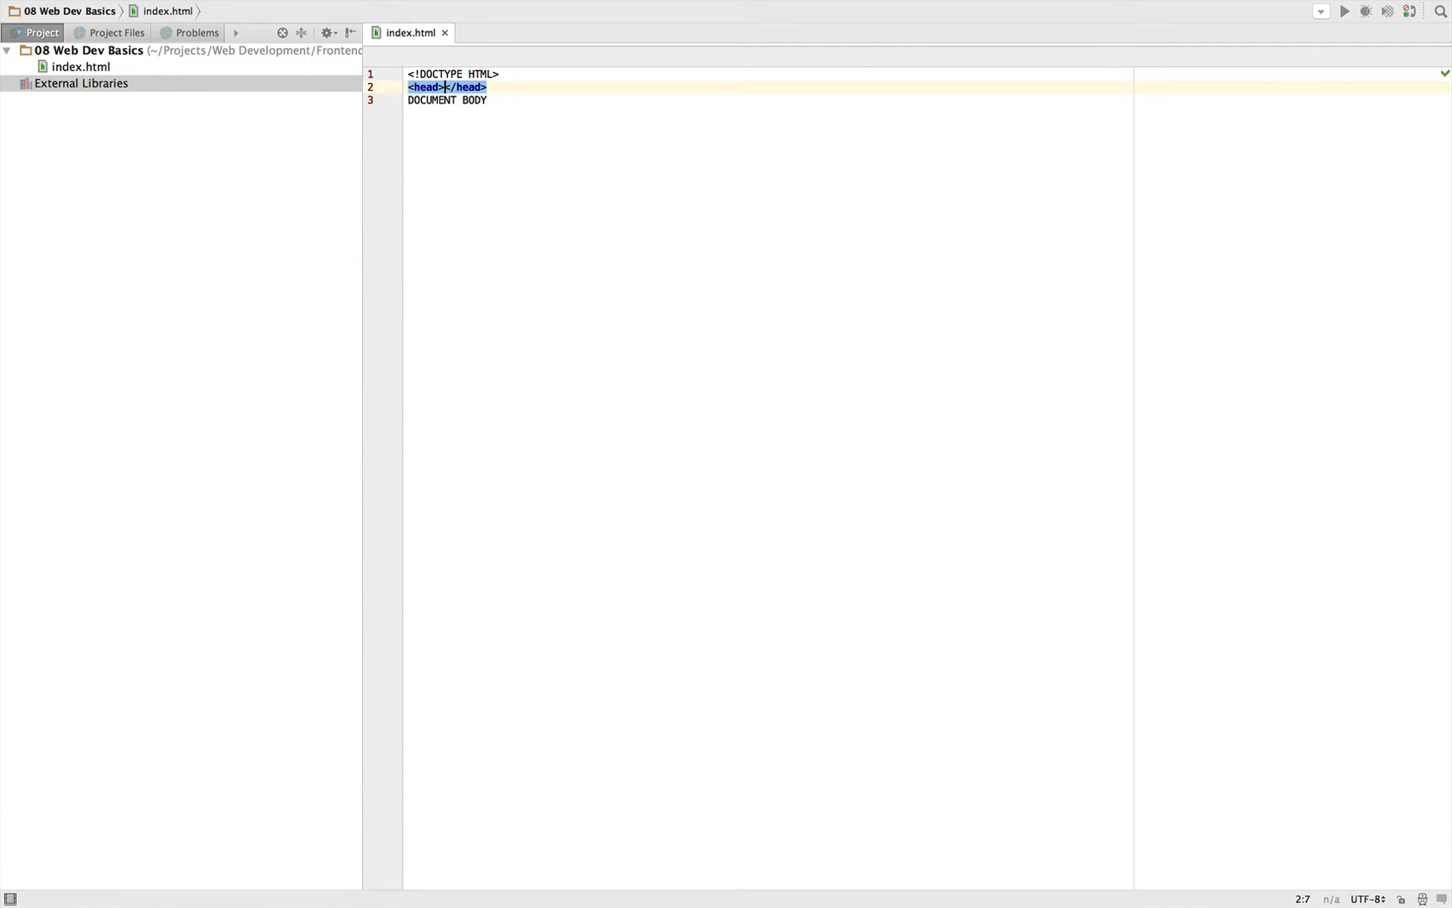
key(enter)
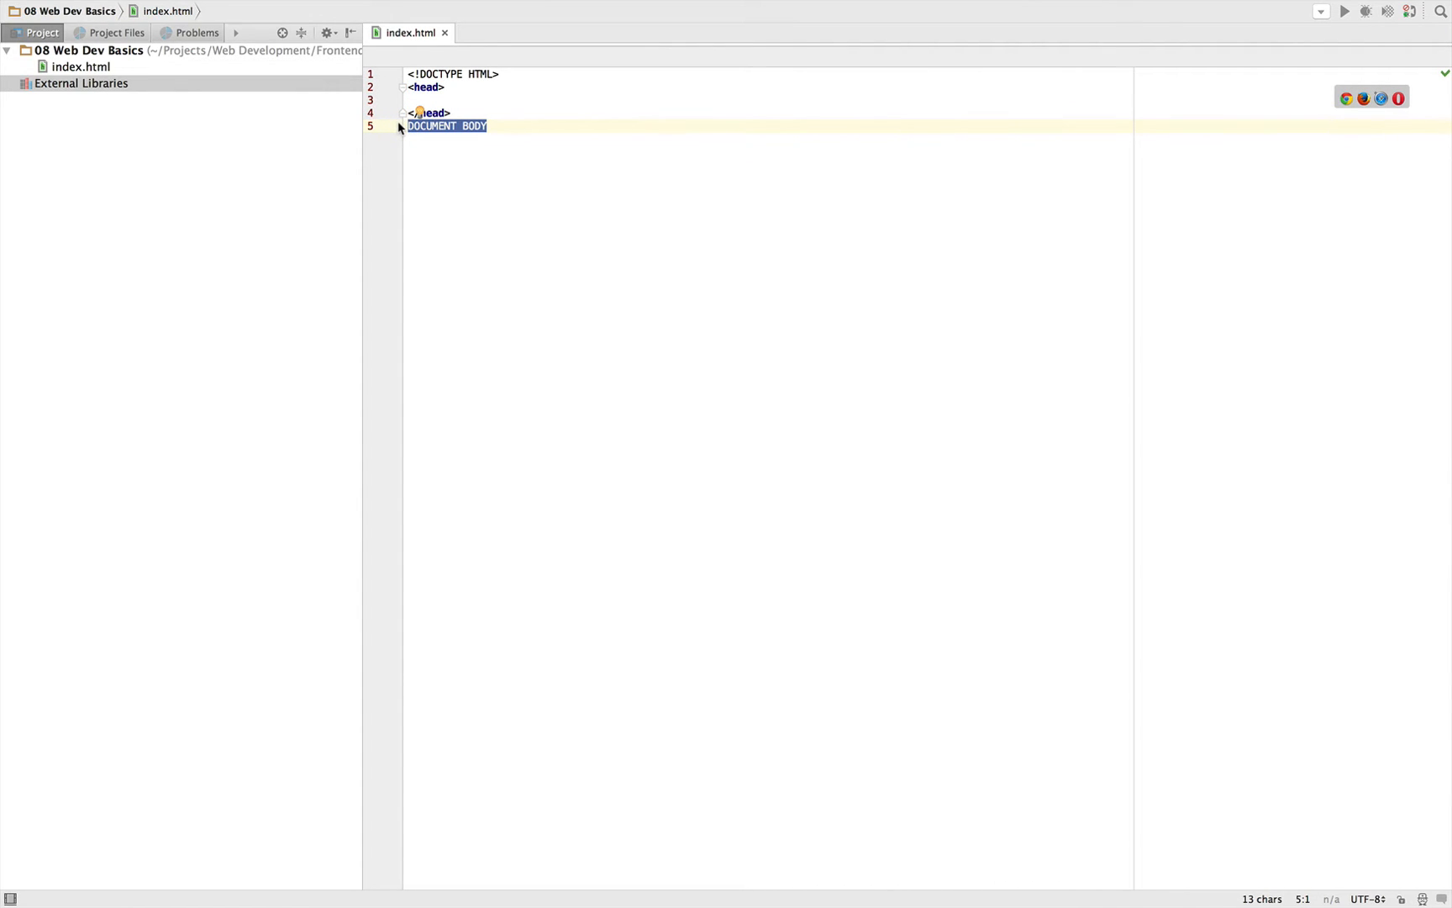
text(<)
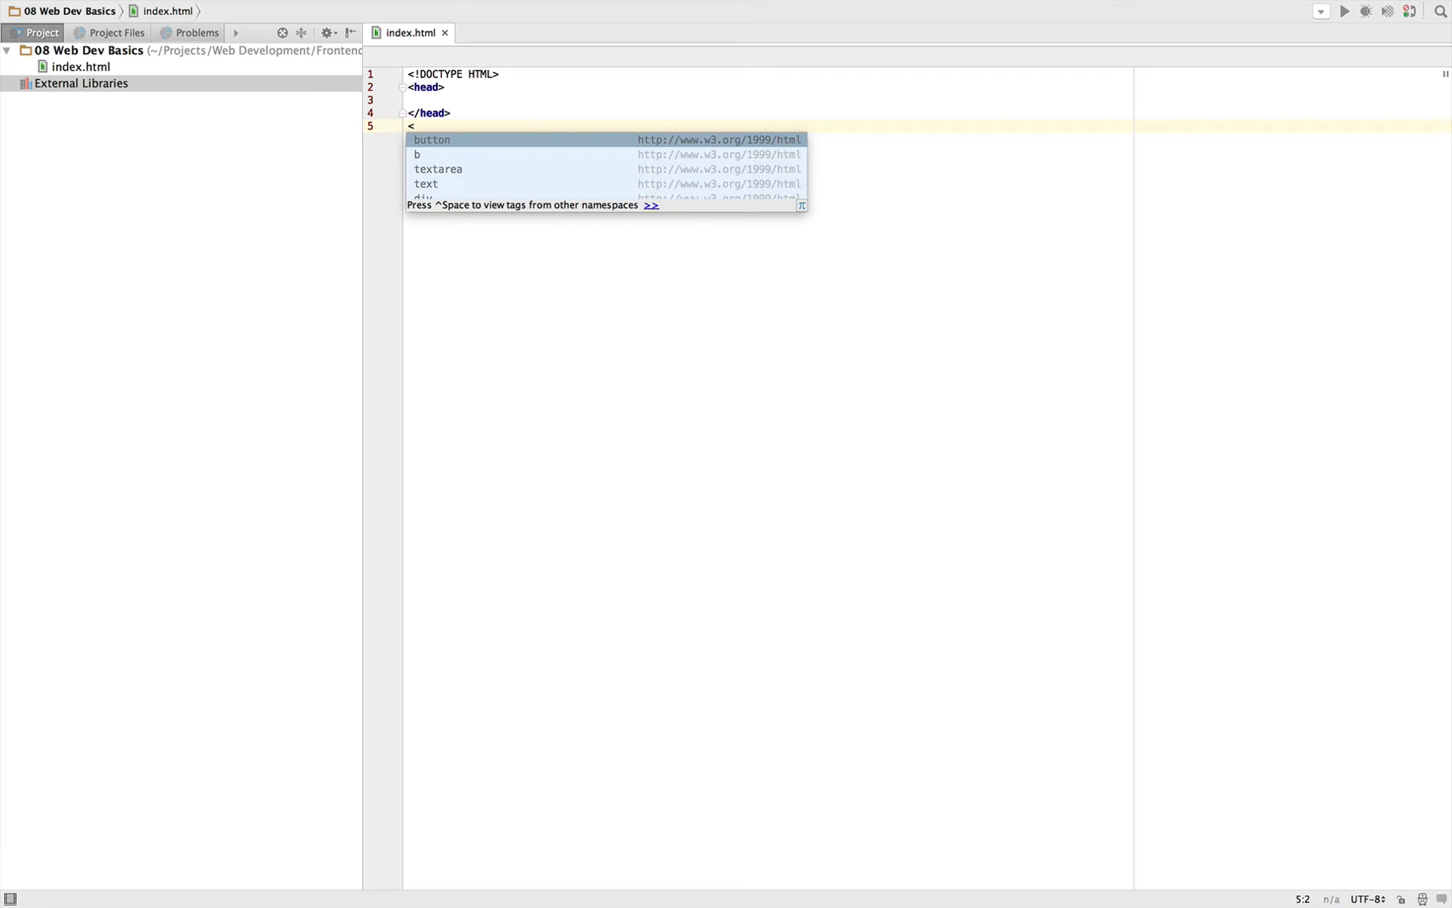
text(body>)
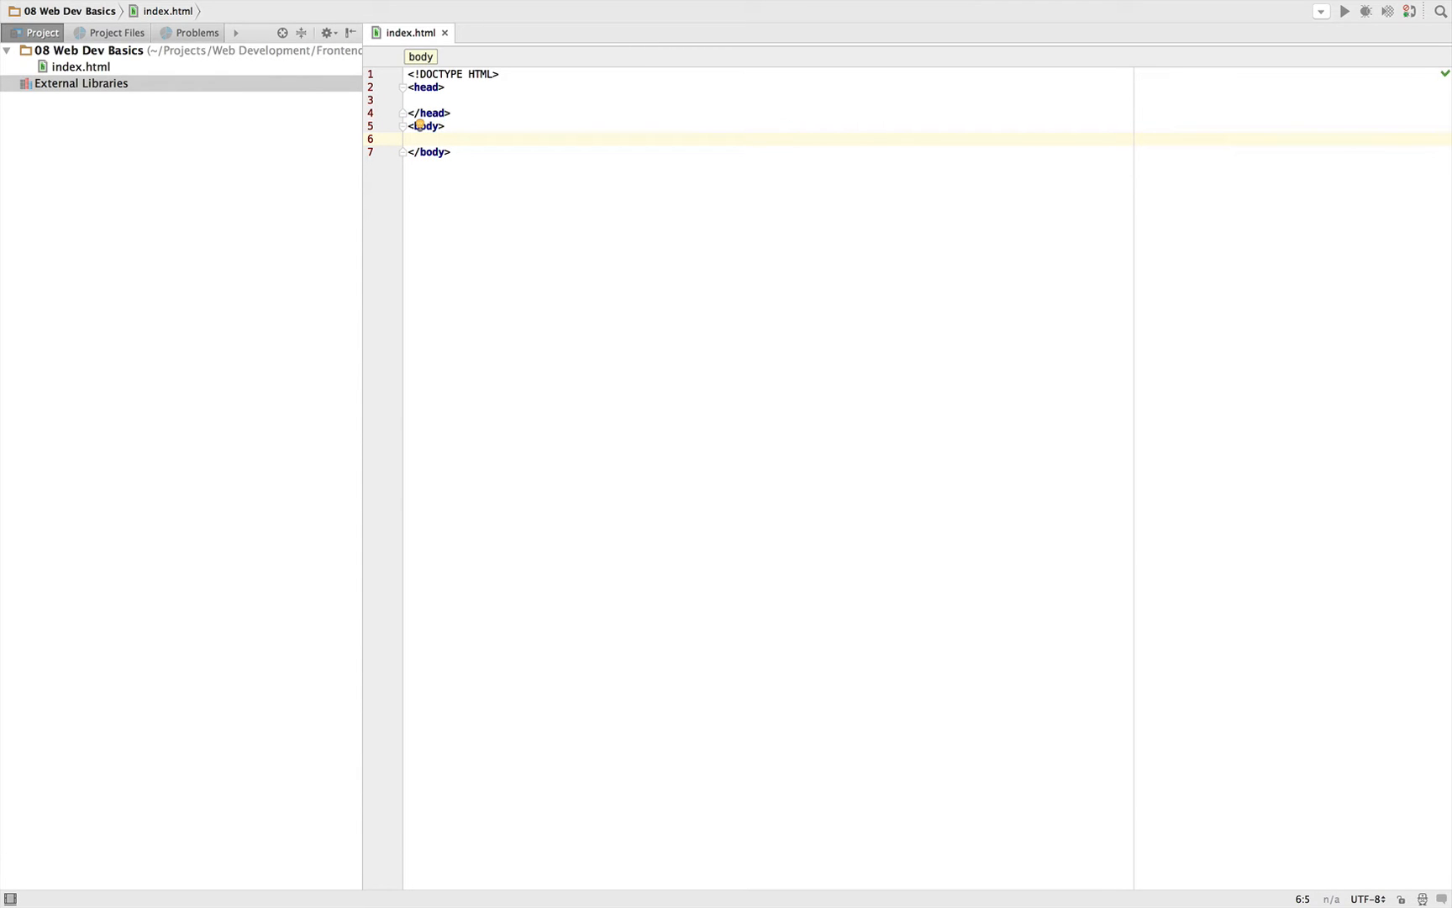
Type 'The content' on the empty line inside the body element
text(The content)
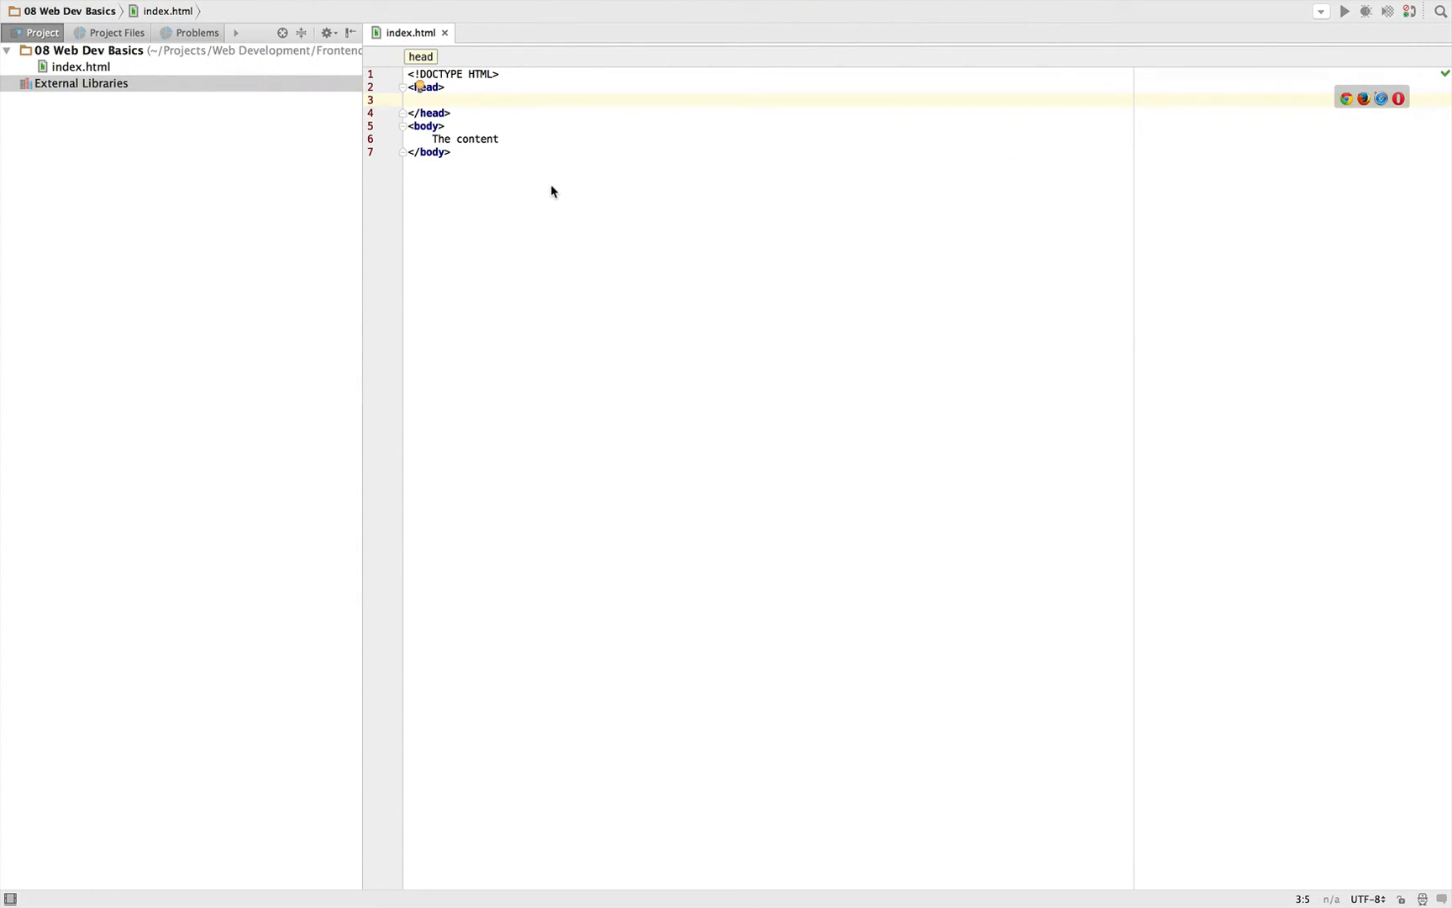
Insert a <title> element in the head and type 'My first HTML' into it
text(<title>M</title>)
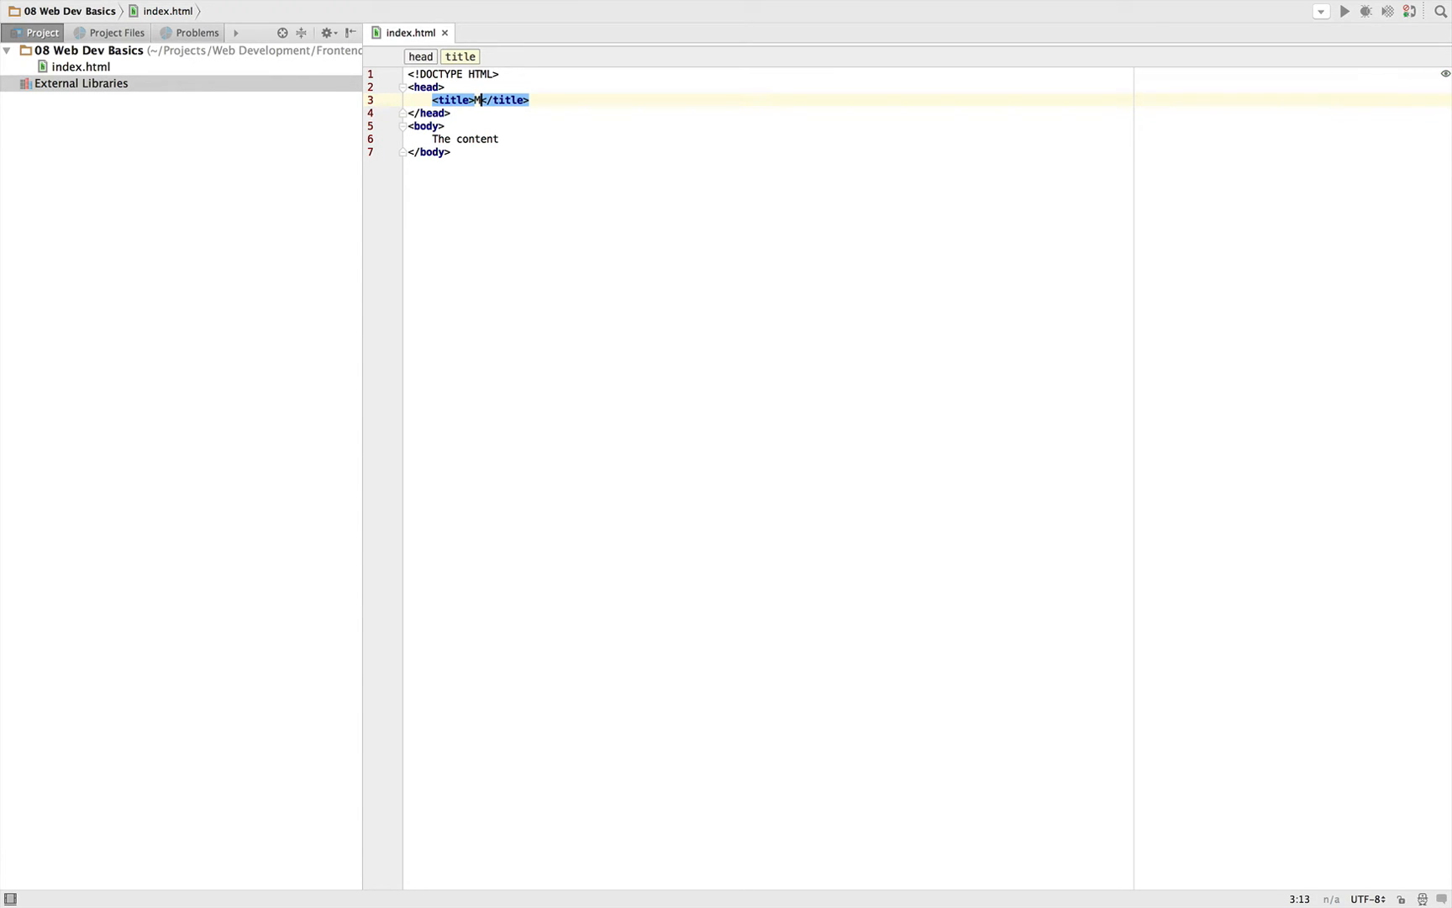
text(My first HTML page)
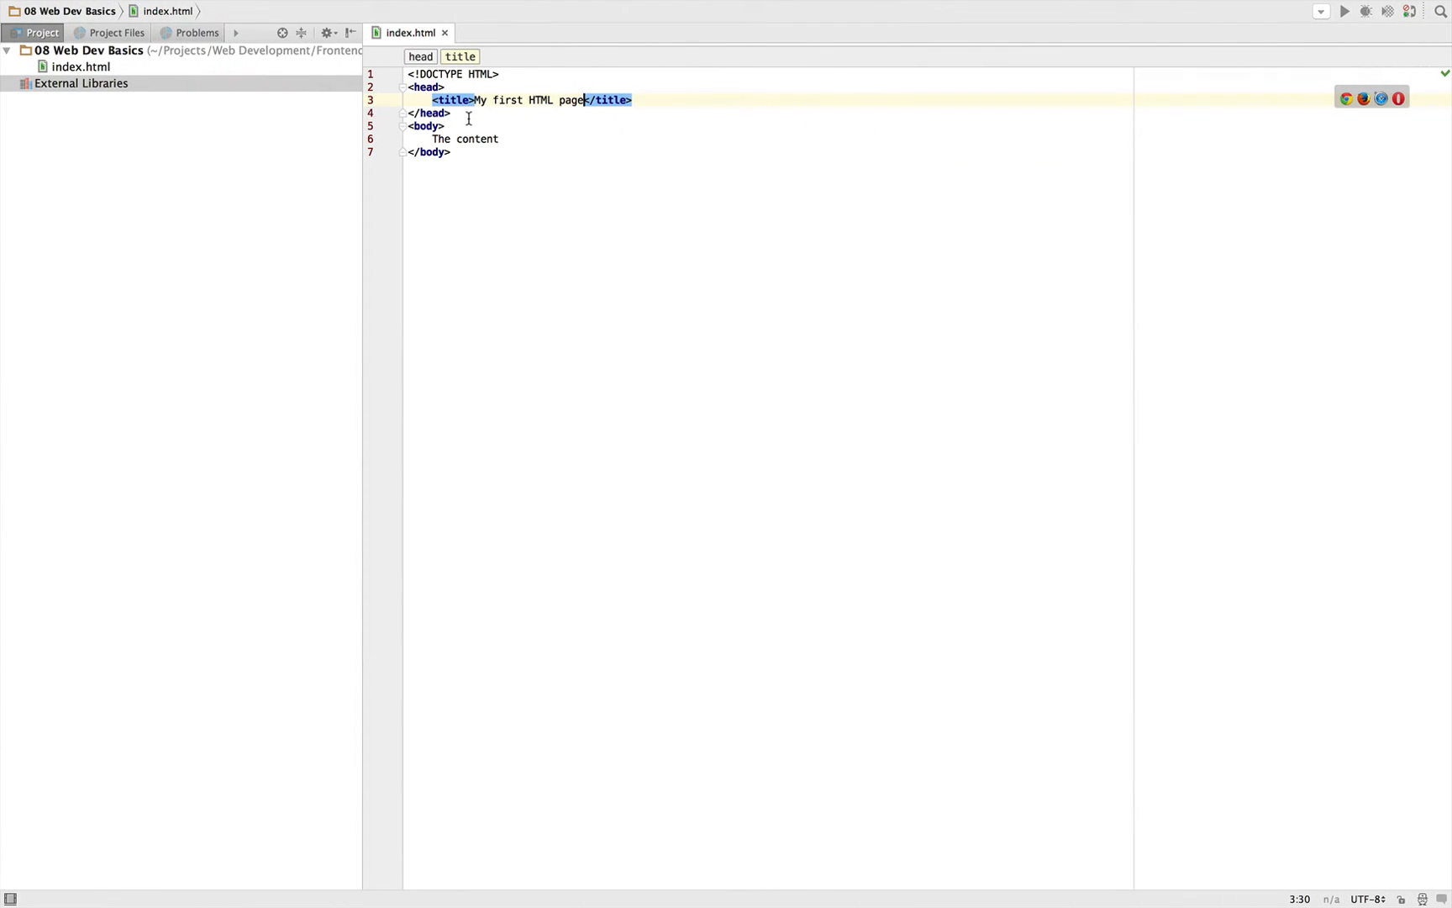
mouse_move(507, 138)
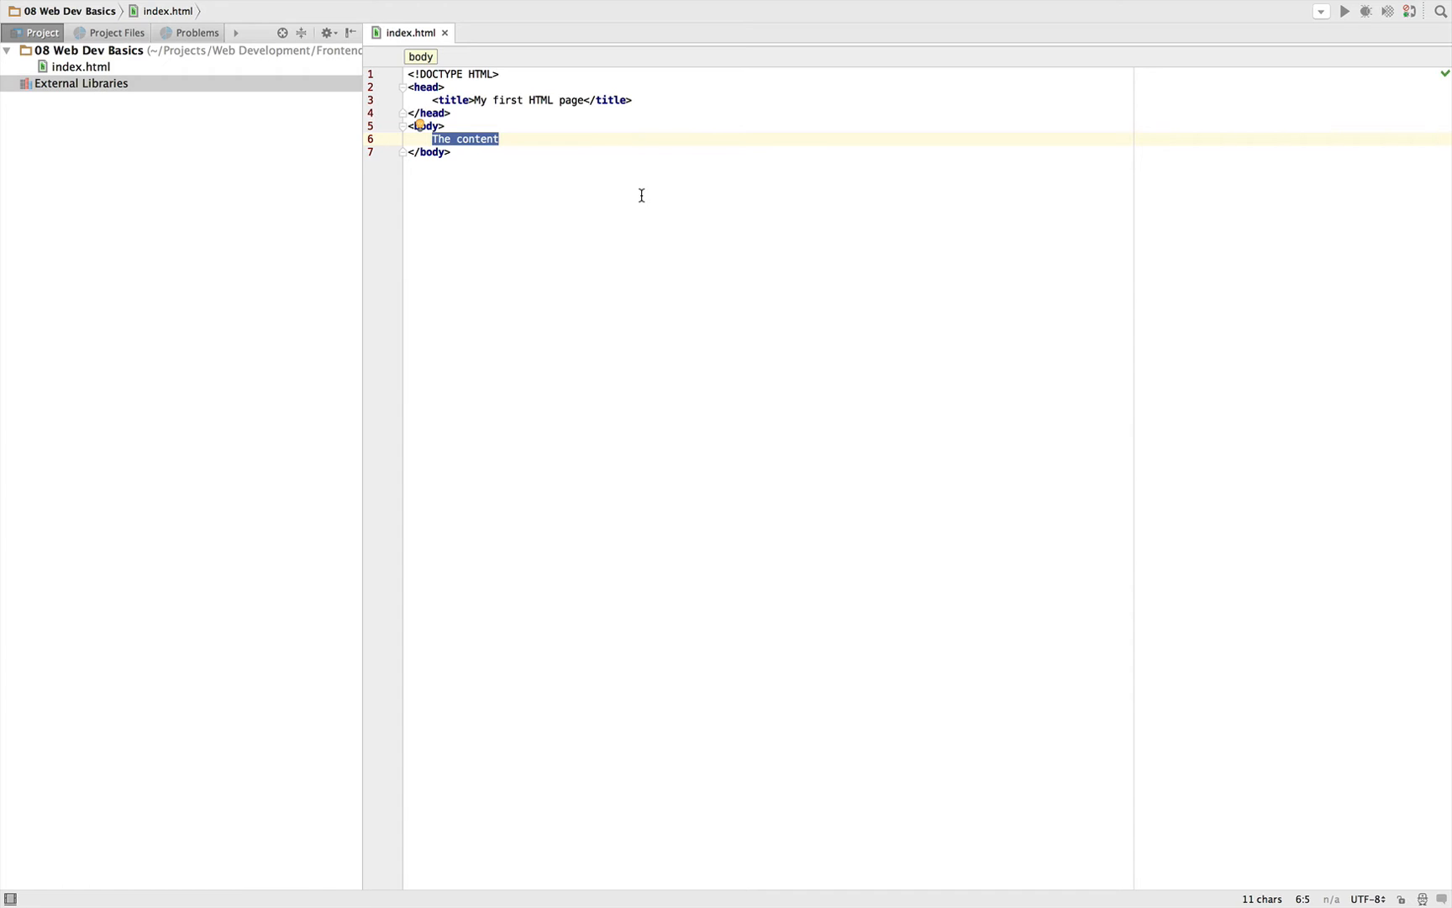
Replace 'The content' with an empty <h1></h1> and delete the stray h6 element
text(<h1)
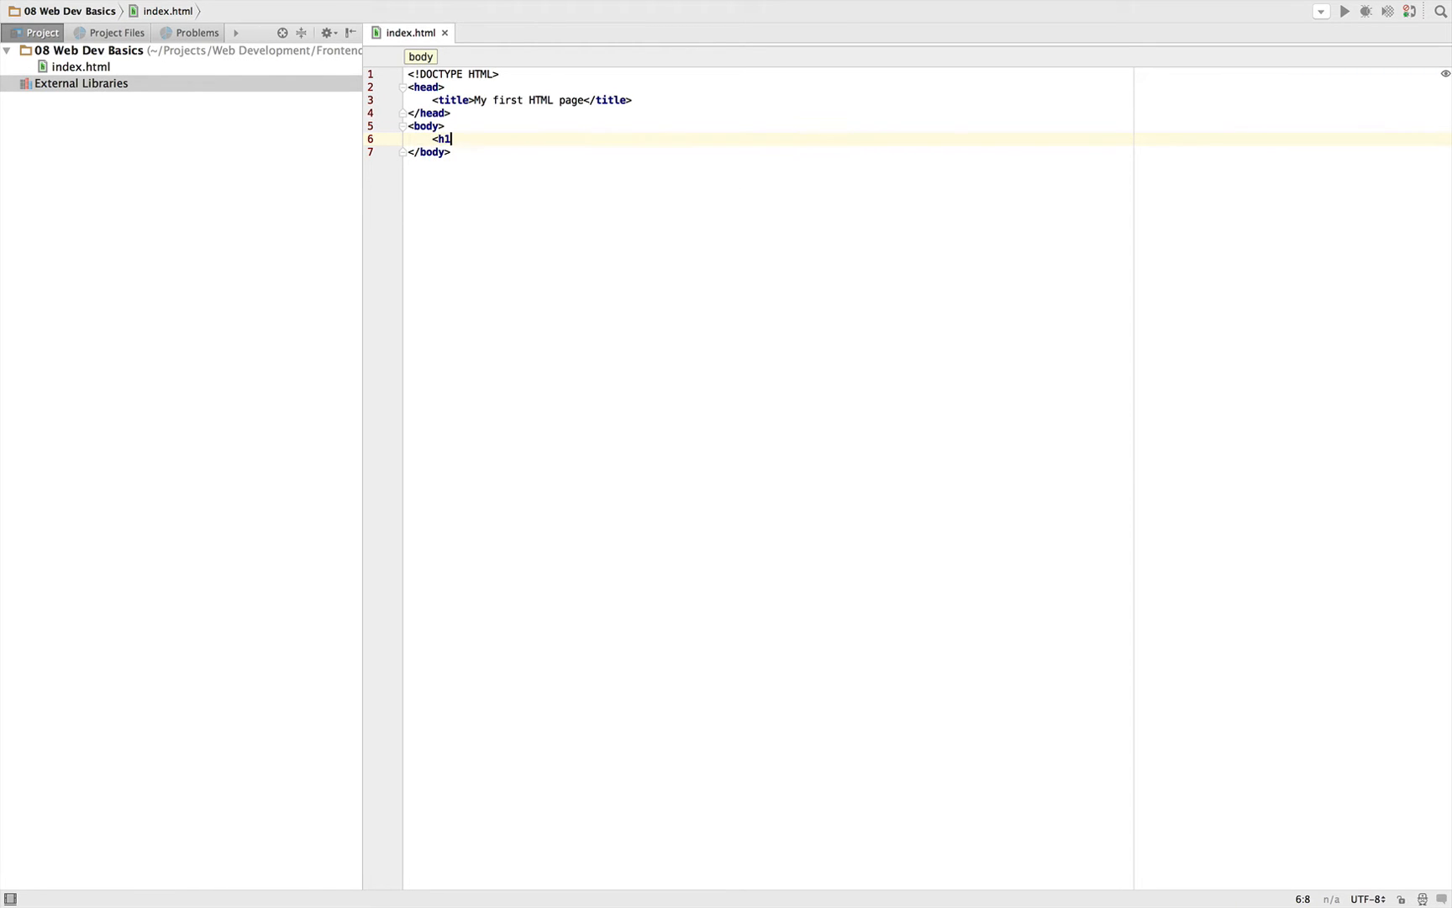
text(></h1><h6></h6>)
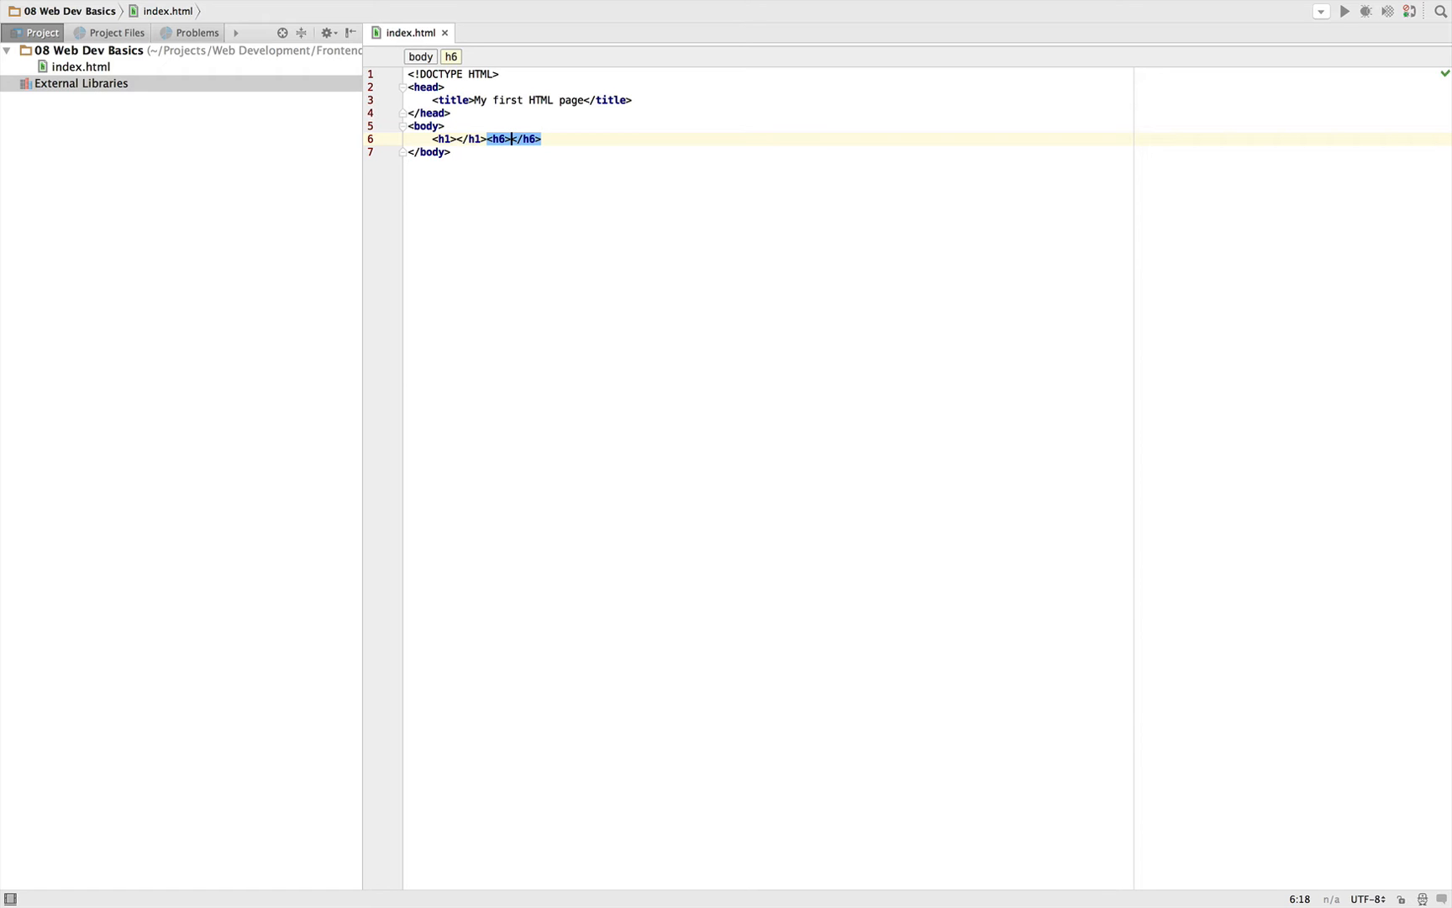
key(Delete)
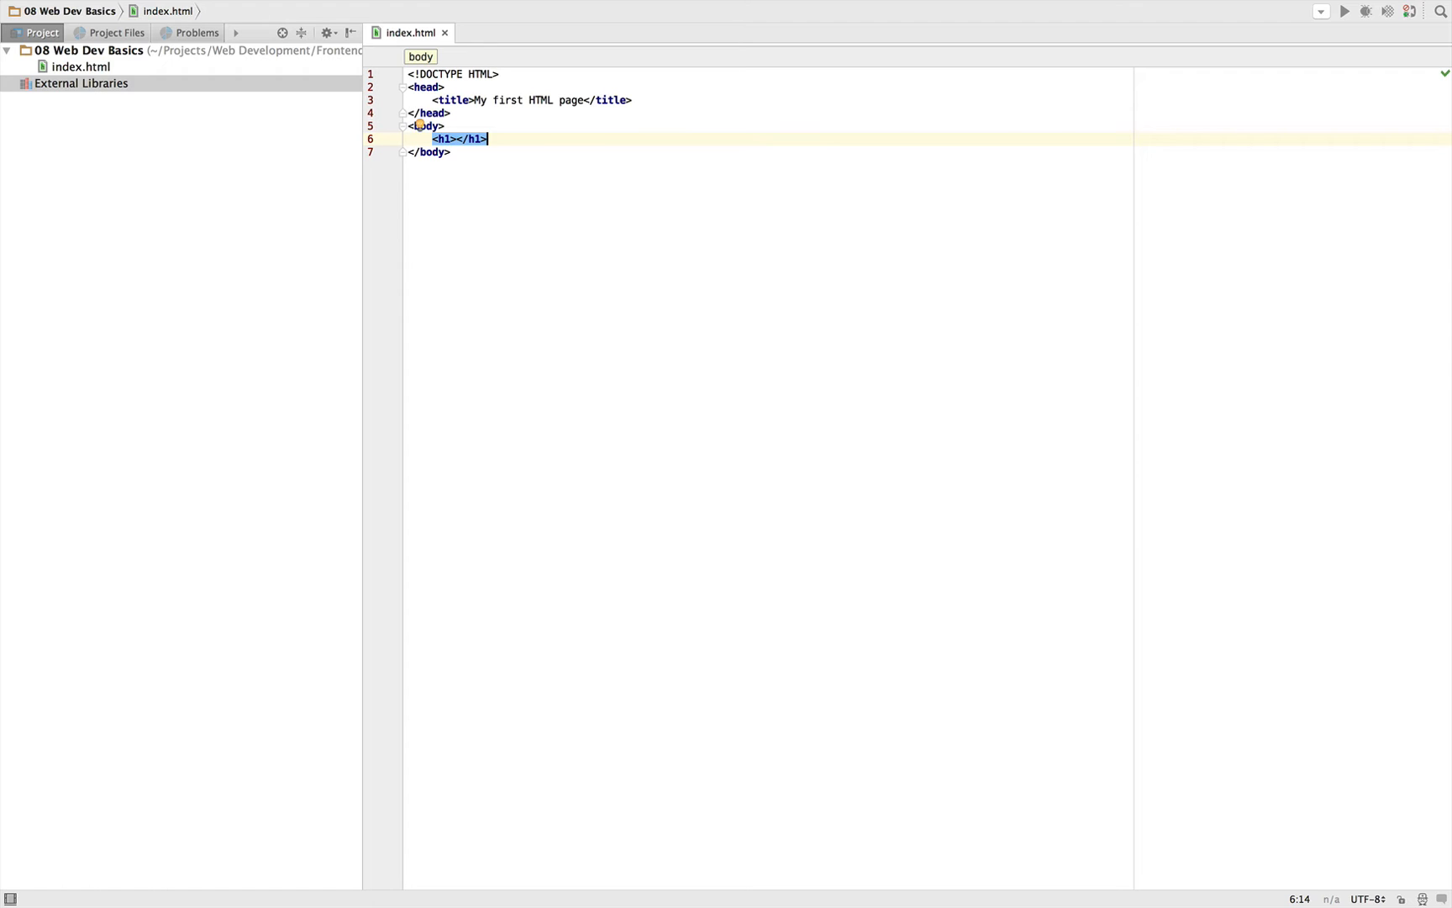
Write 'A heading' in the h1, then add a <p> element containing 'Some random text'
text(A heading)
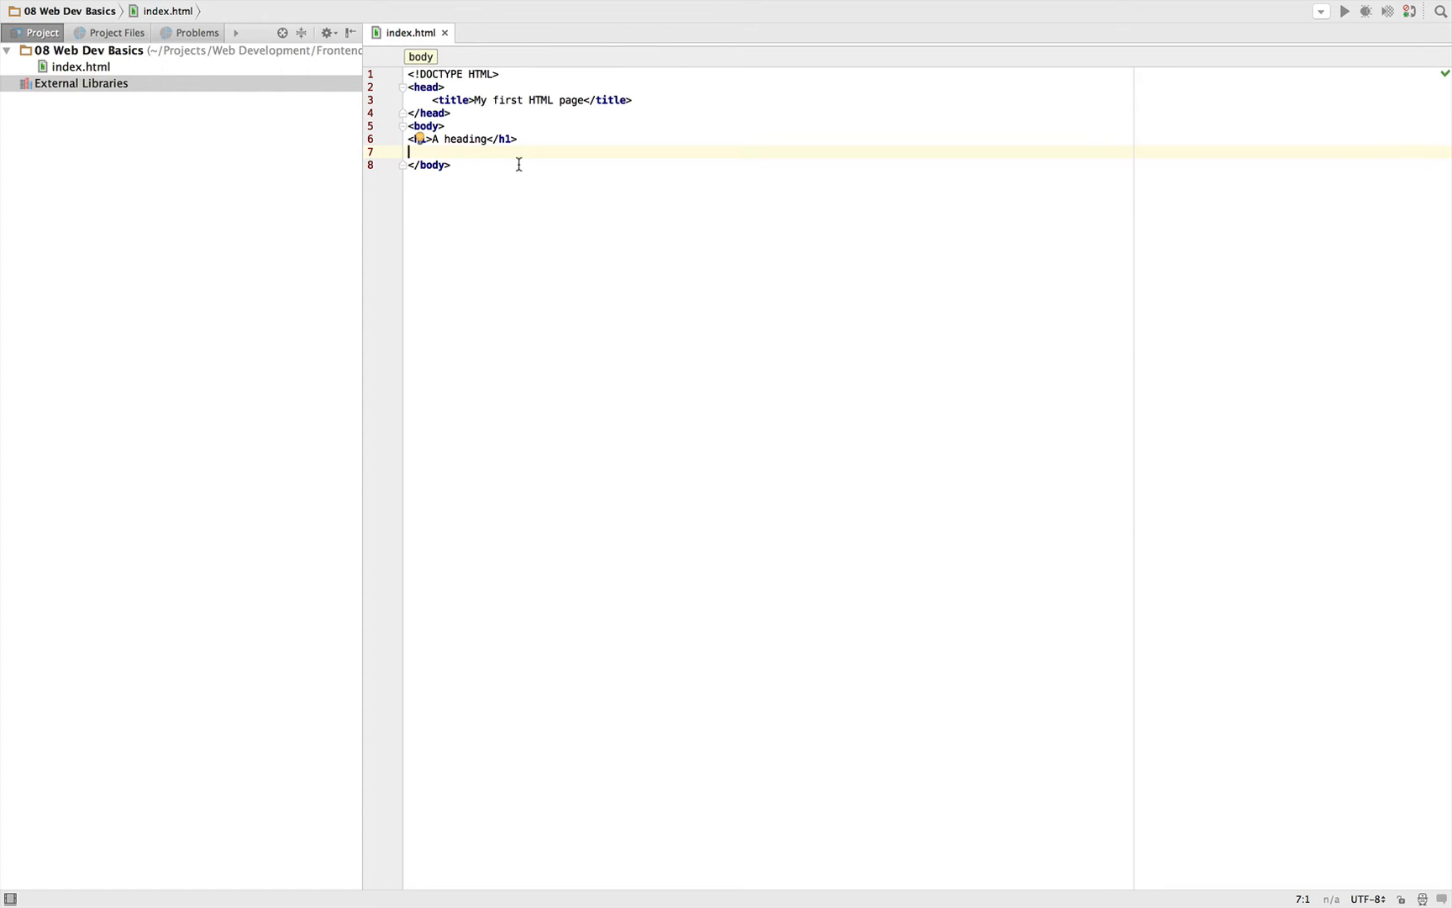
text(<p></p>)
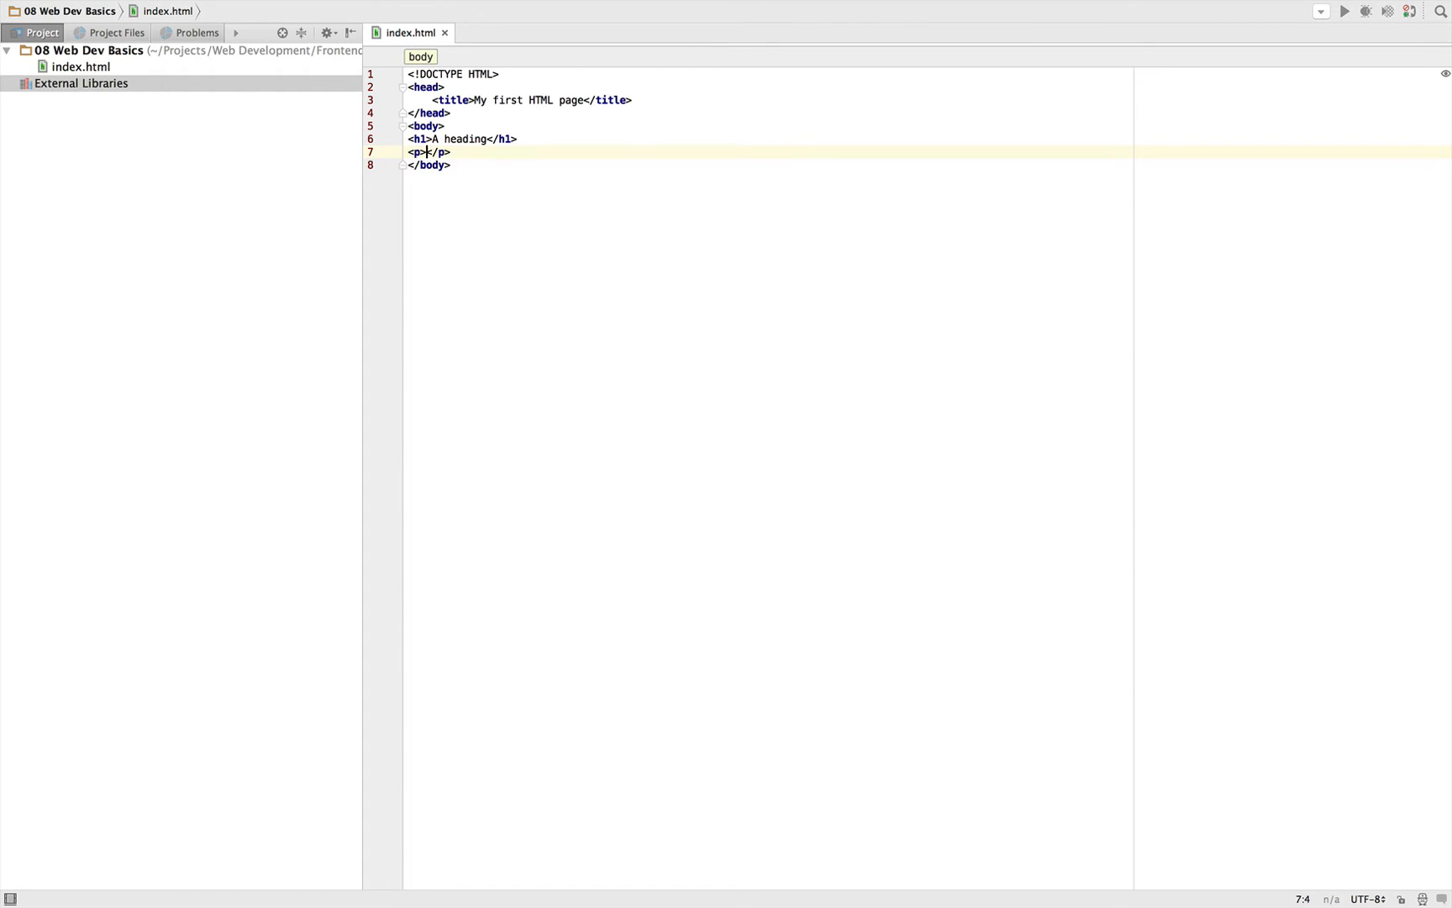
double_click(417, 152)
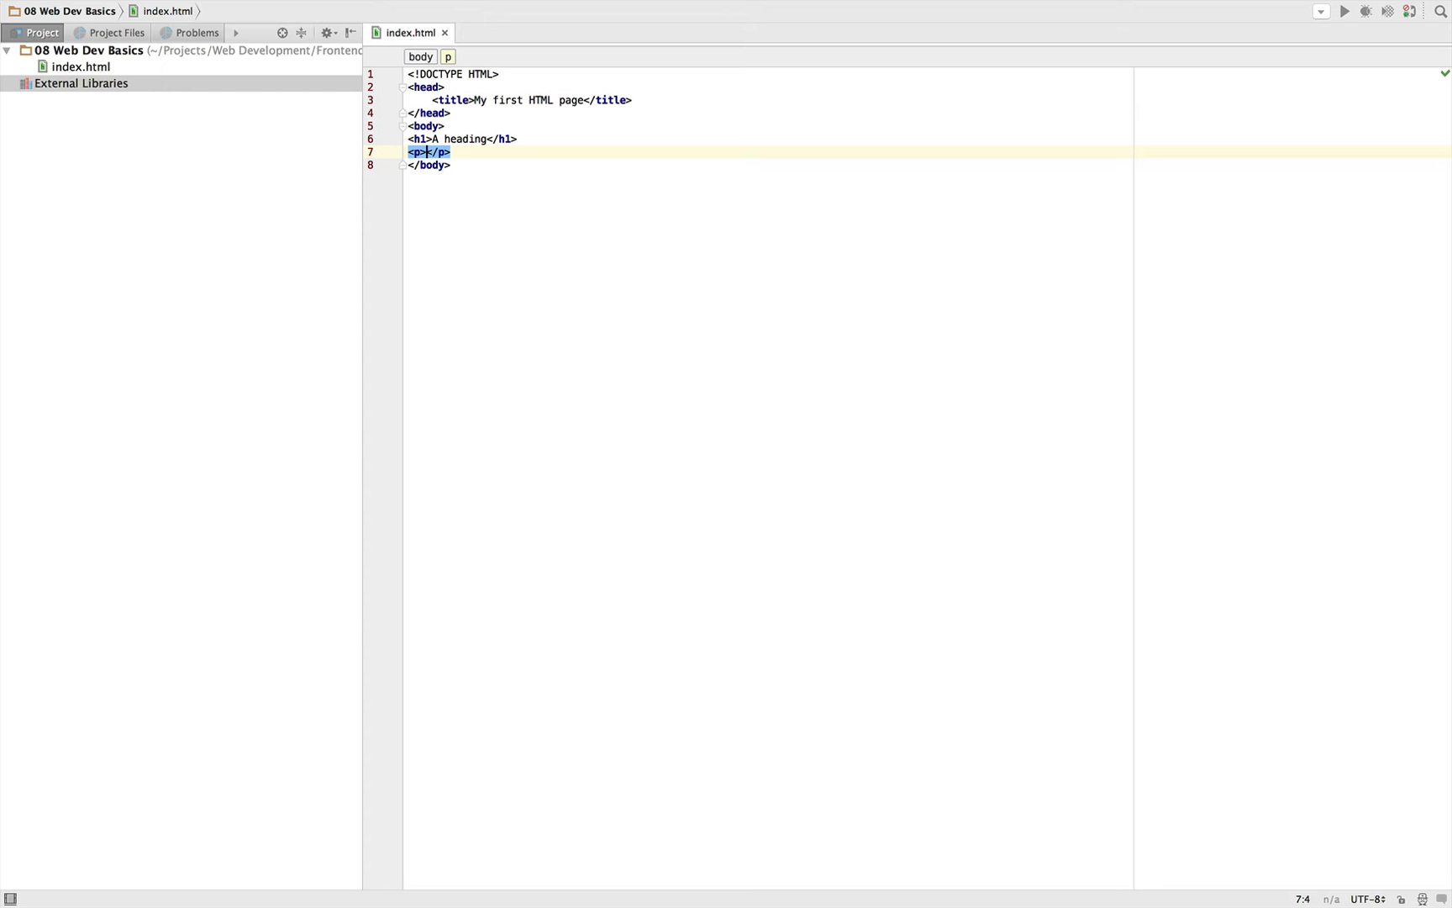
text(Some random)
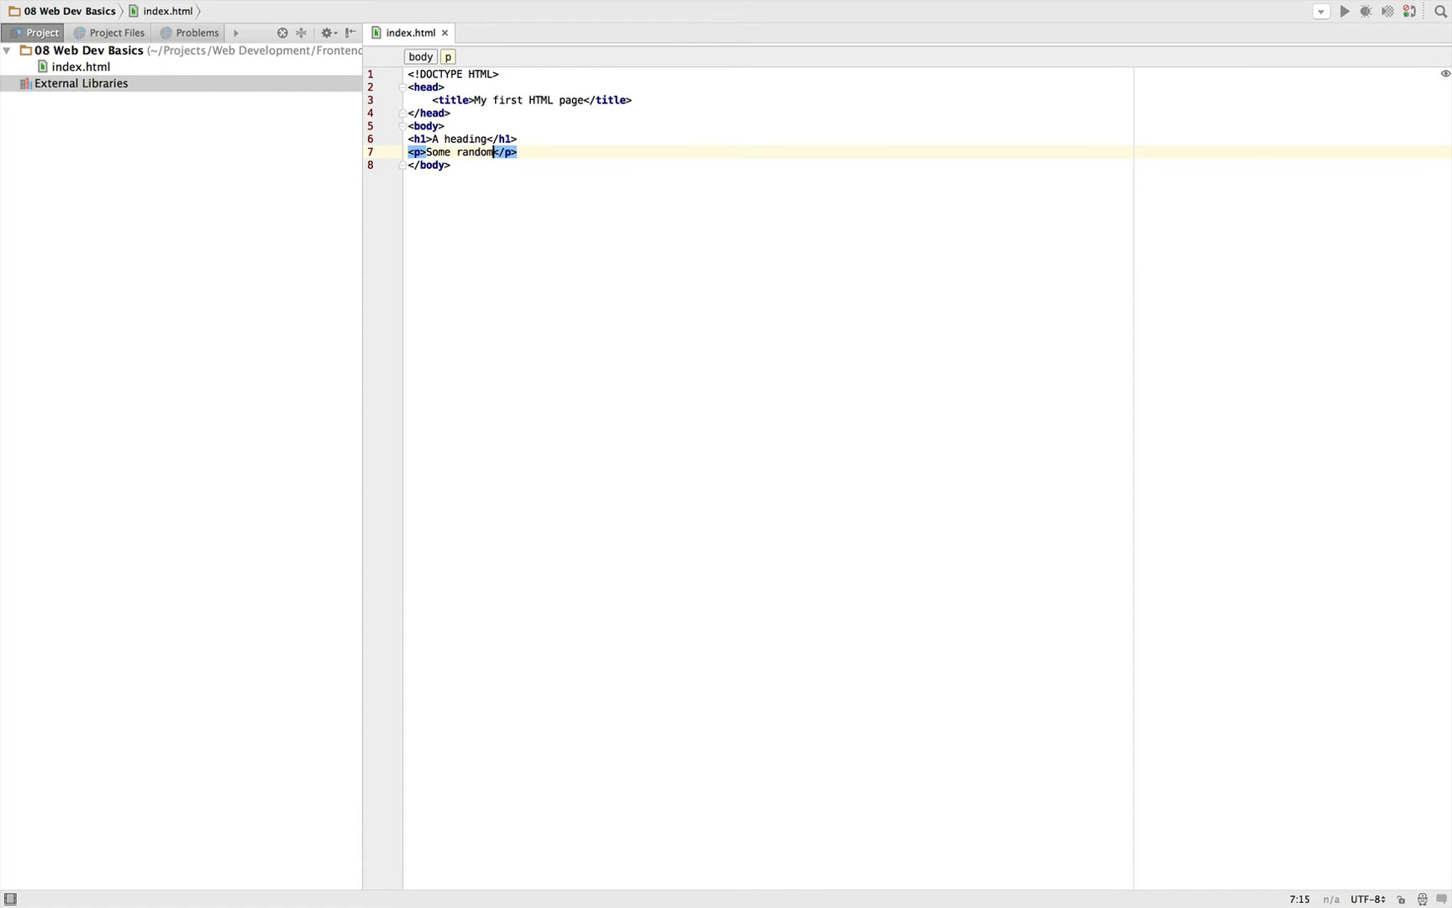
text(text)
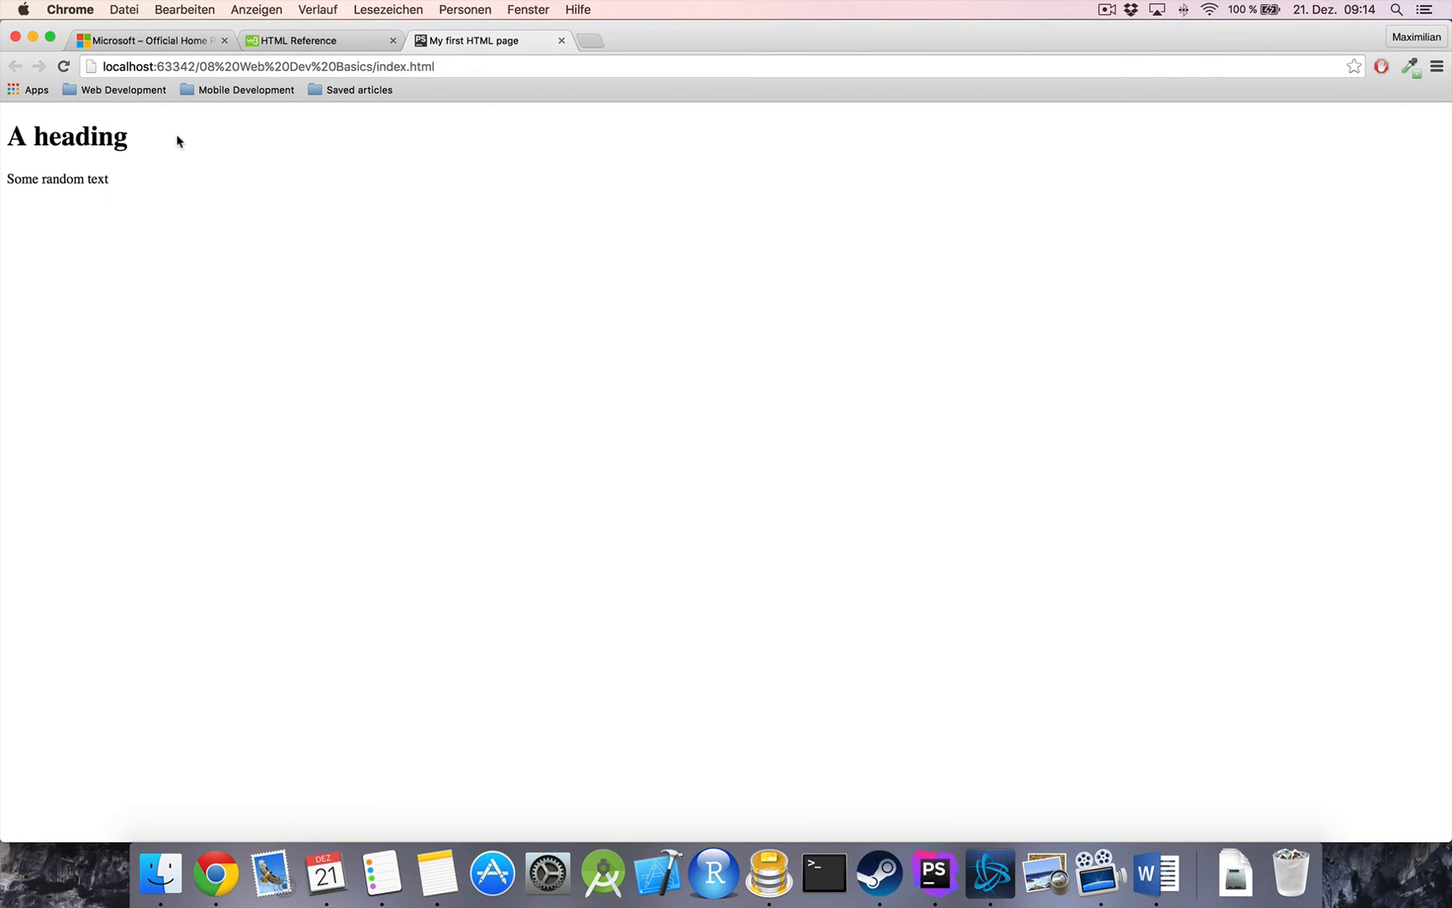
mouse_move(146, 153)
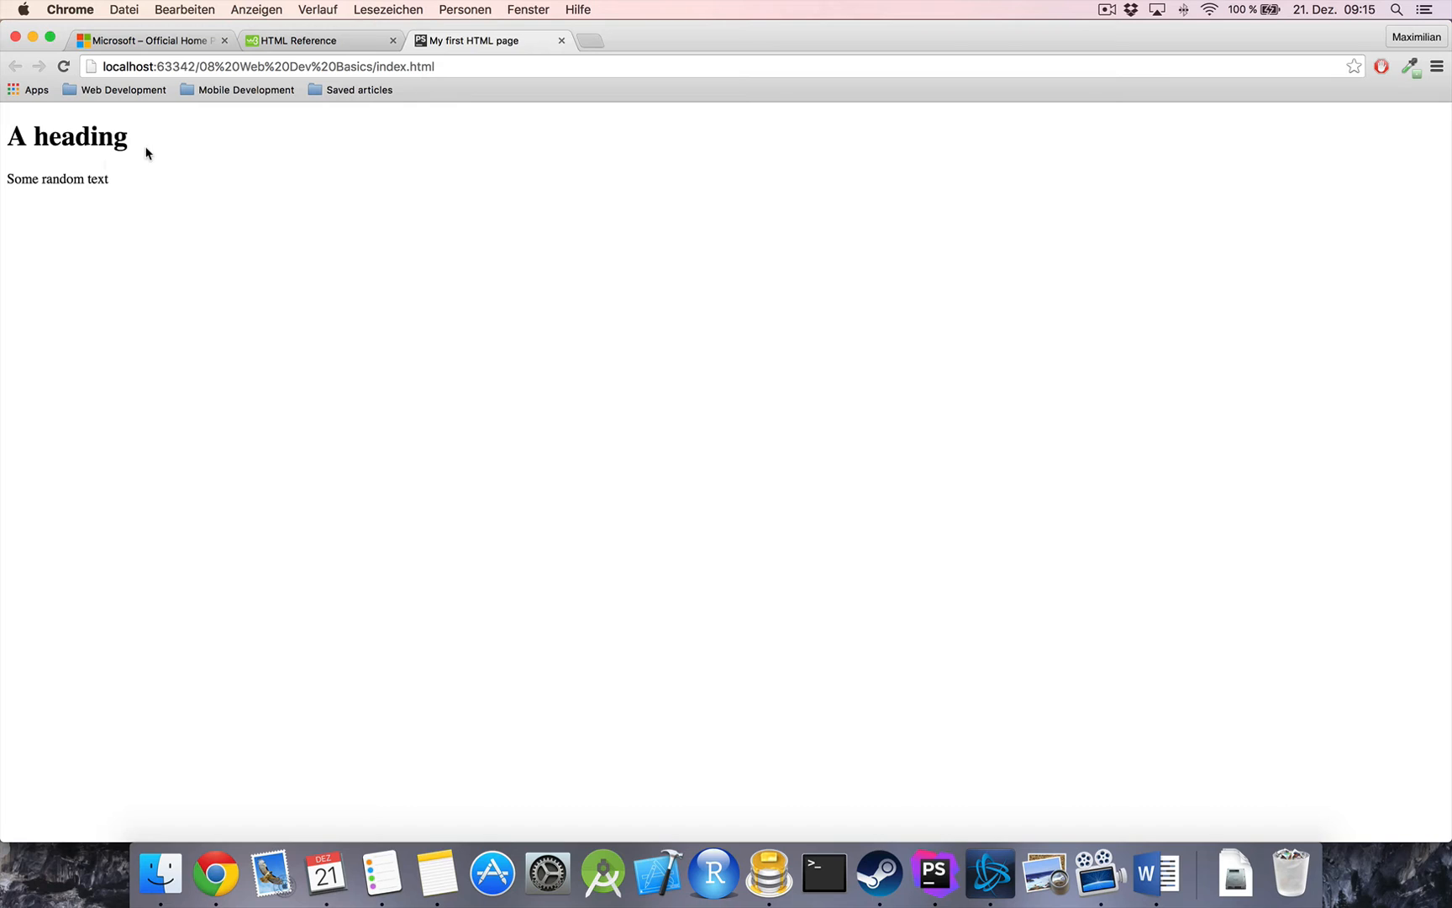
mouse_move(134, 194)
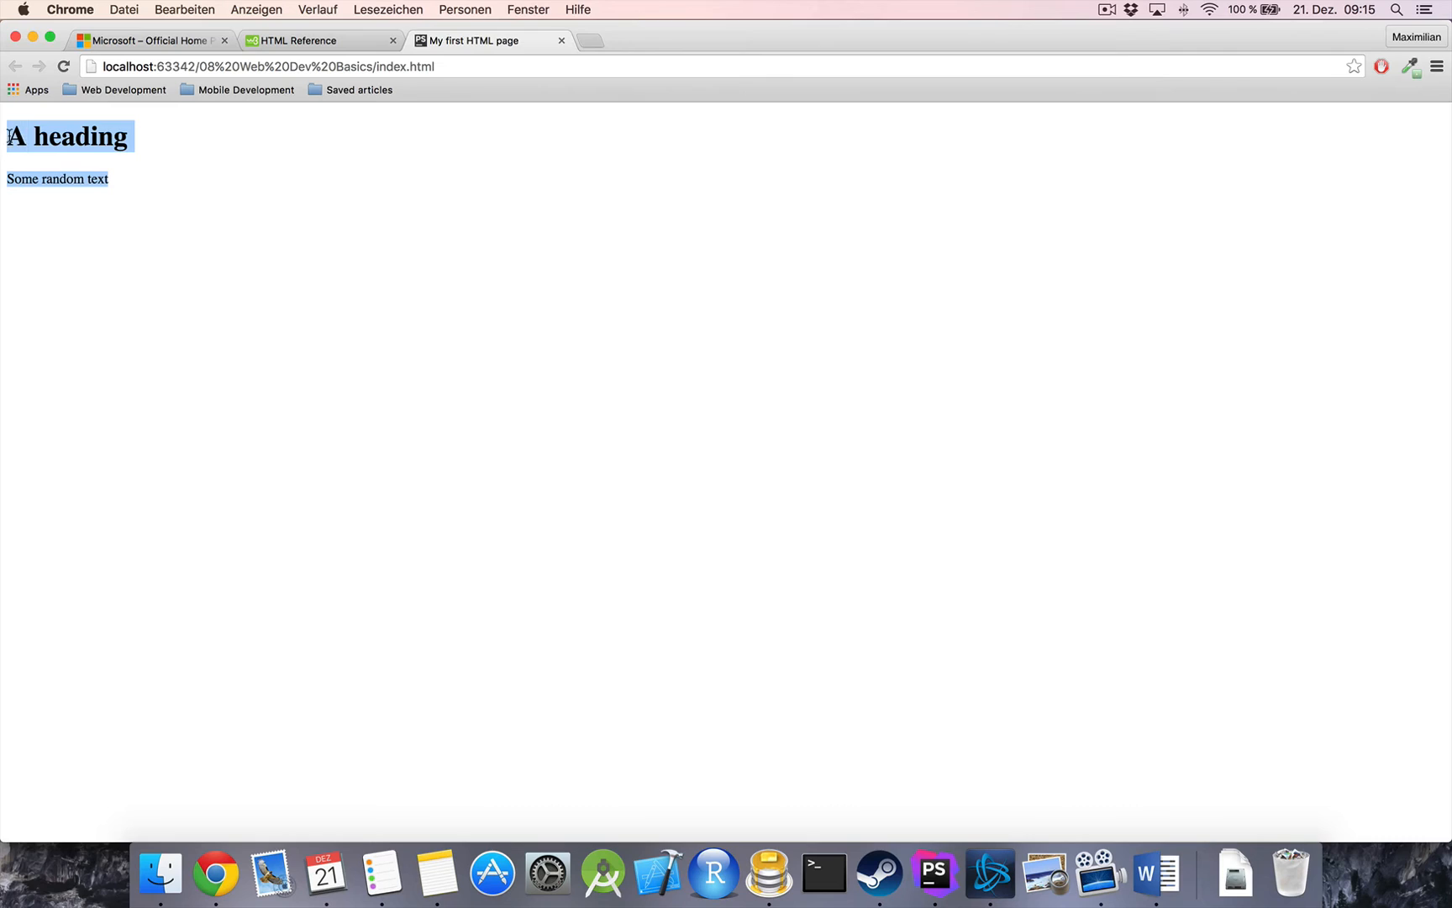
Clear the text selection on the rendered index.html page in Chrome
click(178, 196)
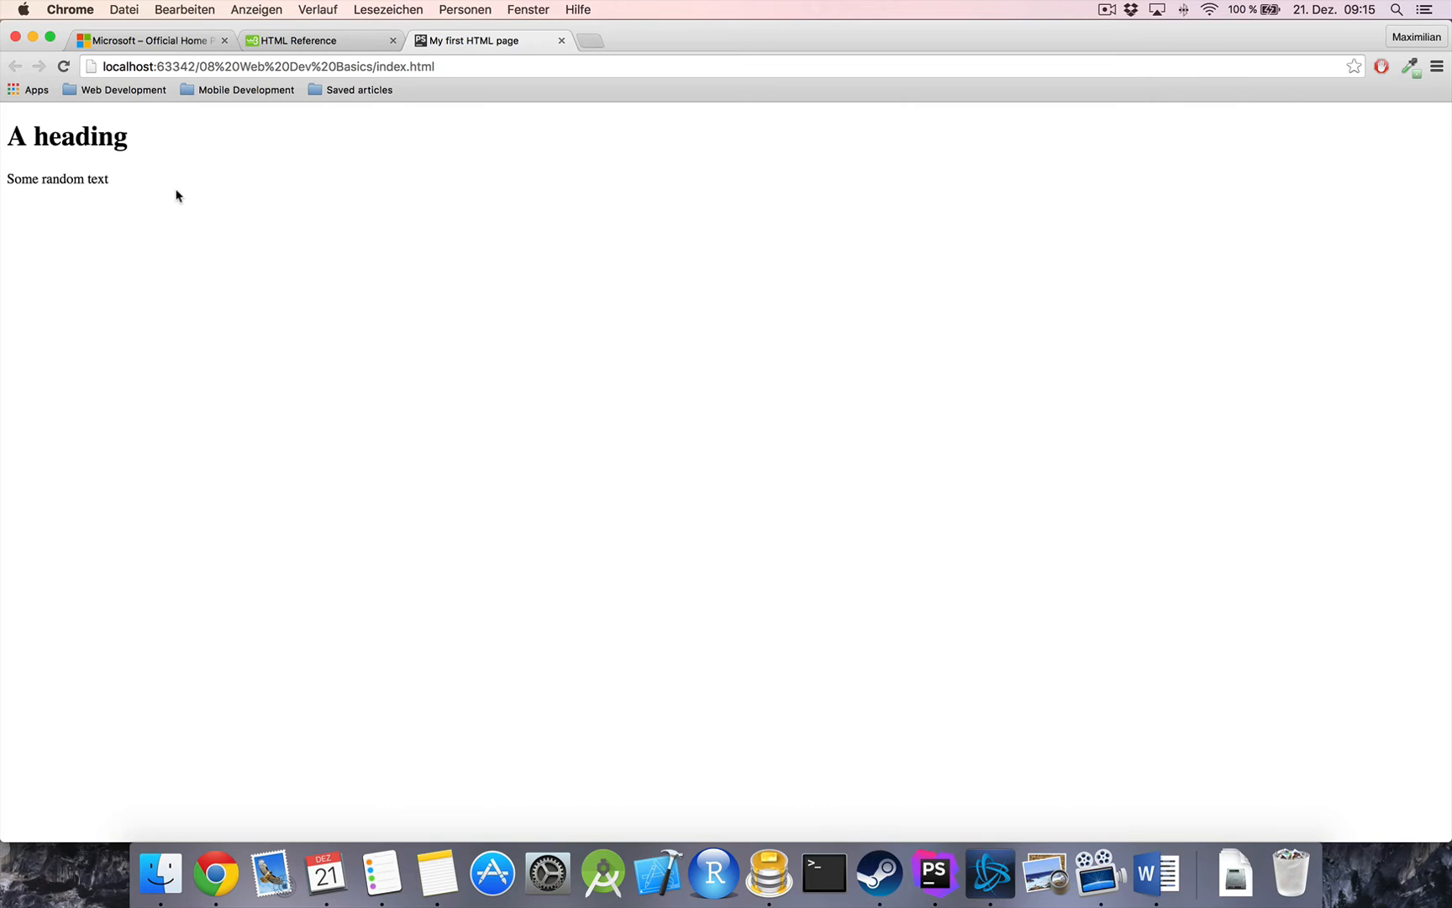
mouse_move(160, 208)
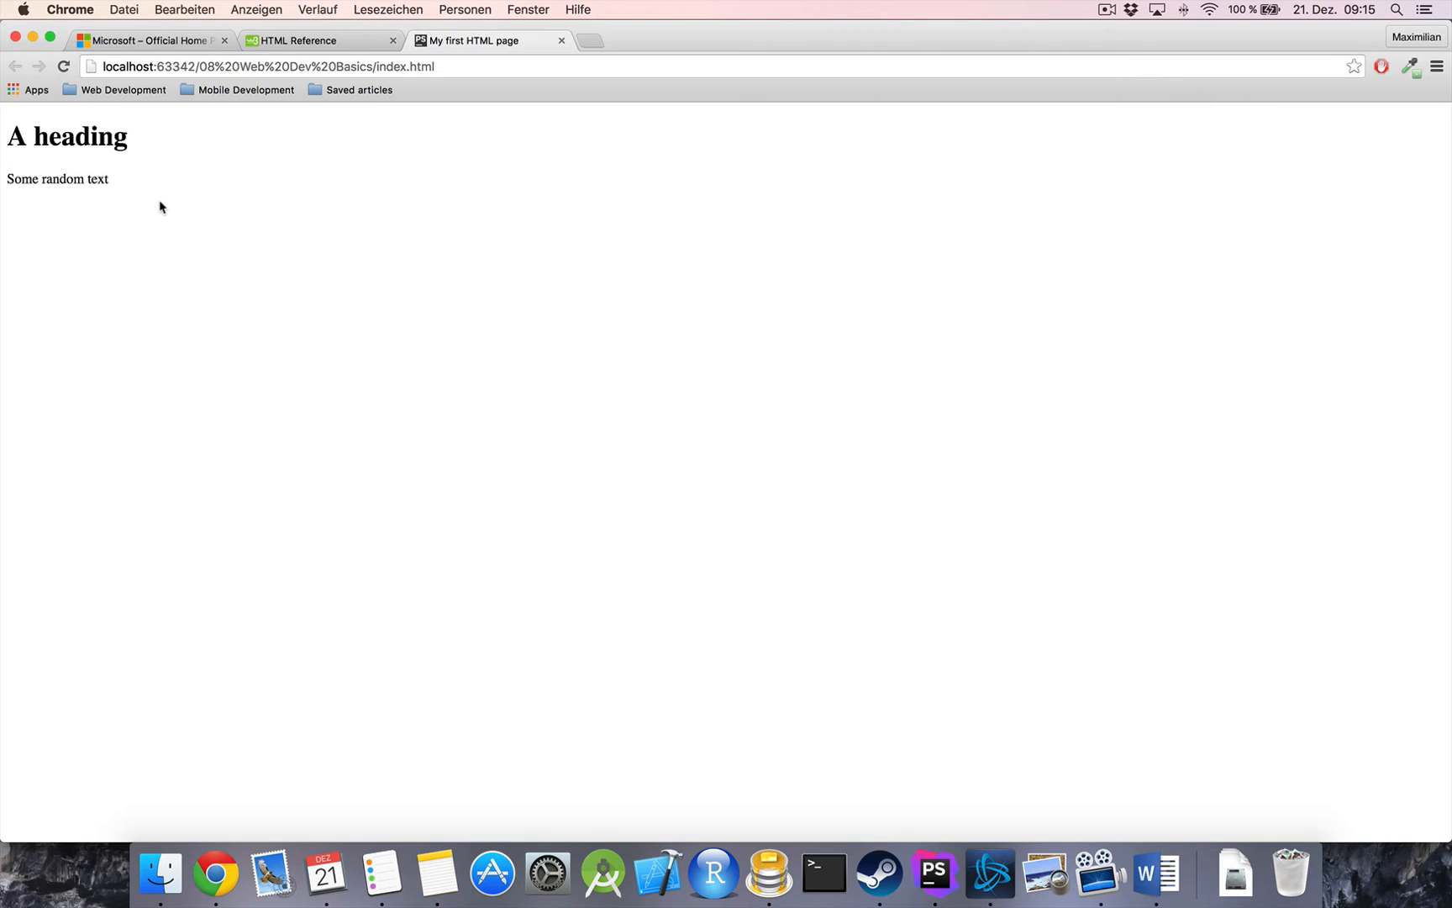
mouse_move(232, 209)
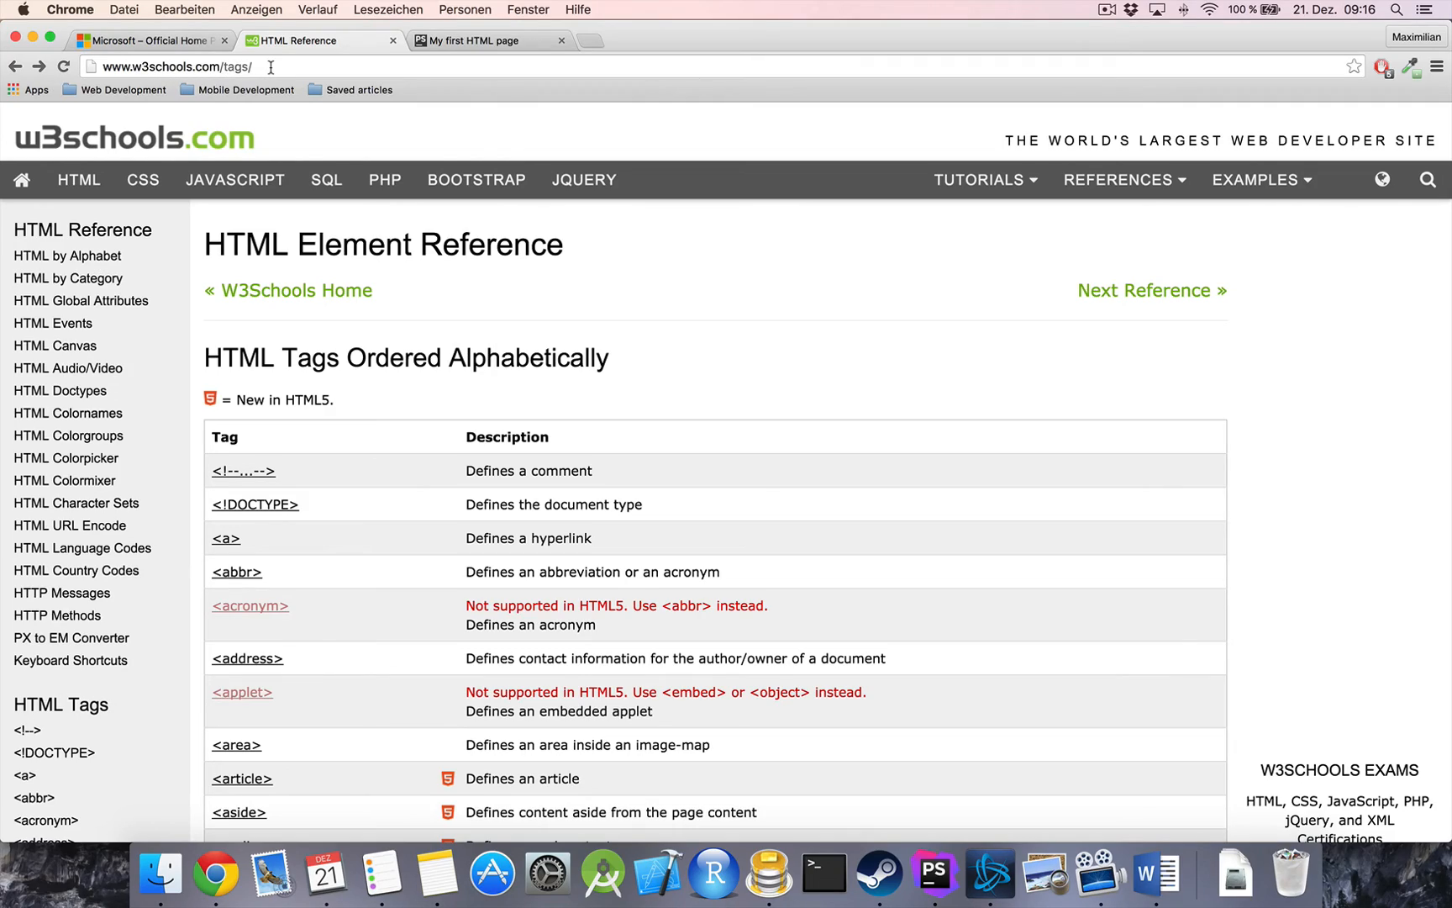
Scroll through the alphabetical HTML tags table, then go back to the My first HTML page tab
scroll(down, 3)
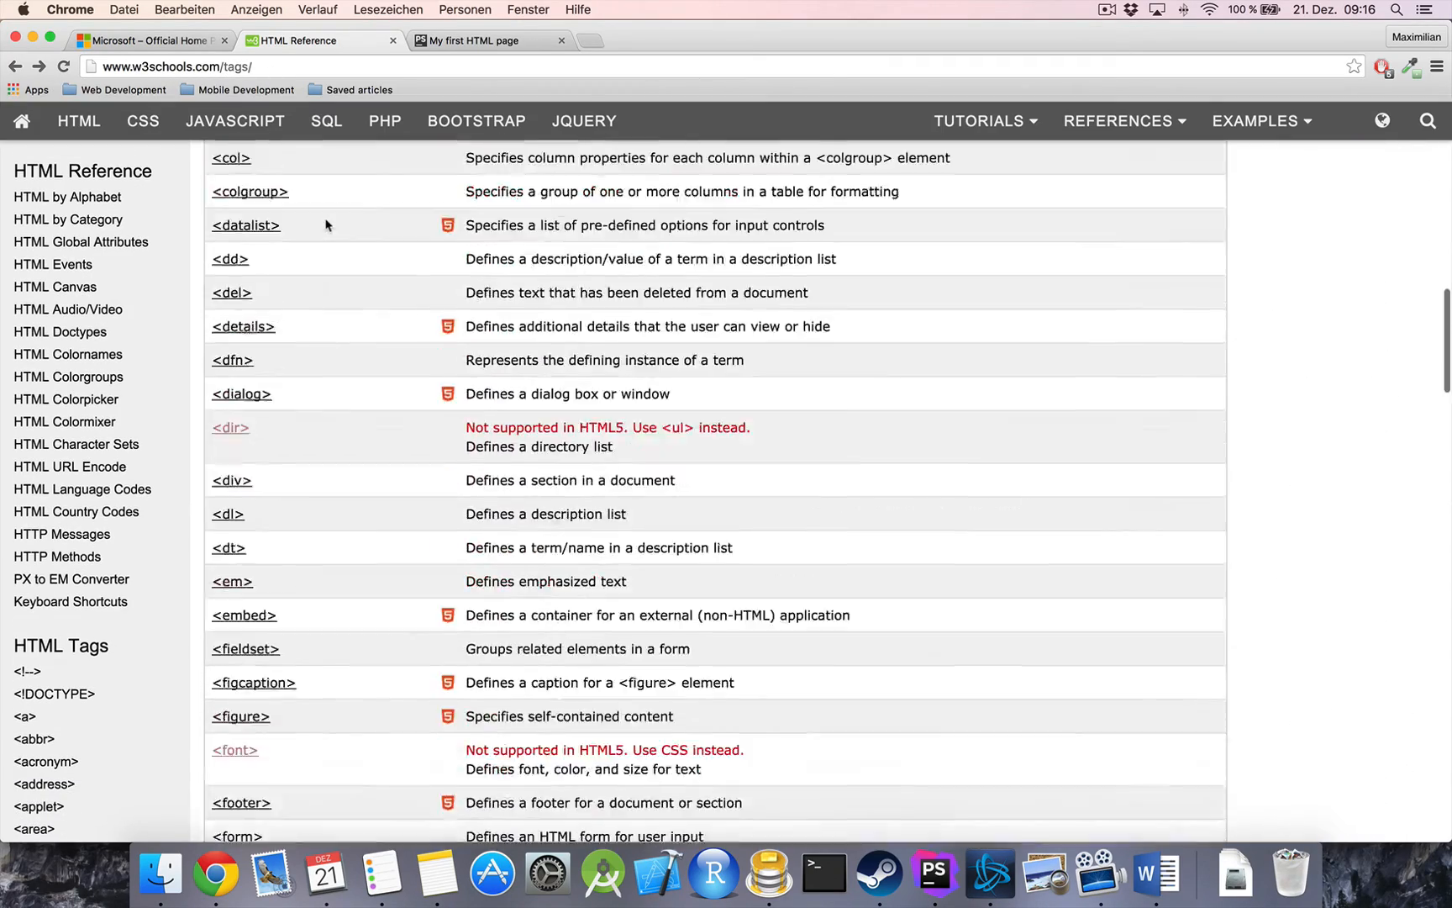
scroll(down, 3)
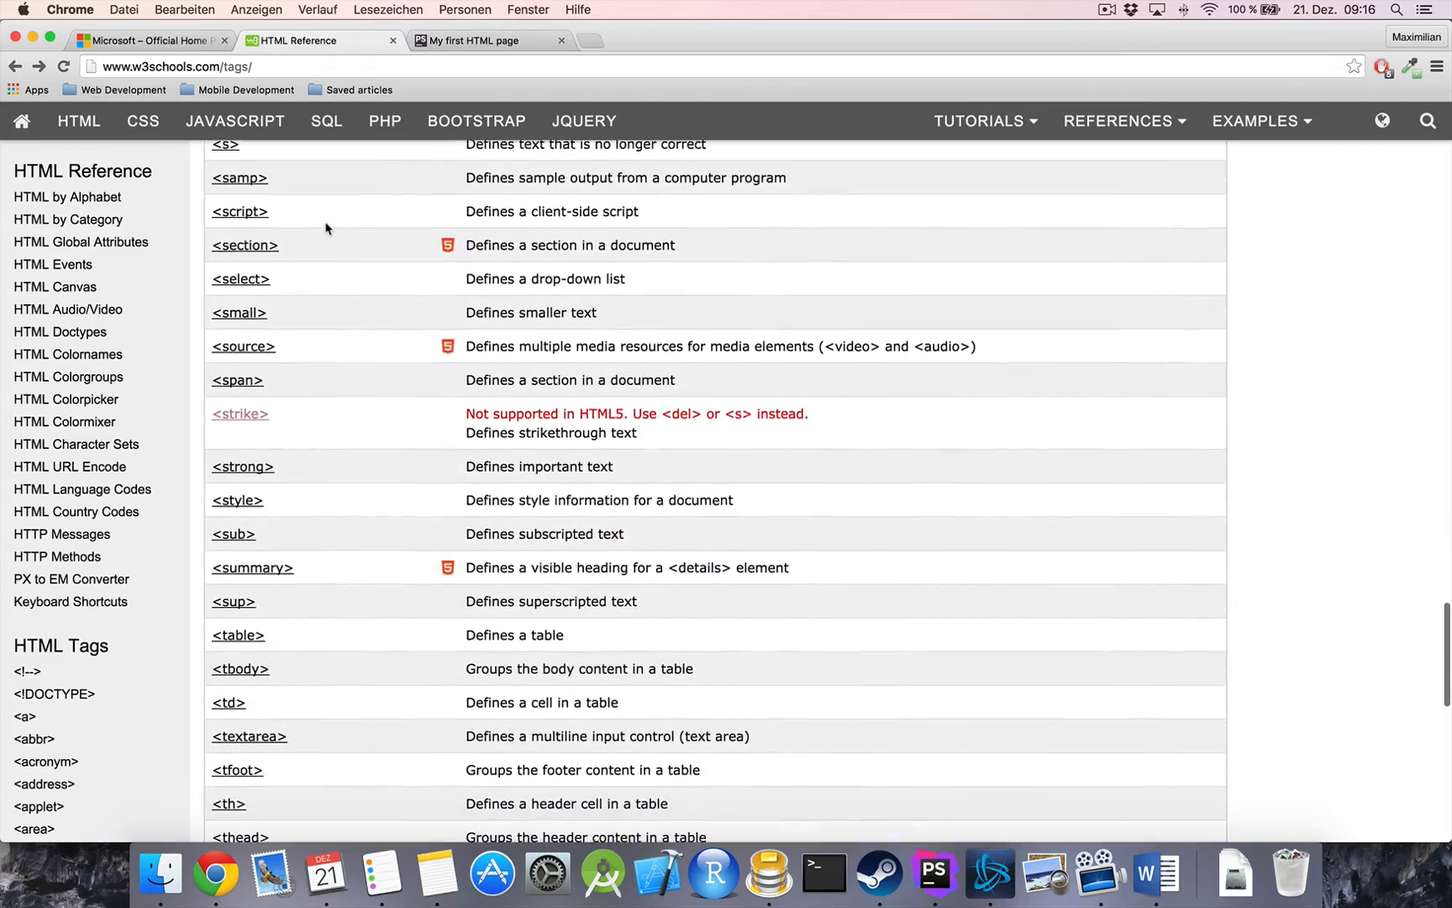
scroll(down, 3)
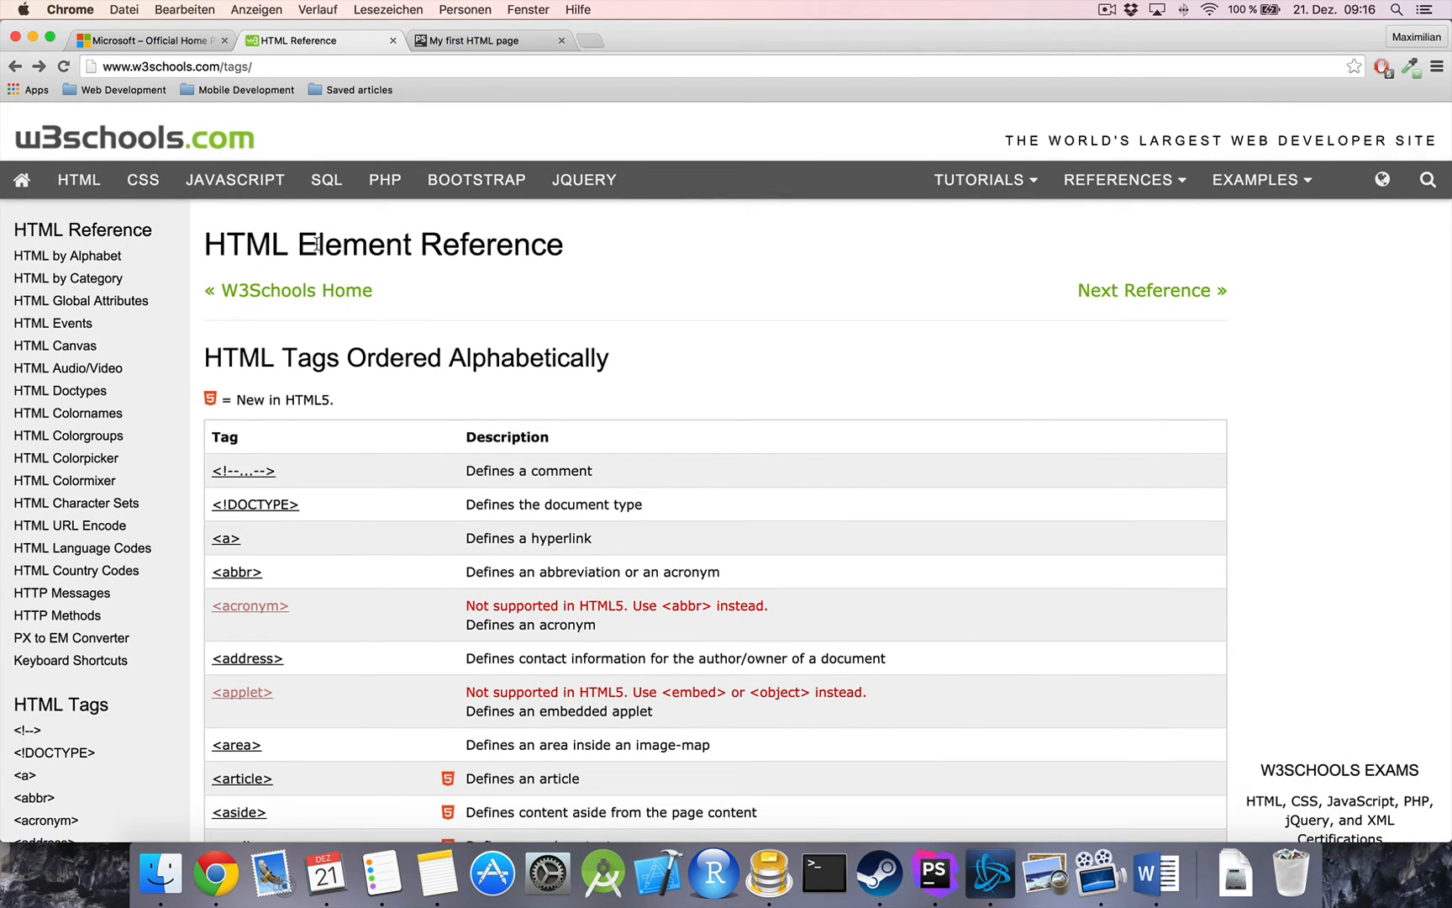
scroll(down, 3)
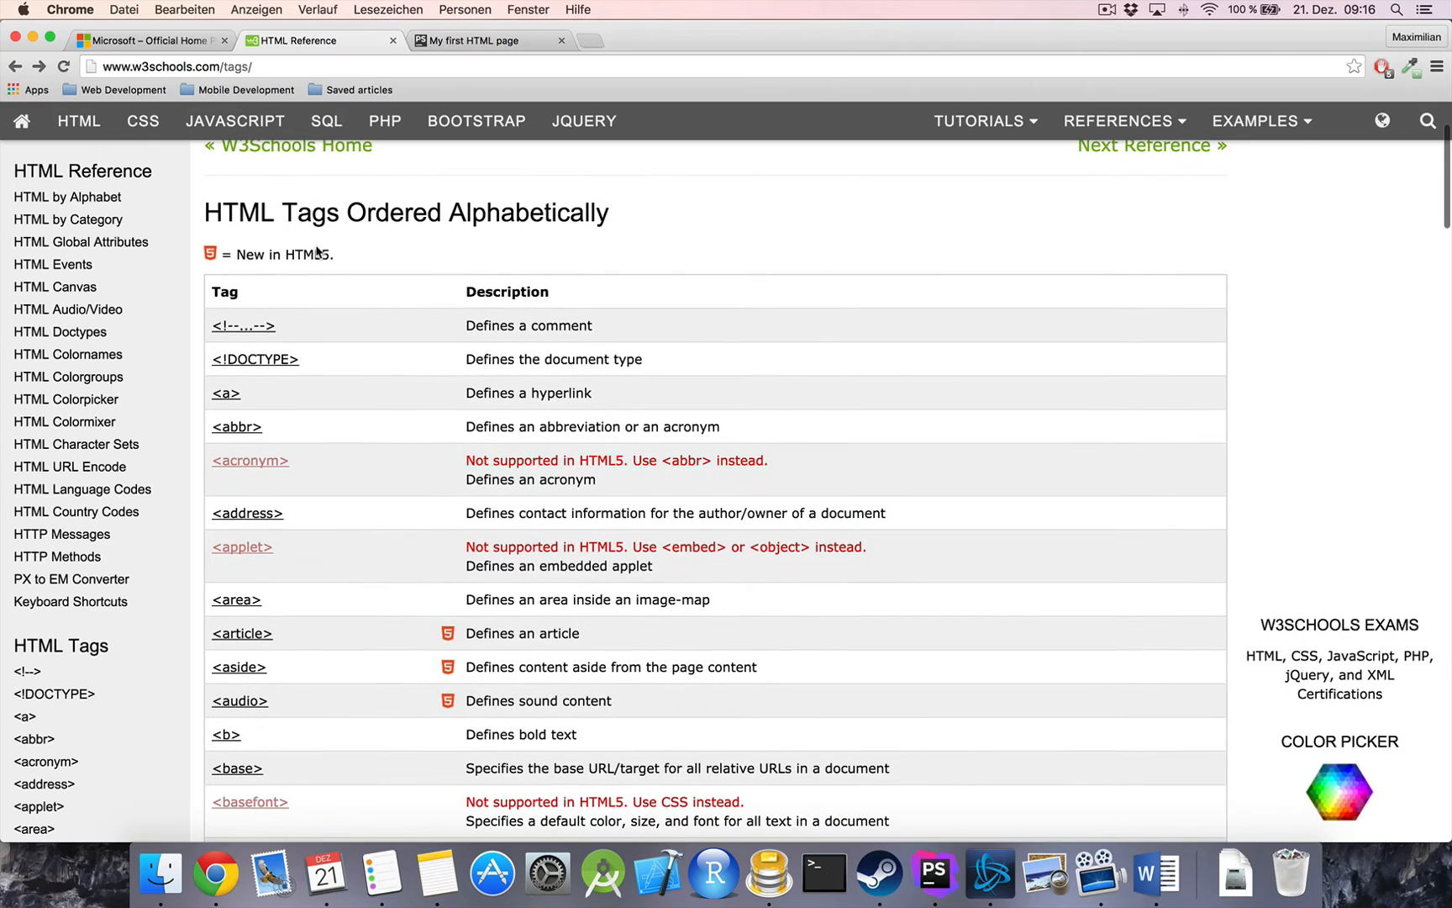
scroll(down, 3)
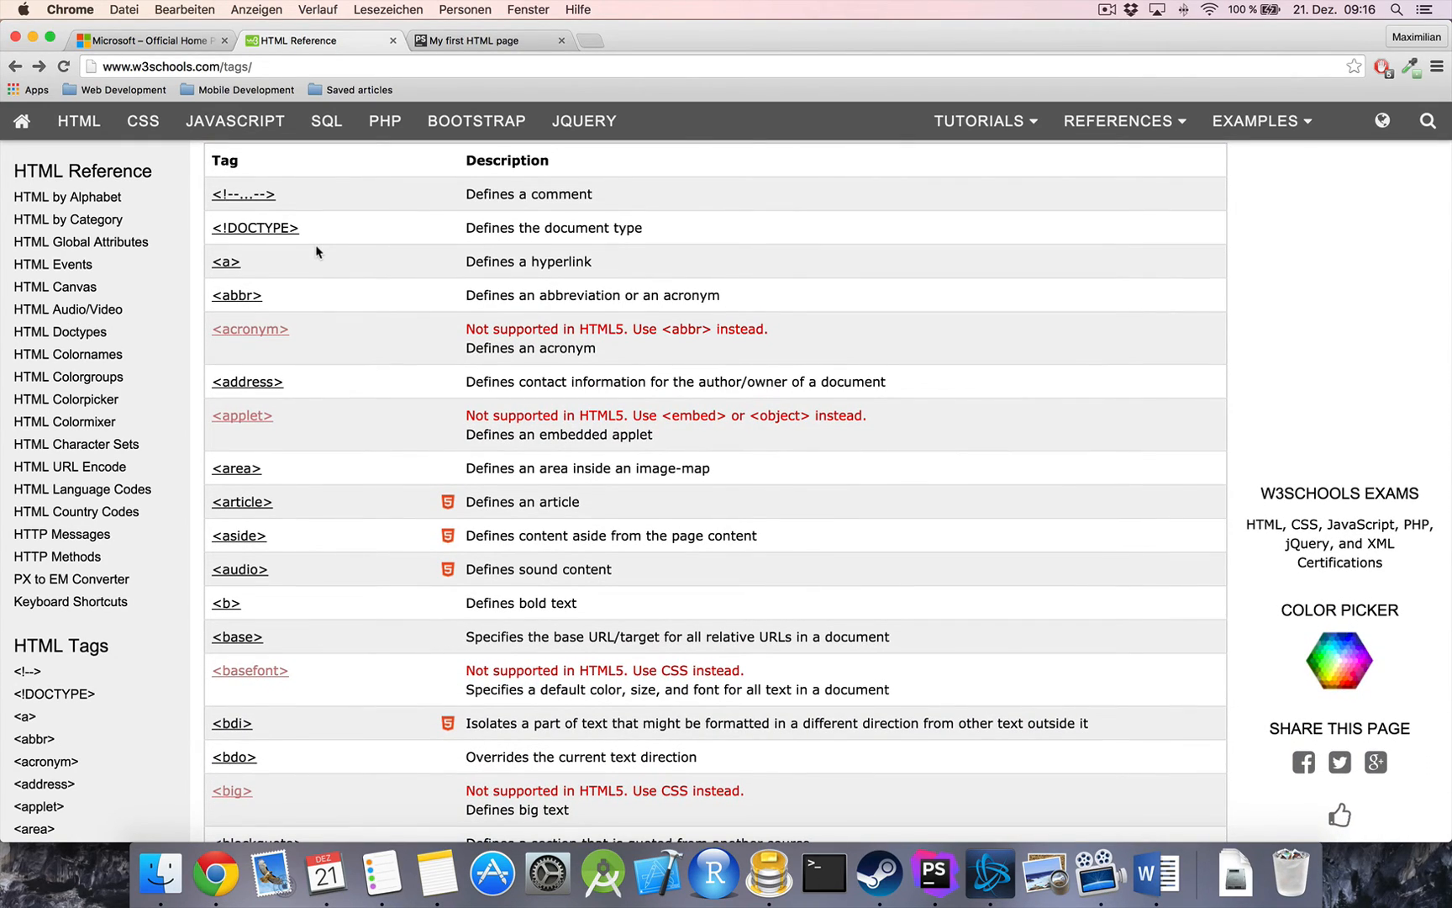
scroll(down, 3)
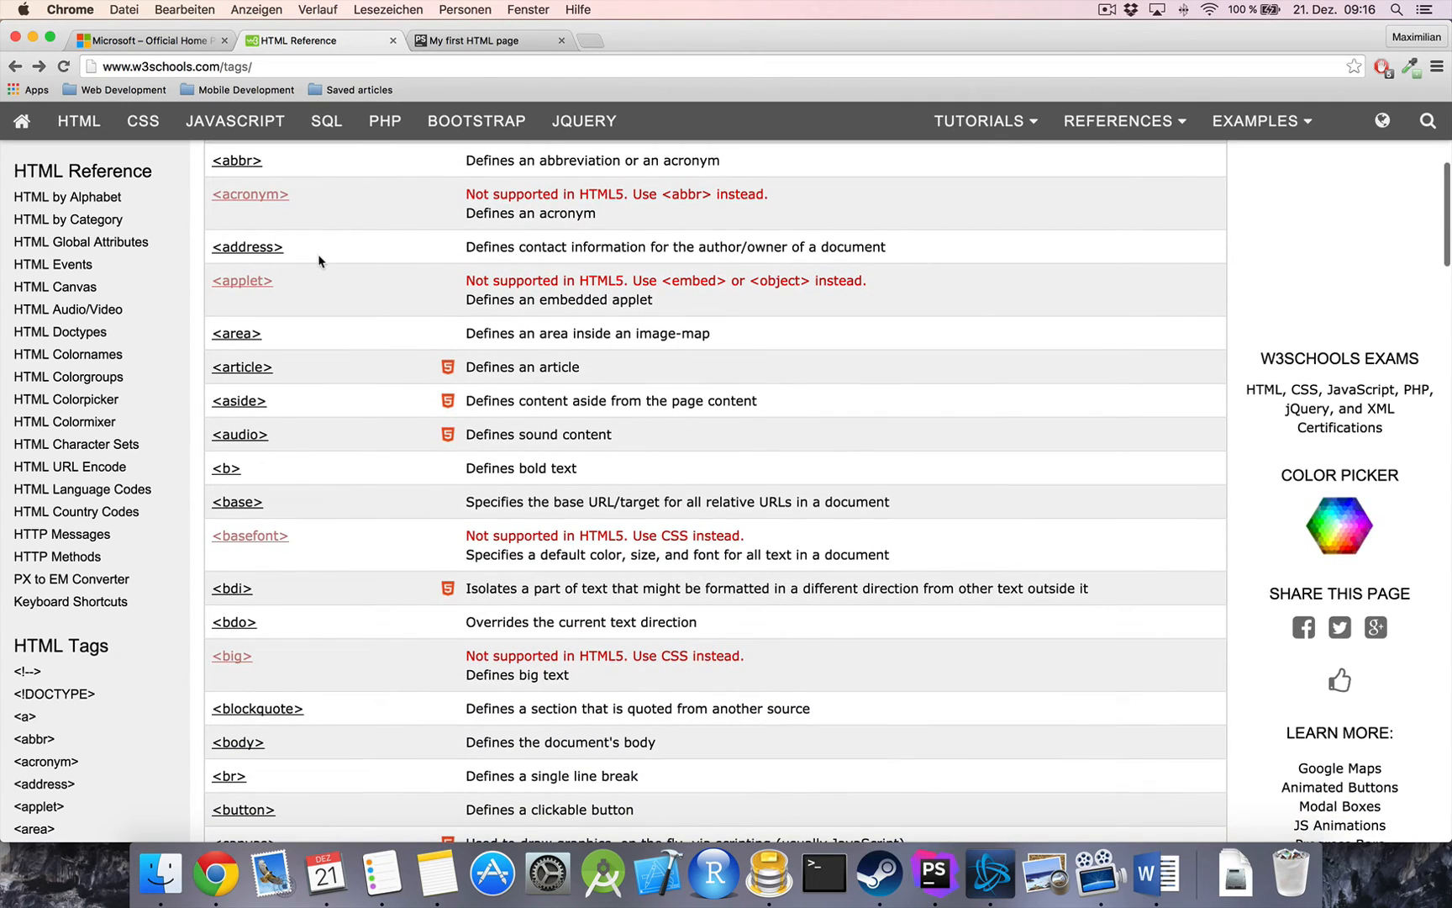
scroll(down, 3)
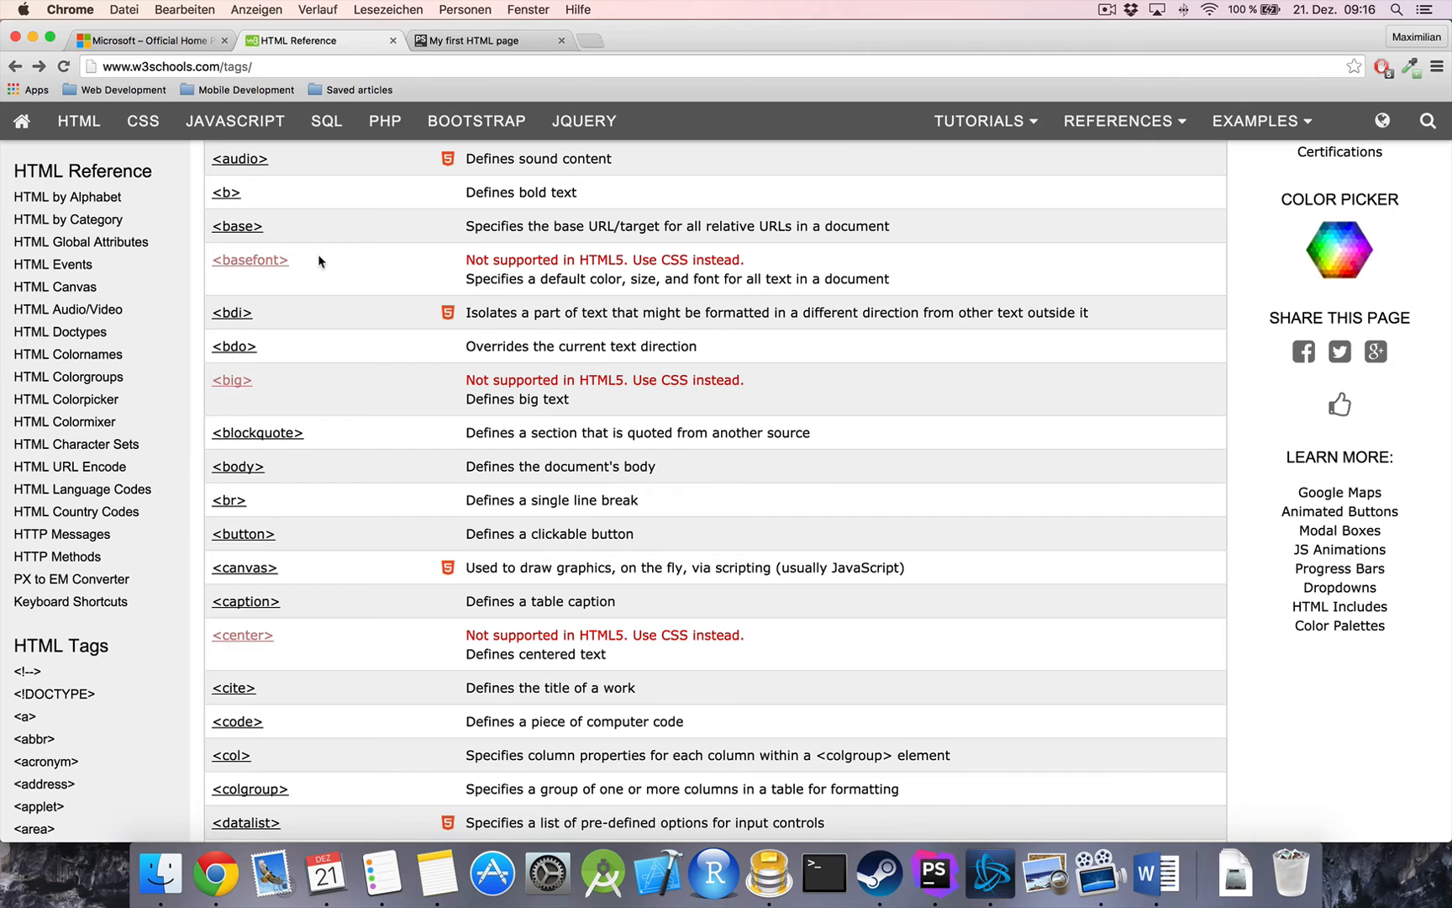
mouse_move(321, 357)
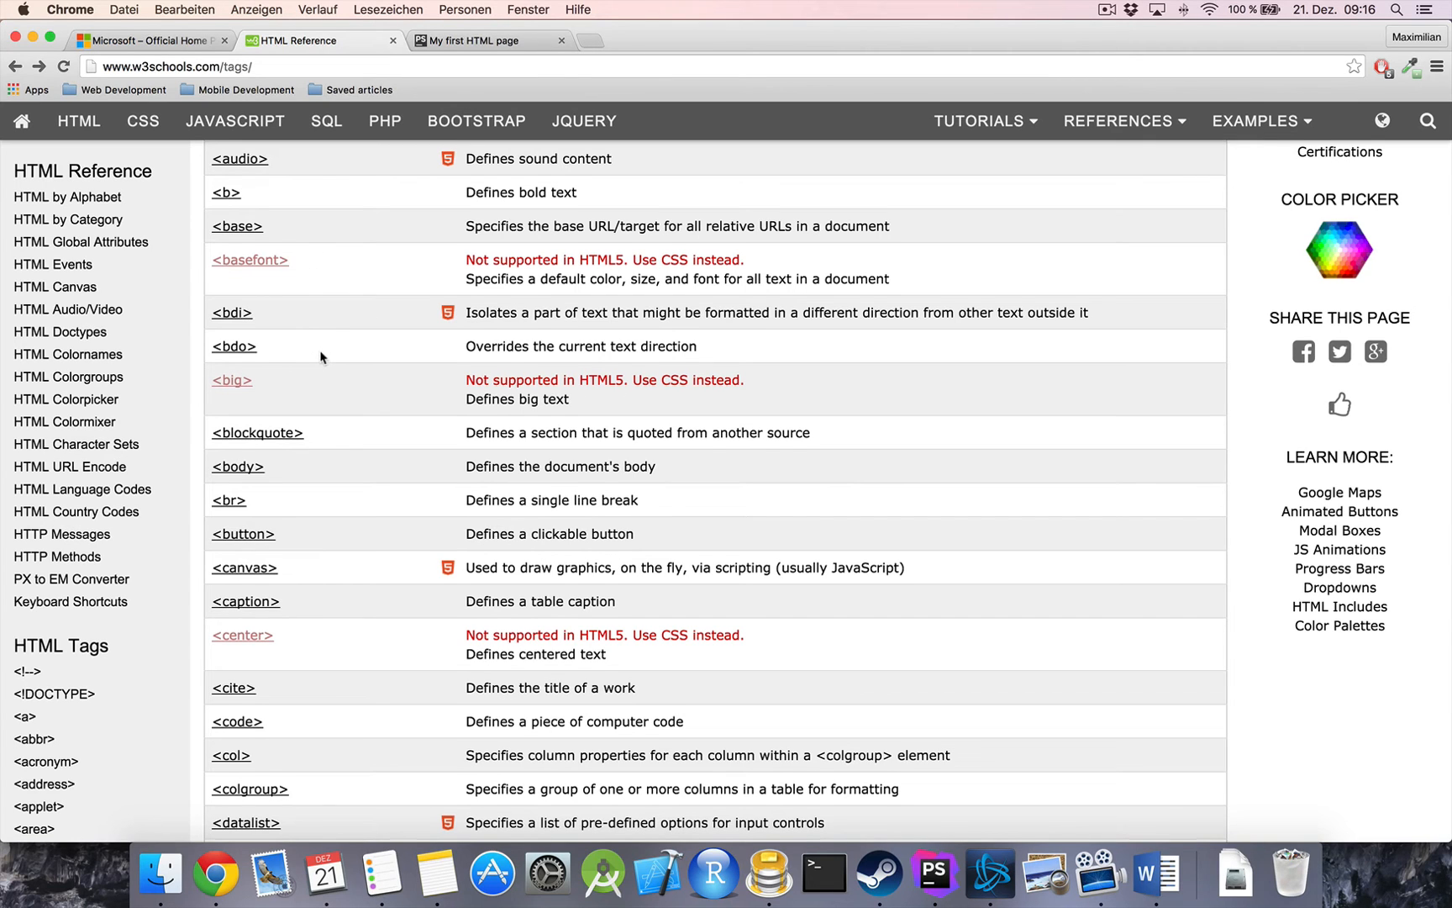
scroll(down, 3)
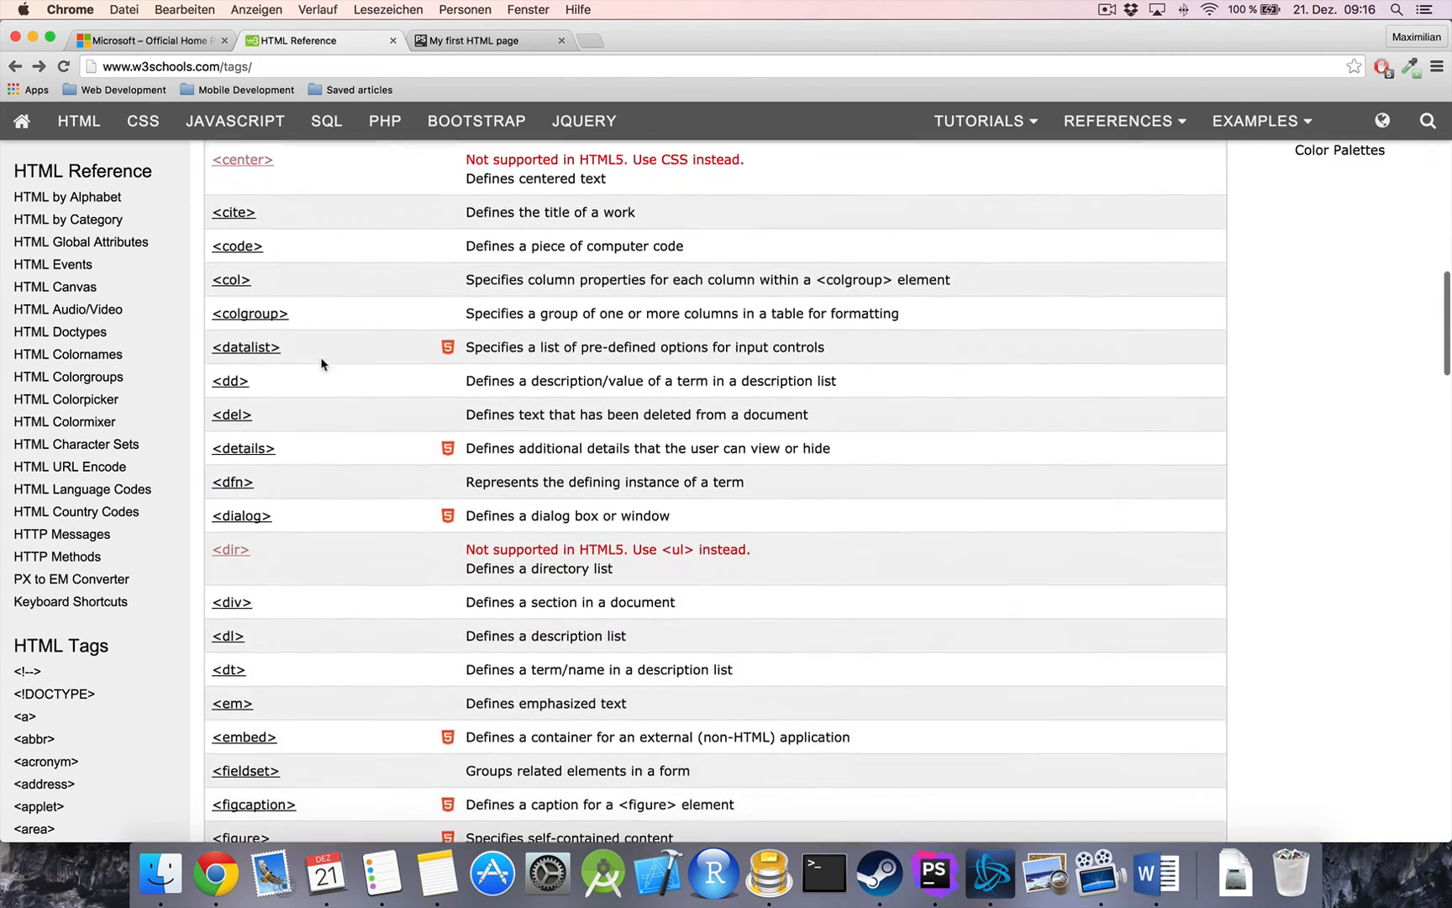
scroll(down, 3)
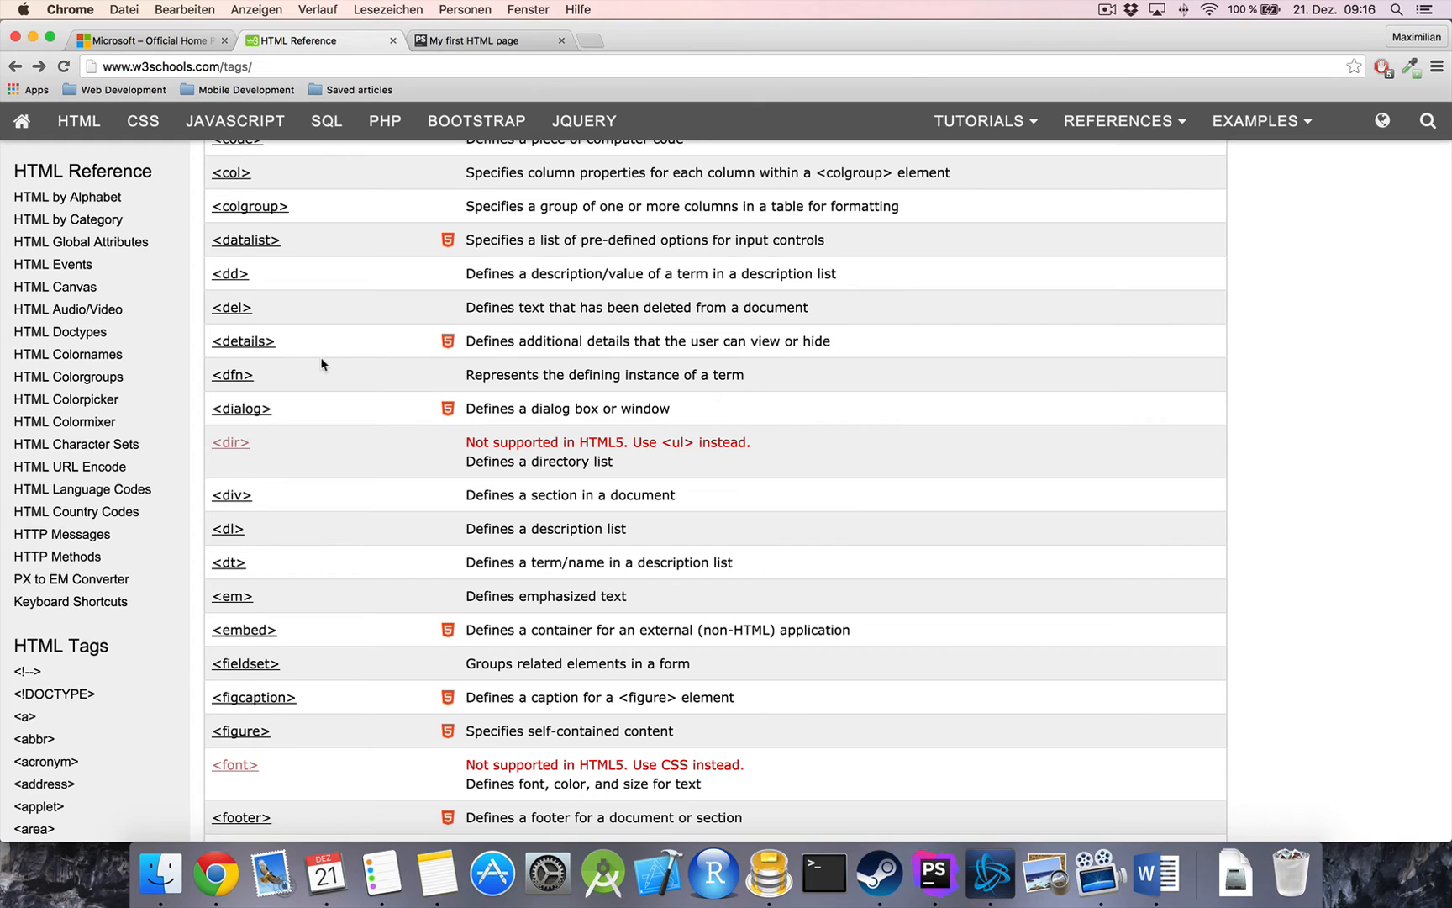
scroll(down, 3)
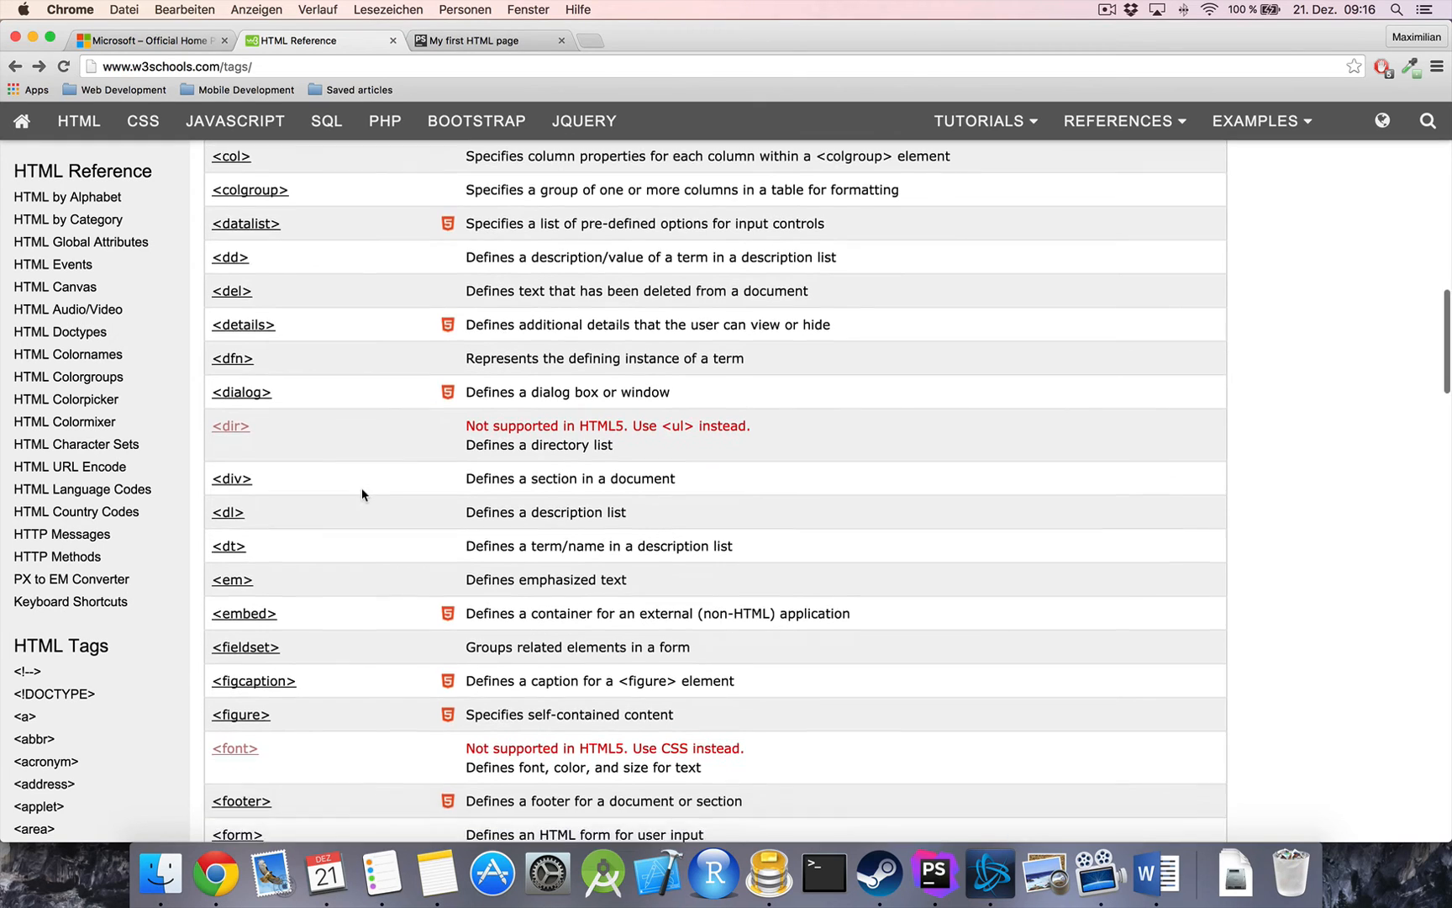
scroll(down, 3)
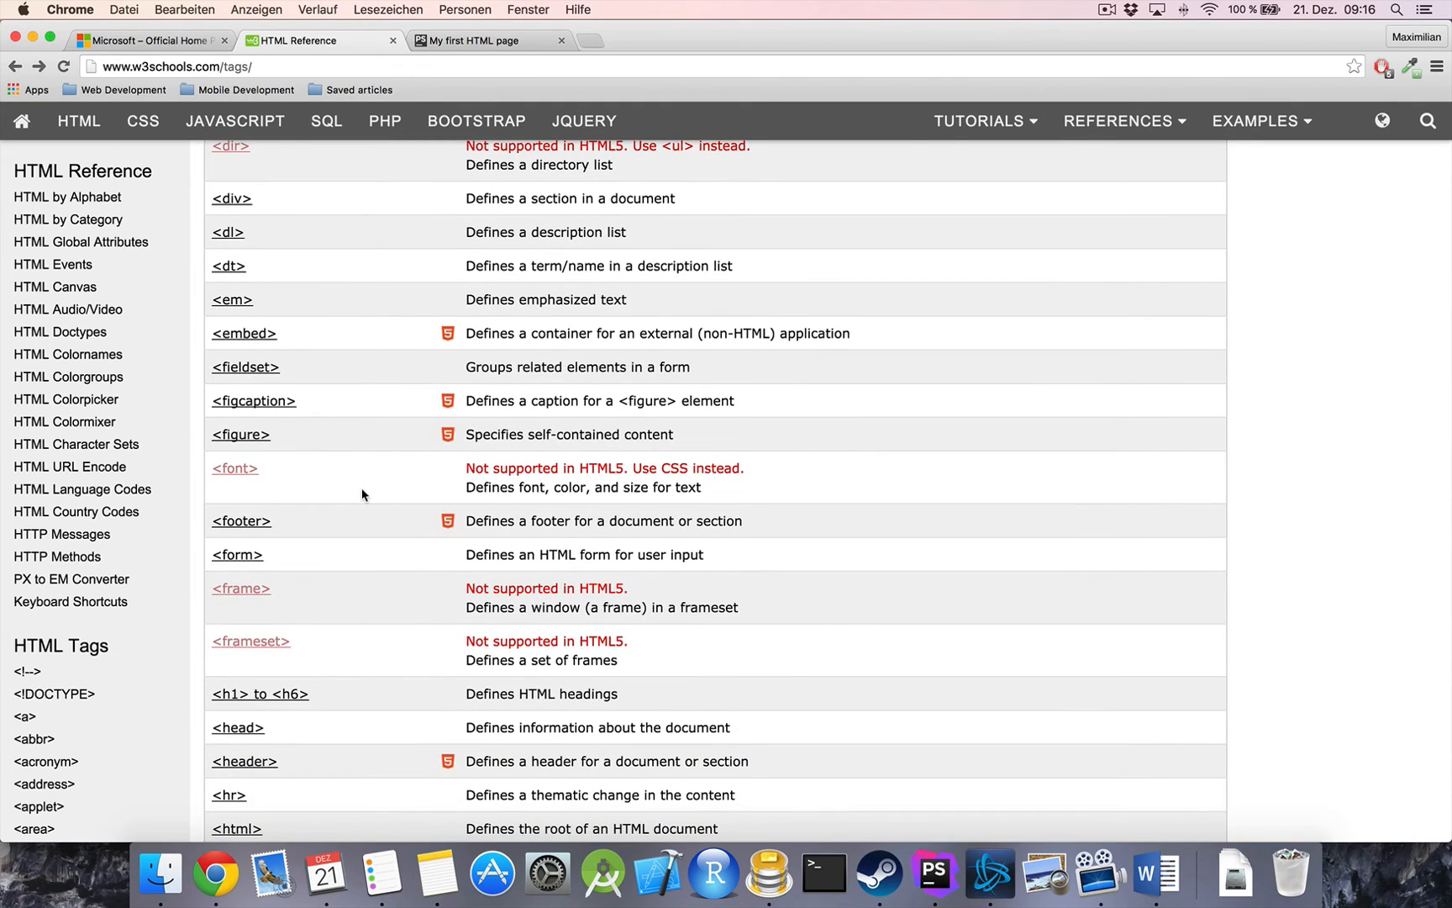
click(468, 40)
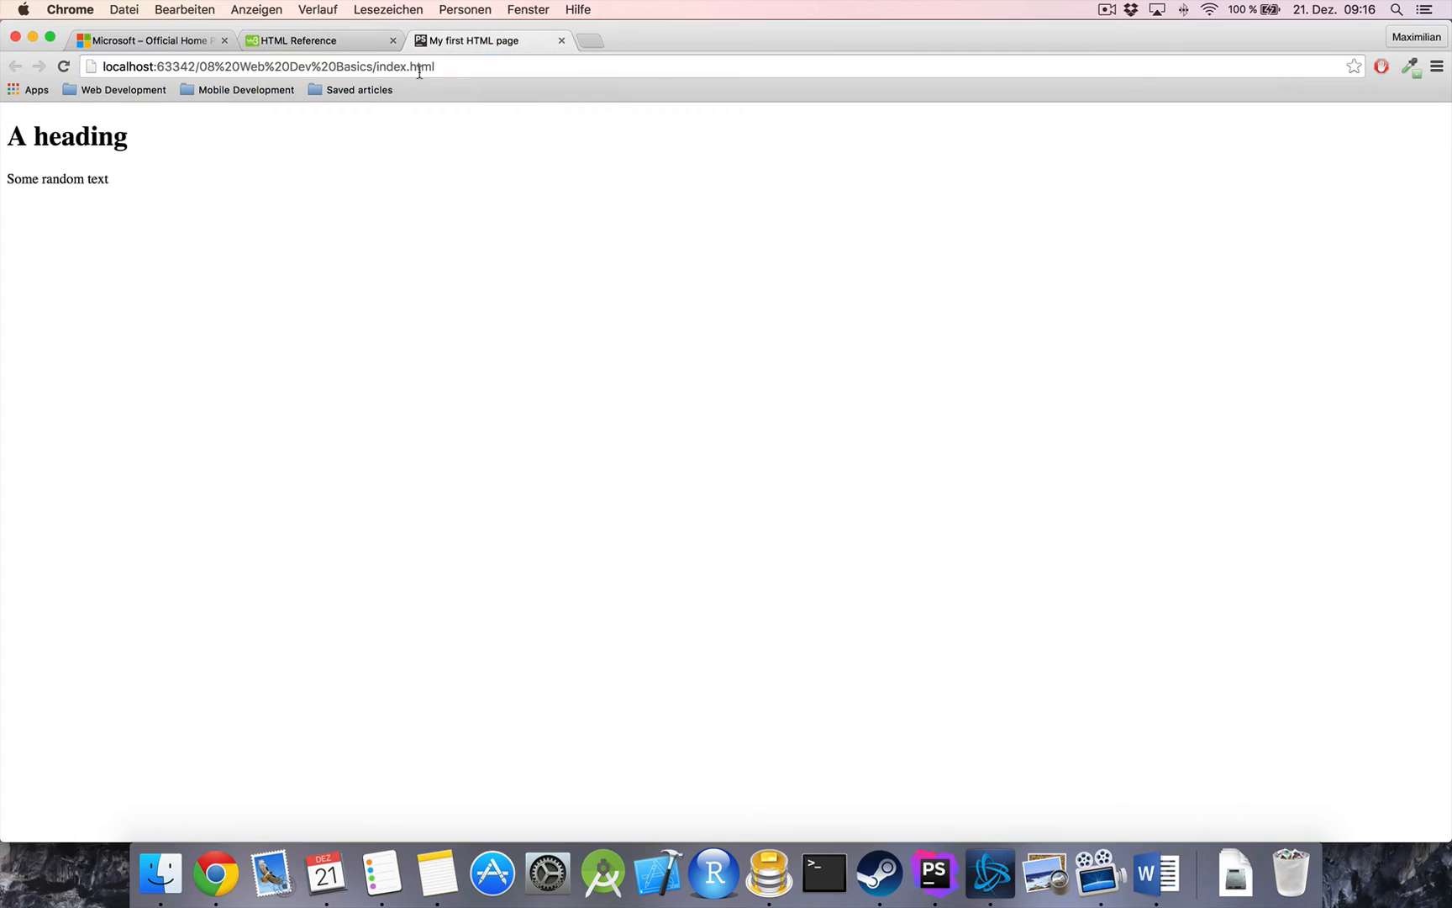
mouse_move(143, 196)
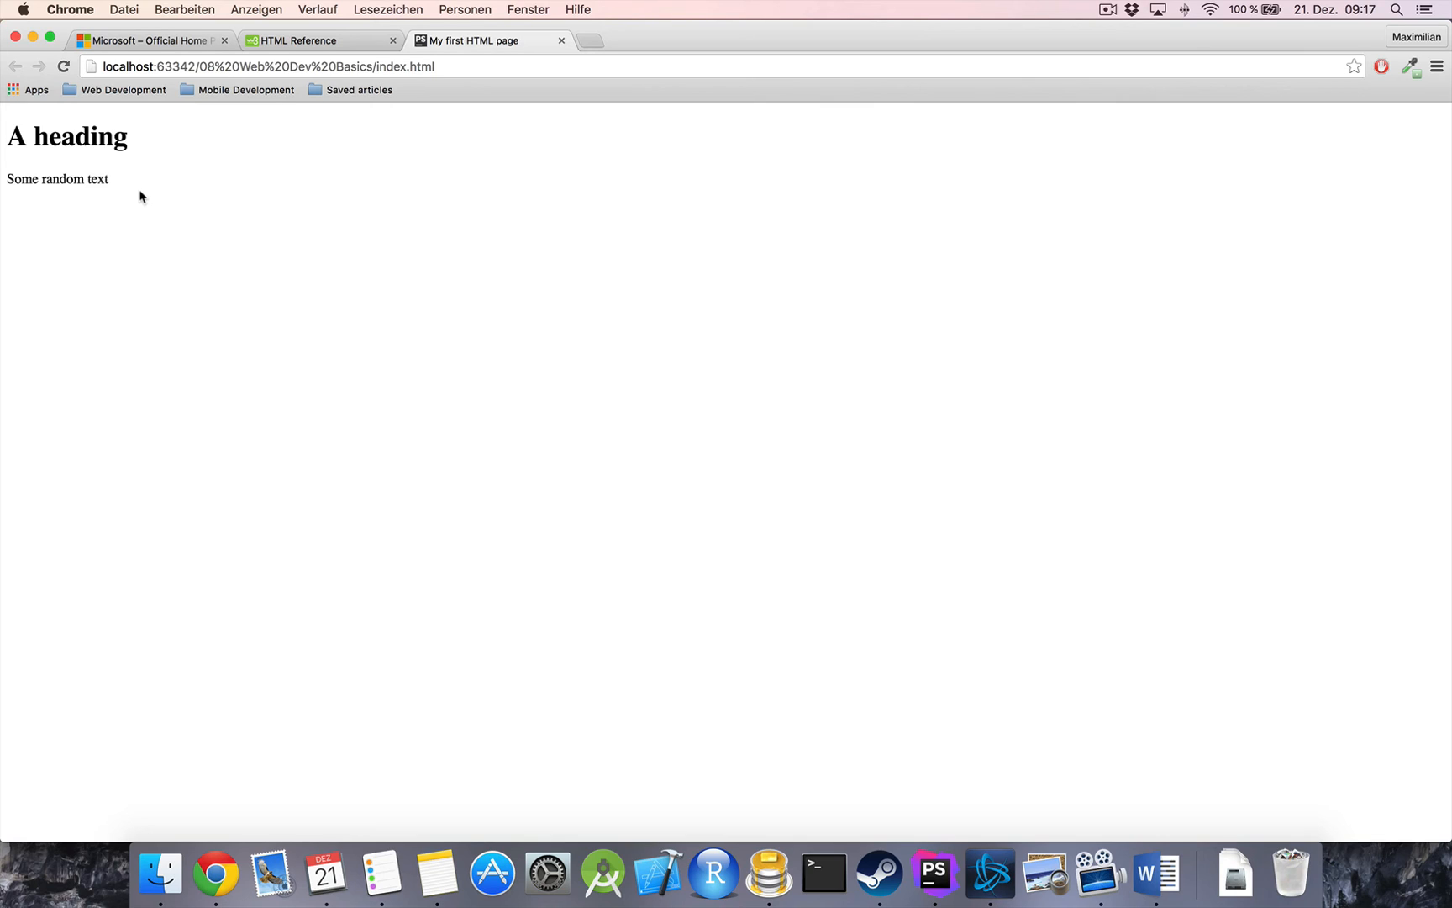
mouse_move(248, 143)
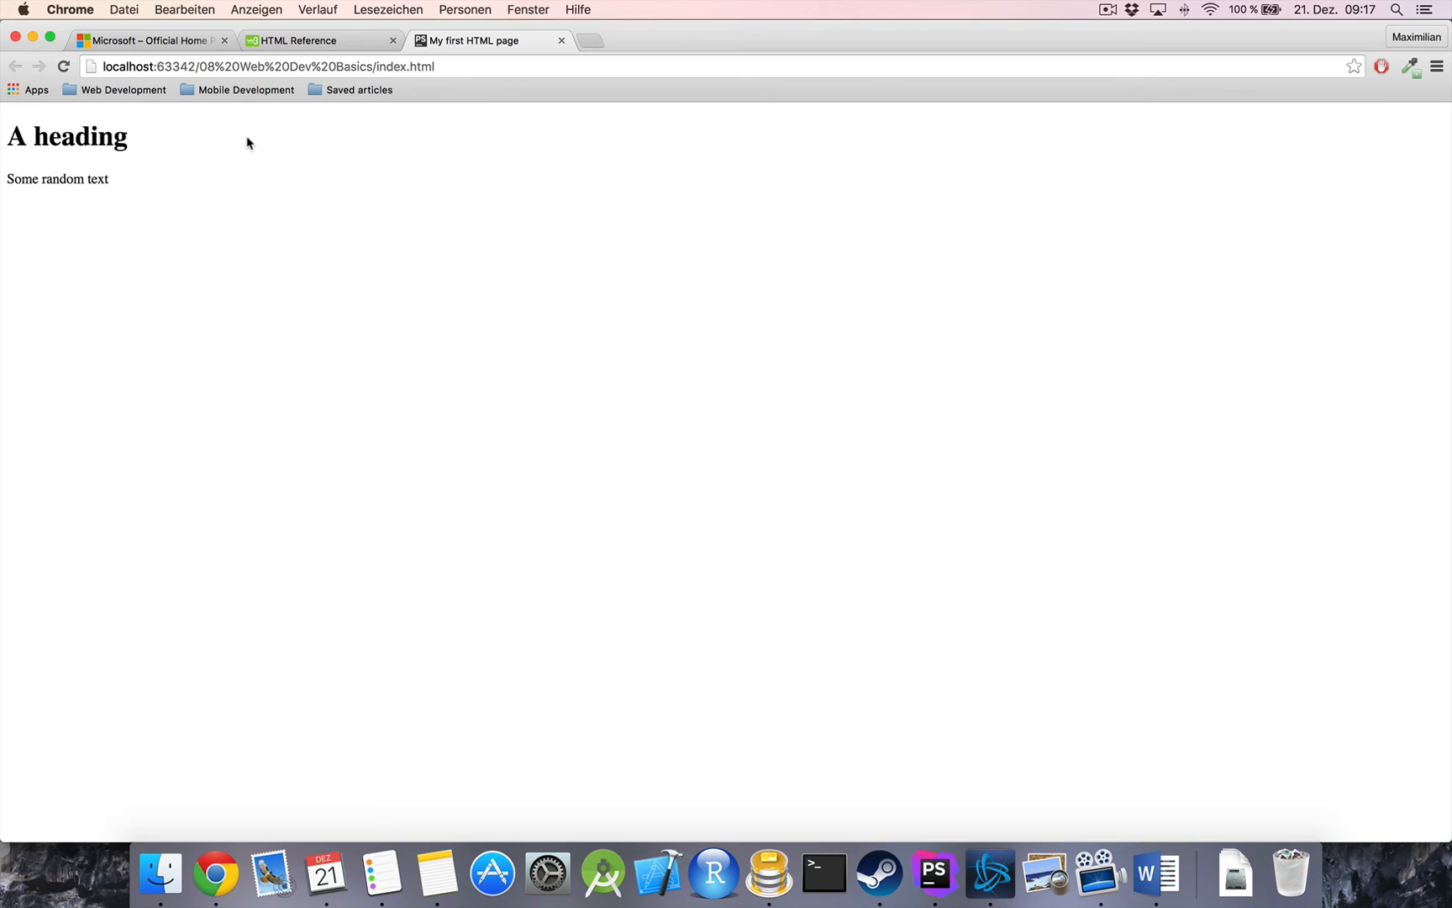
click(315, 39)
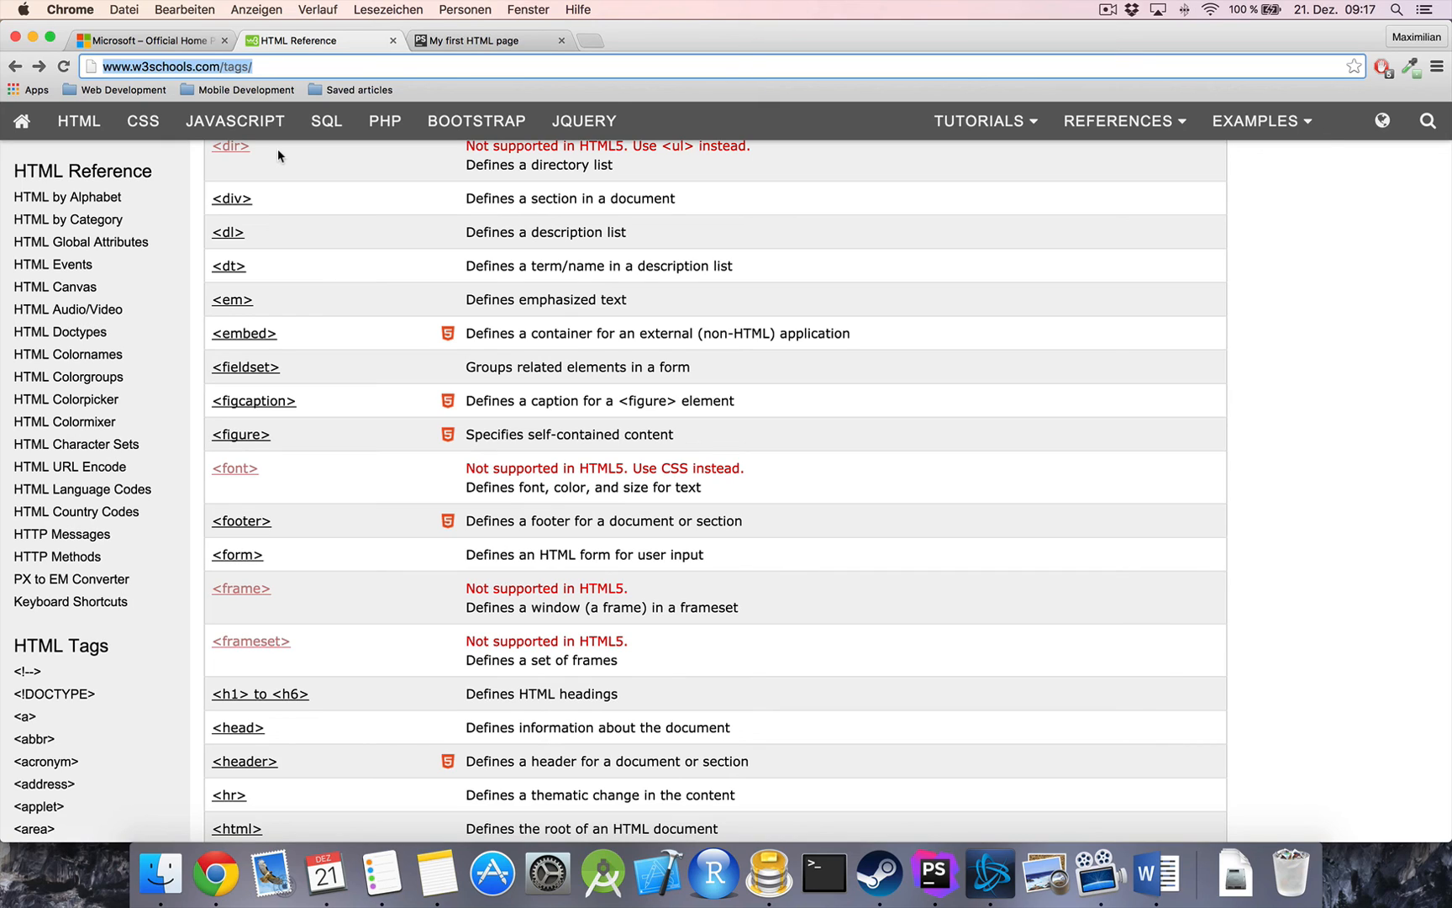
mouse_move(296, 323)
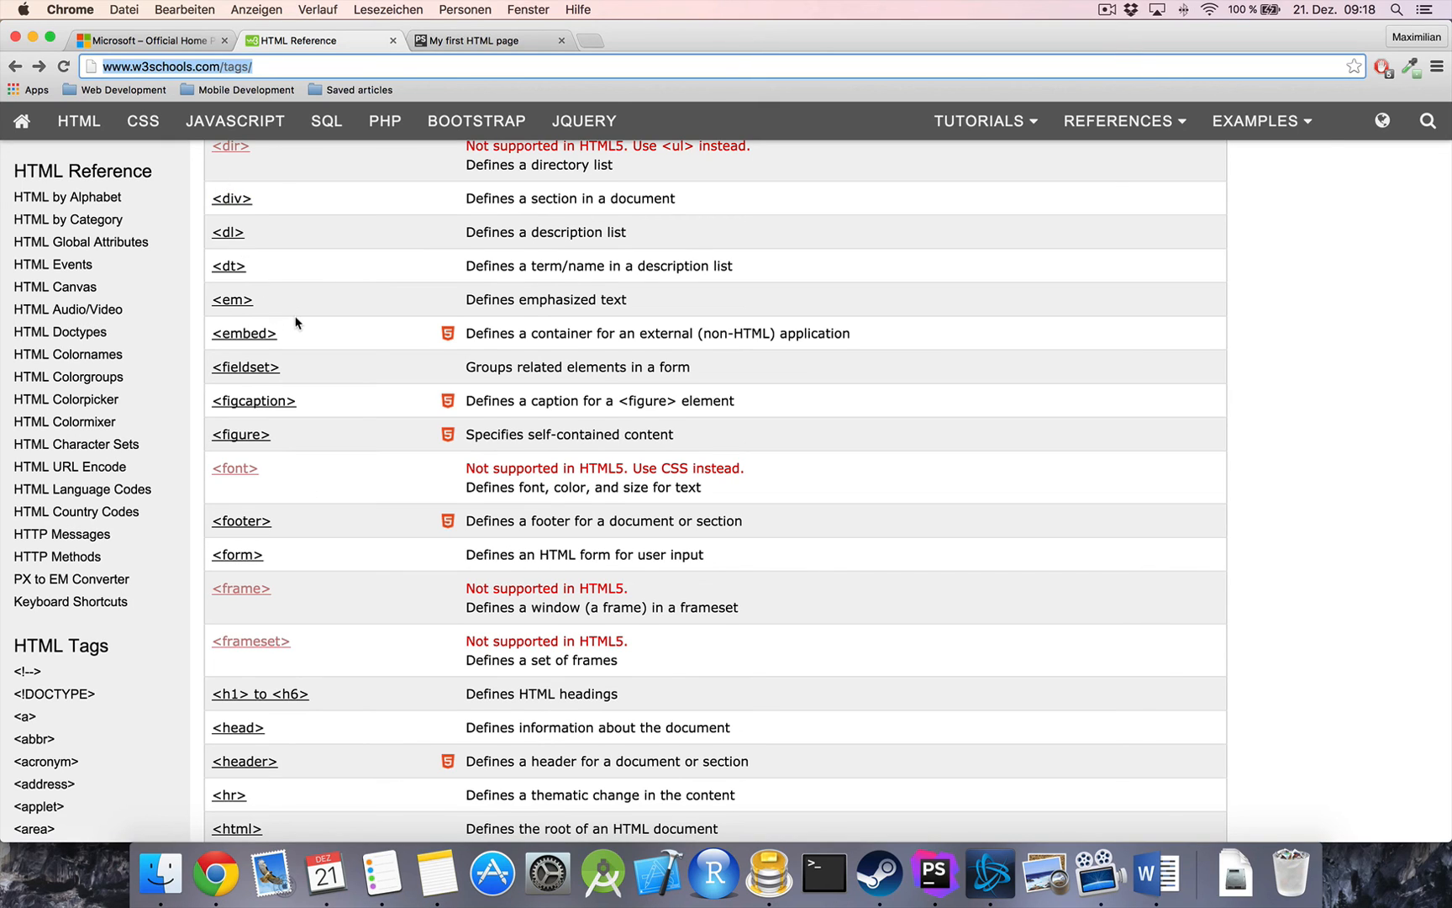
Scroll down the w3schools HTML tag reference table
scroll(down, 3)
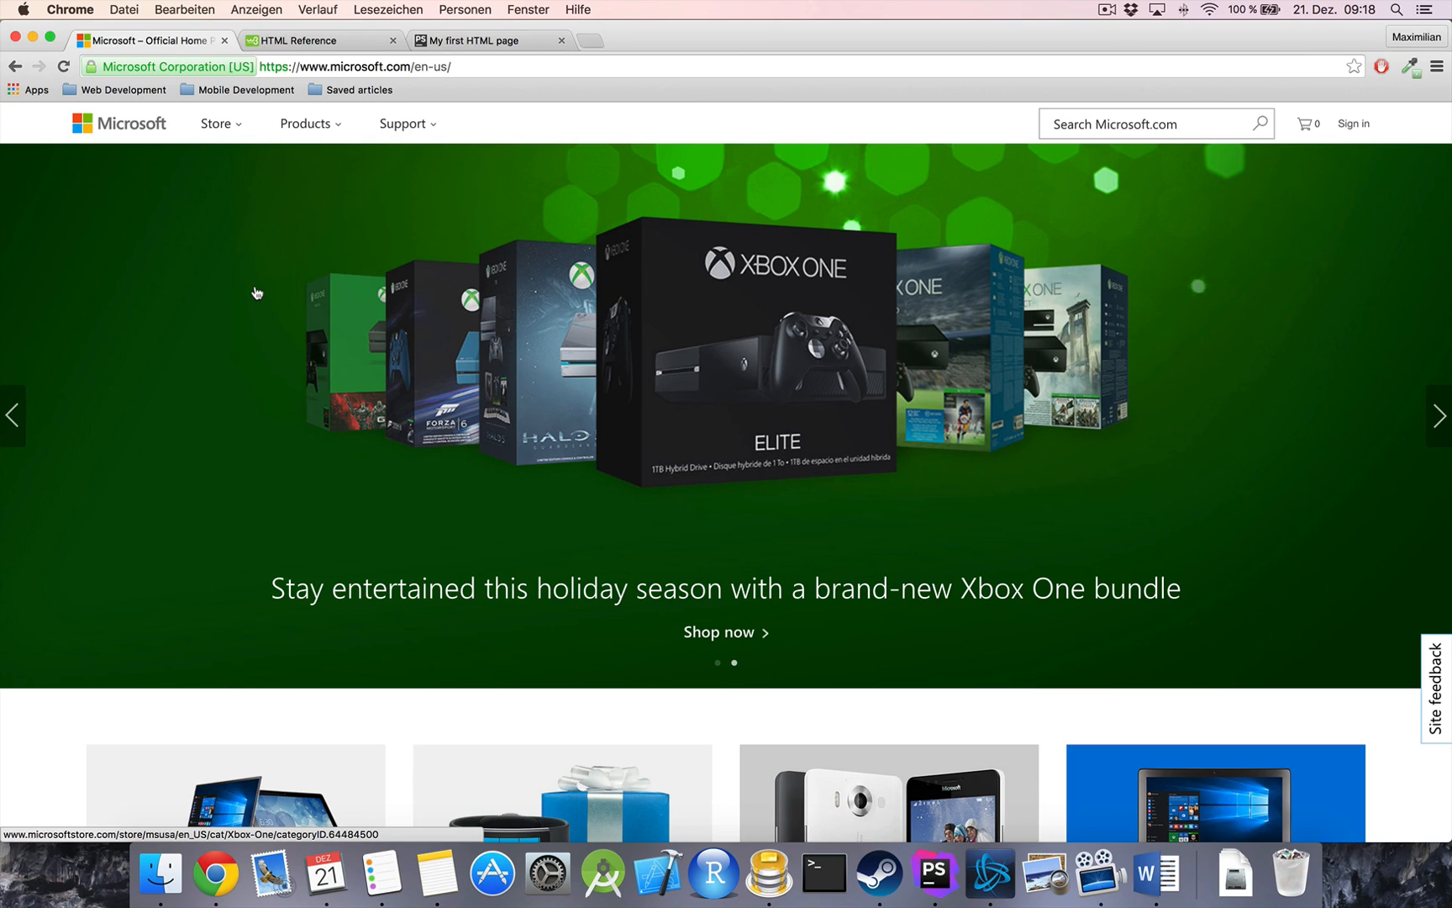
mouse_move(478, 229)
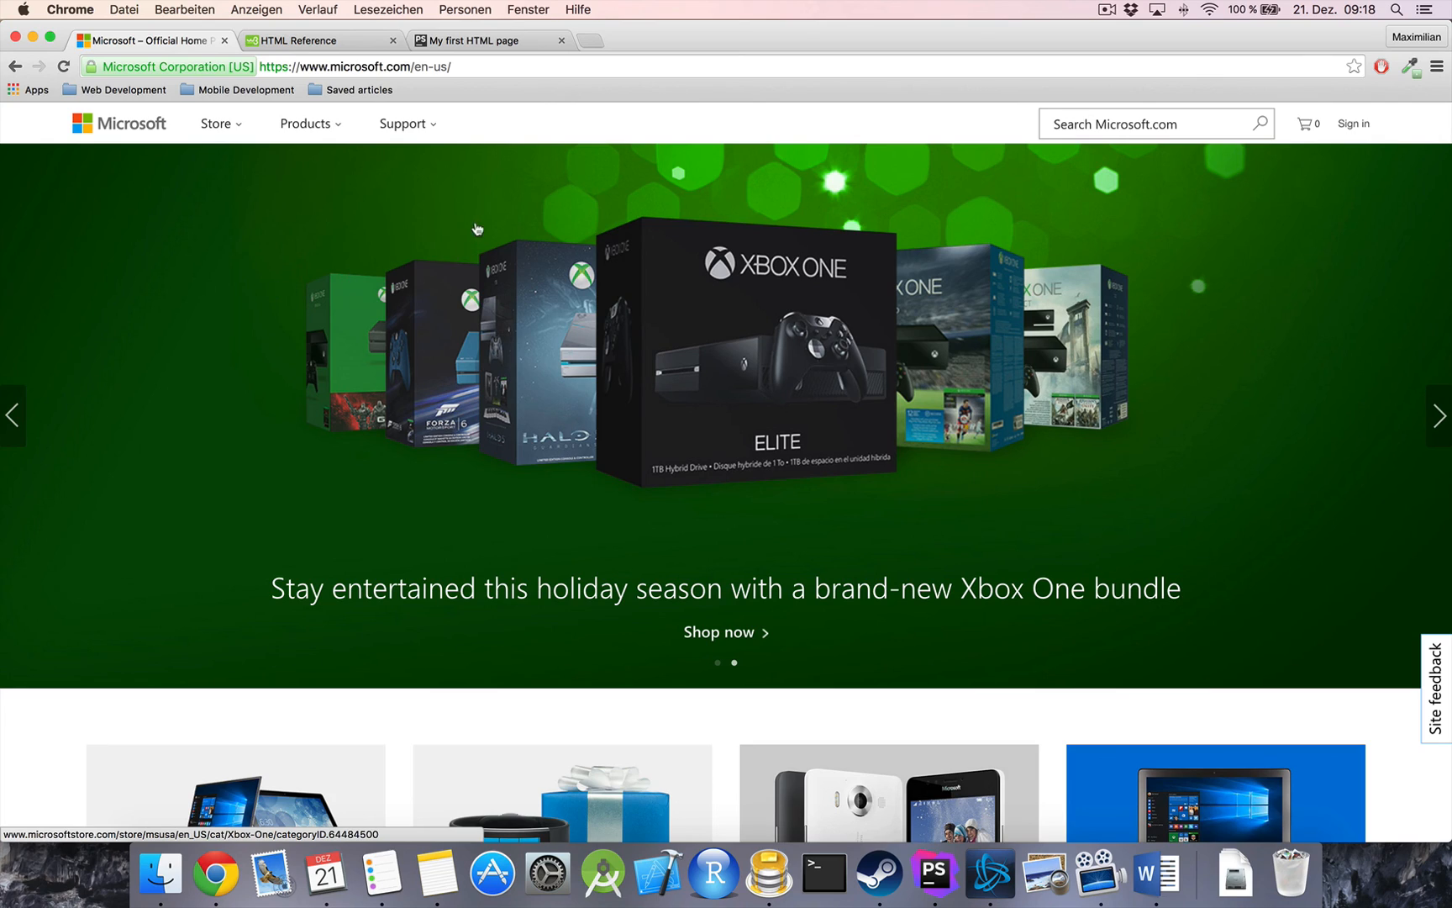
Switch to the My first HTML page tab showing the rendered index.html
click(481, 40)
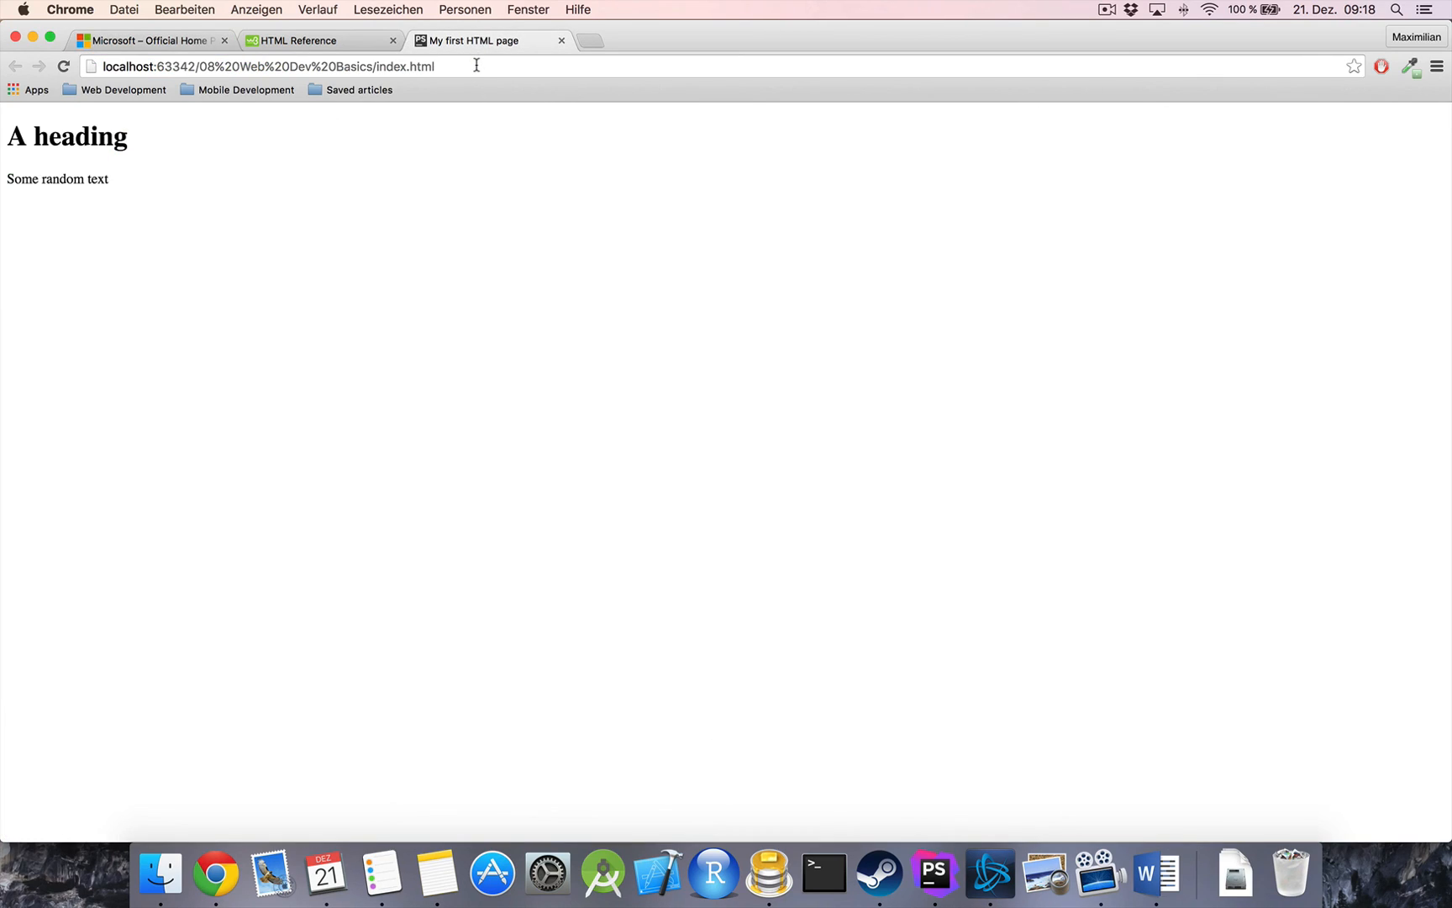